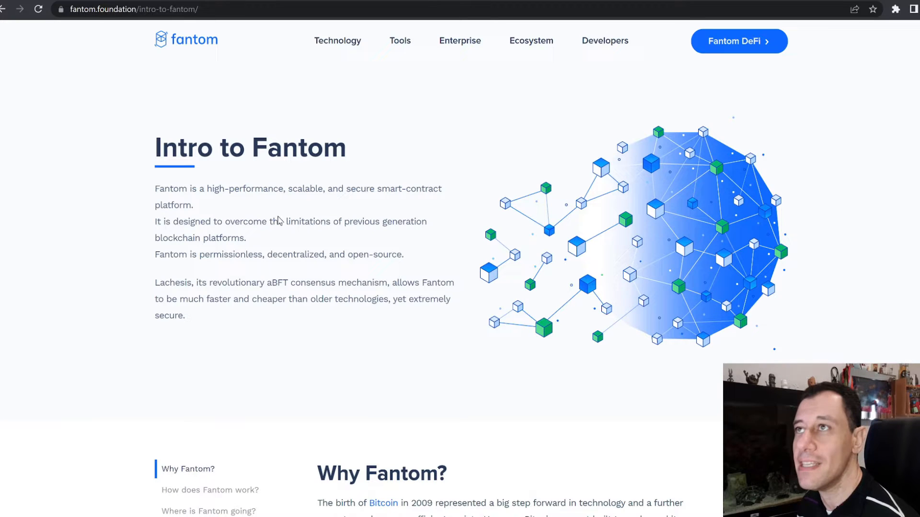
pyautogui.moveTo(263, 181)
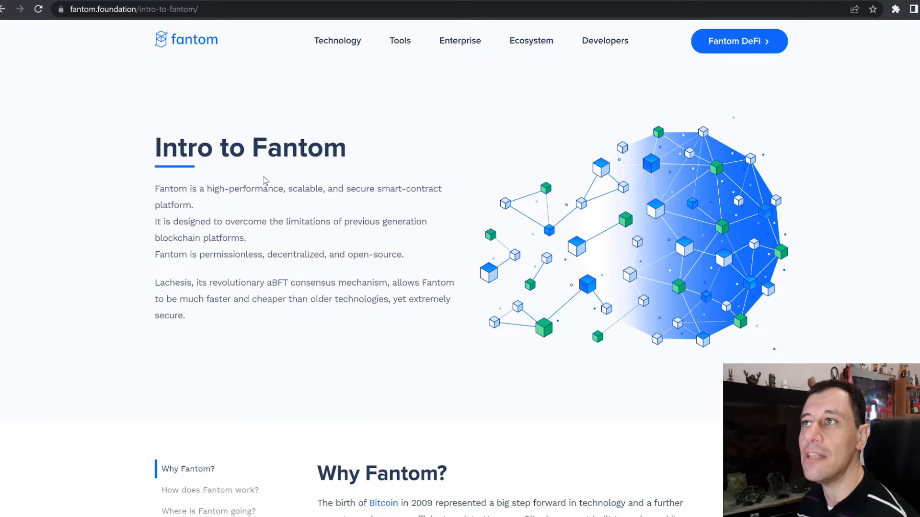
pyautogui.moveTo(271, 215)
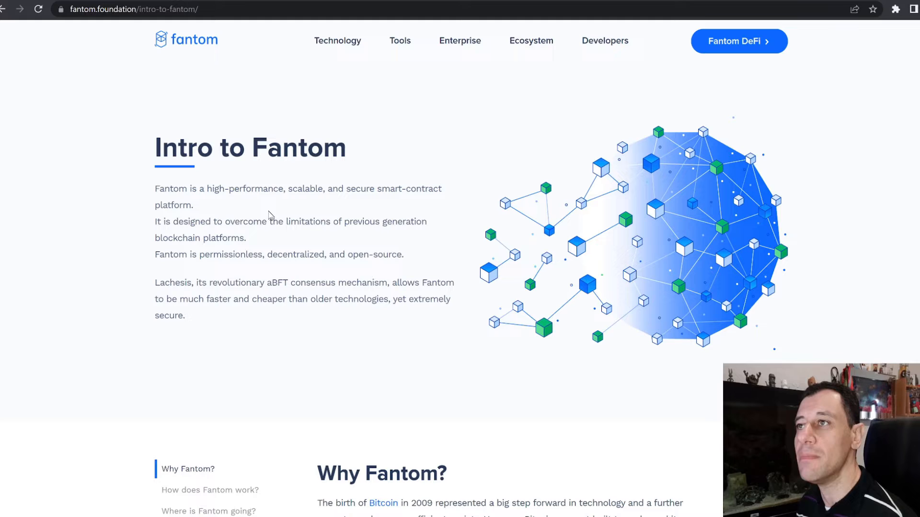
pyautogui.moveTo(304, 212)
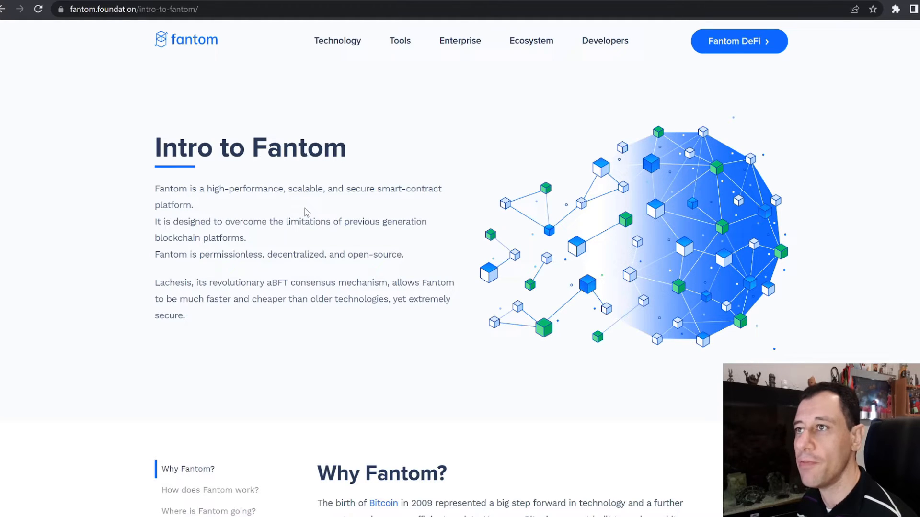
pyautogui.moveTo(321, 218)
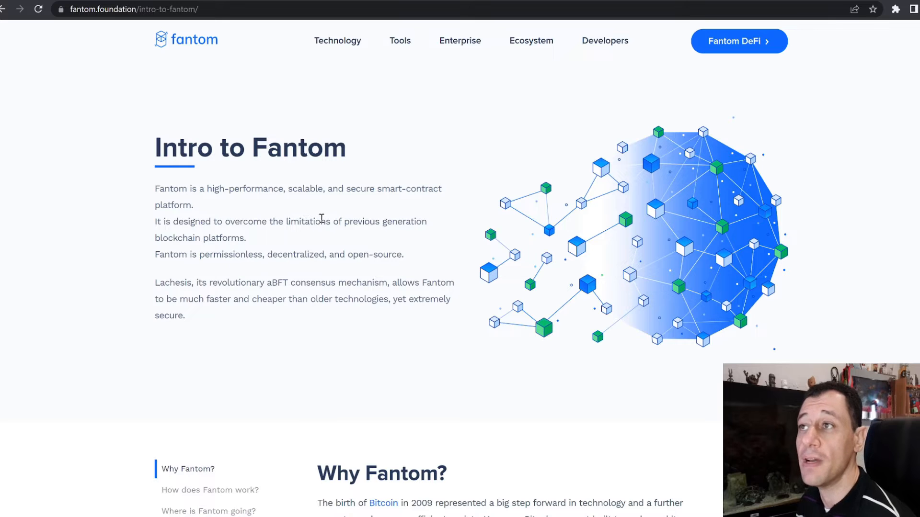
pyautogui.moveTo(351, 221)
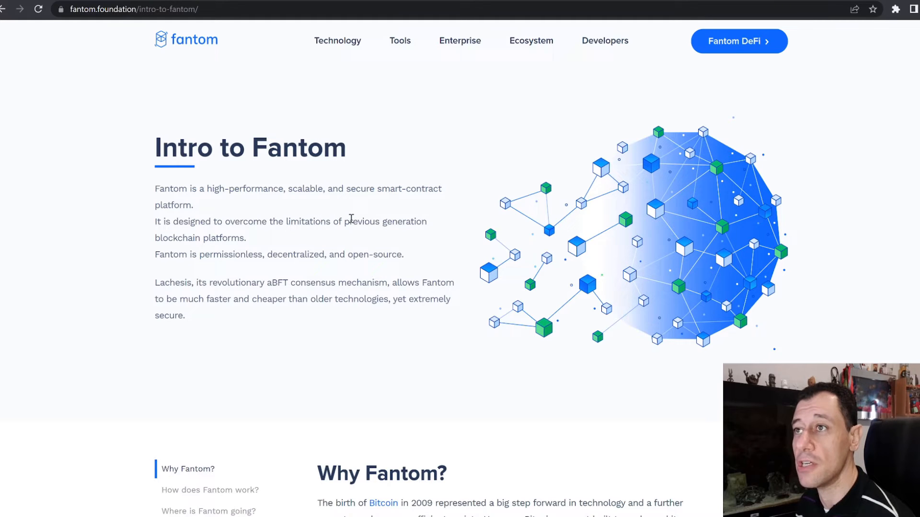
pyautogui.moveTo(344, 220)
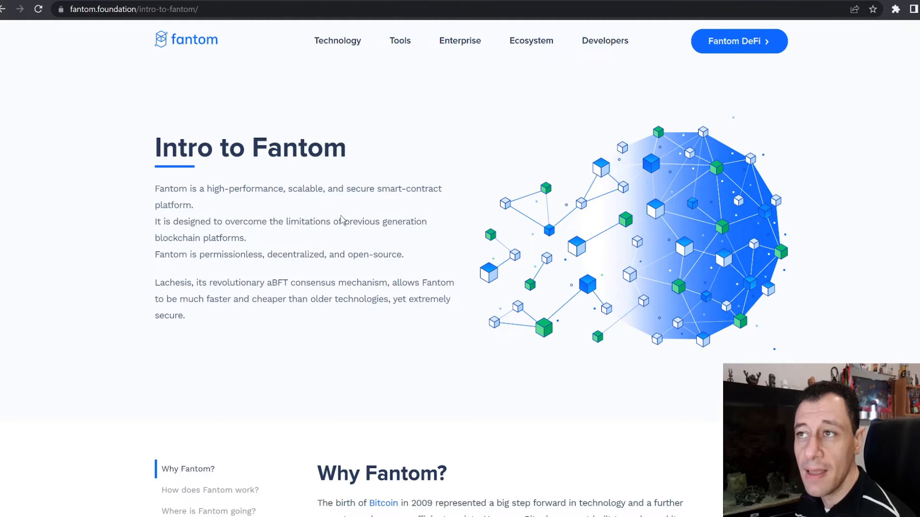
pyautogui.moveTo(329, 213)
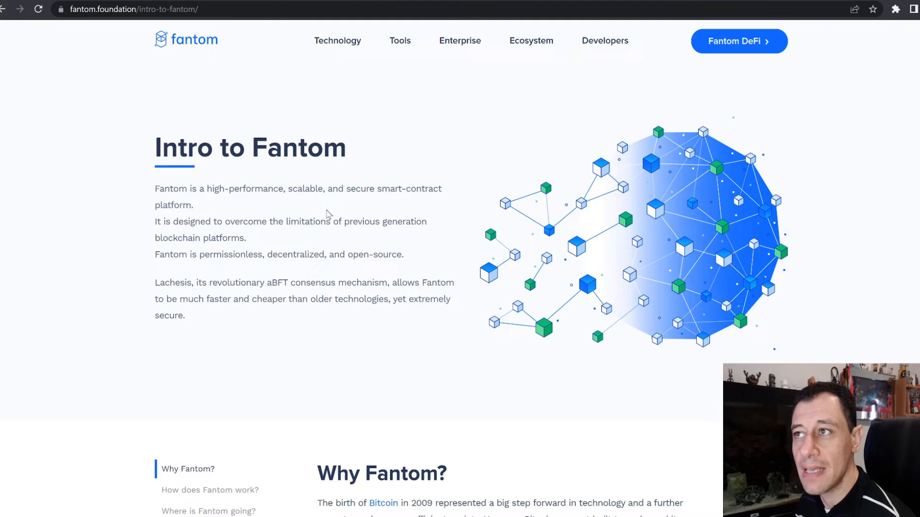
pyautogui.moveTo(320, 214)
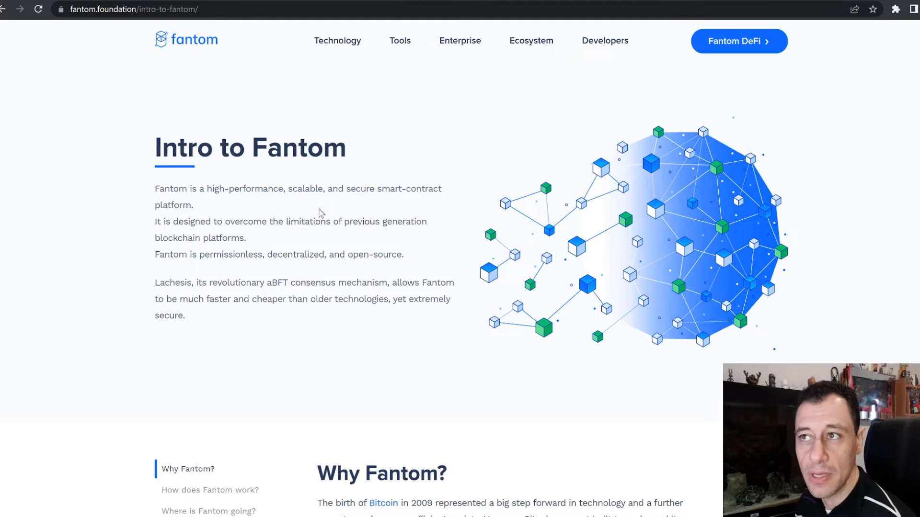
pyautogui.moveTo(313, 210)
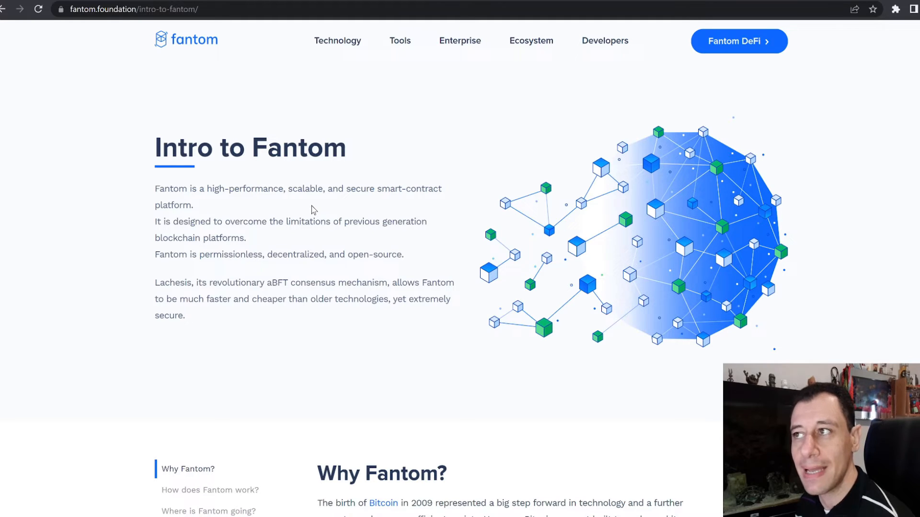
pyautogui.moveTo(308, 208)
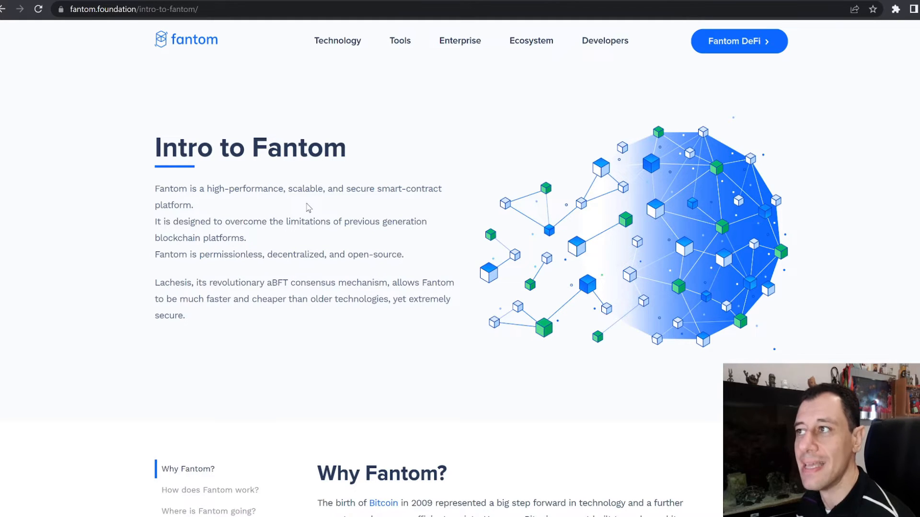
pyautogui.moveTo(300, 208)
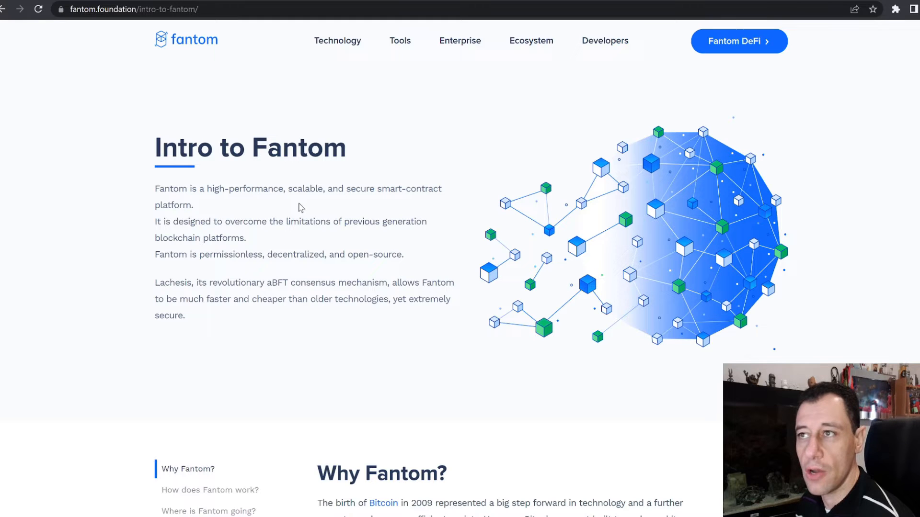
pyautogui.moveTo(334, 210)
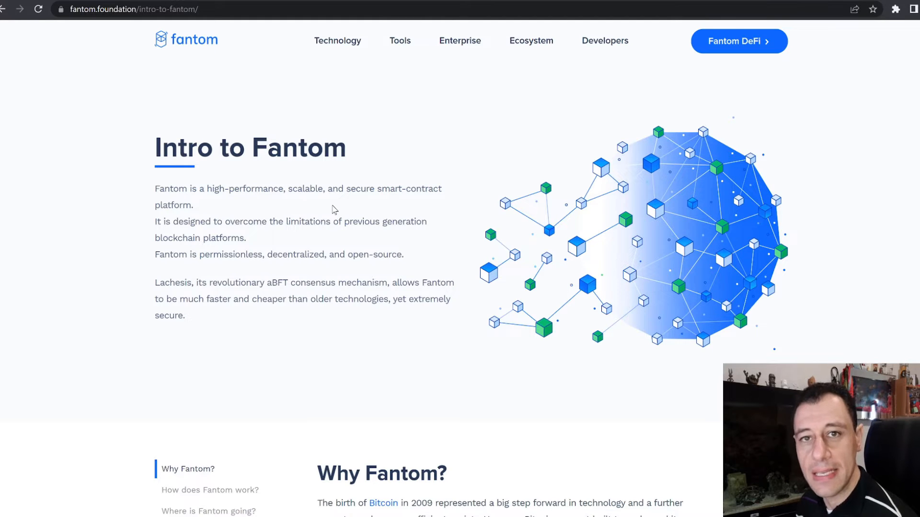
# Scroll through the Why Fantom? section on Lachesis and the trilemma, then back to the Intro heading.
pyautogui.scroll(-3)
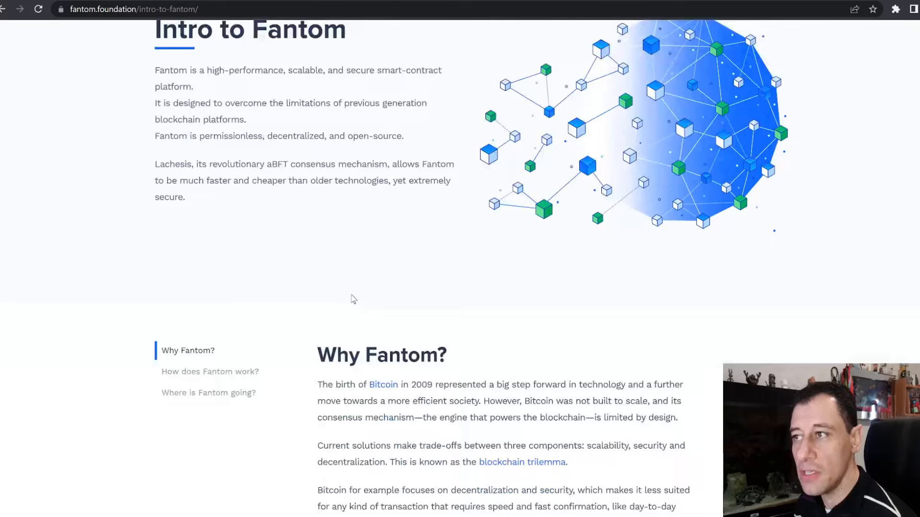
pyautogui.scroll(-3)
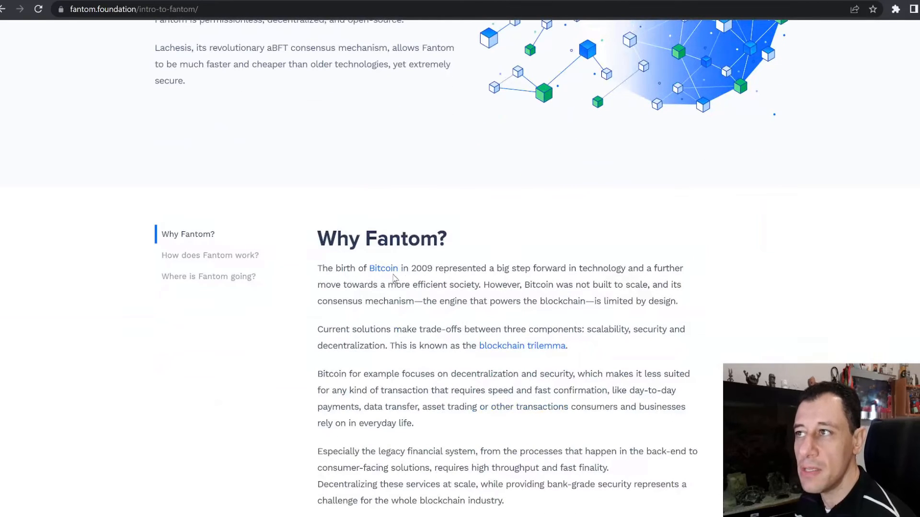
pyautogui.moveTo(423, 265)
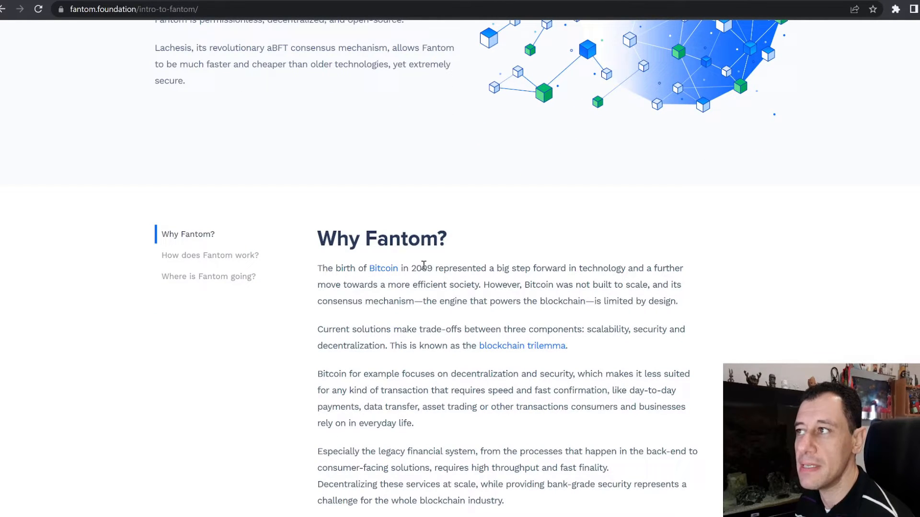
pyautogui.moveTo(607, 280)
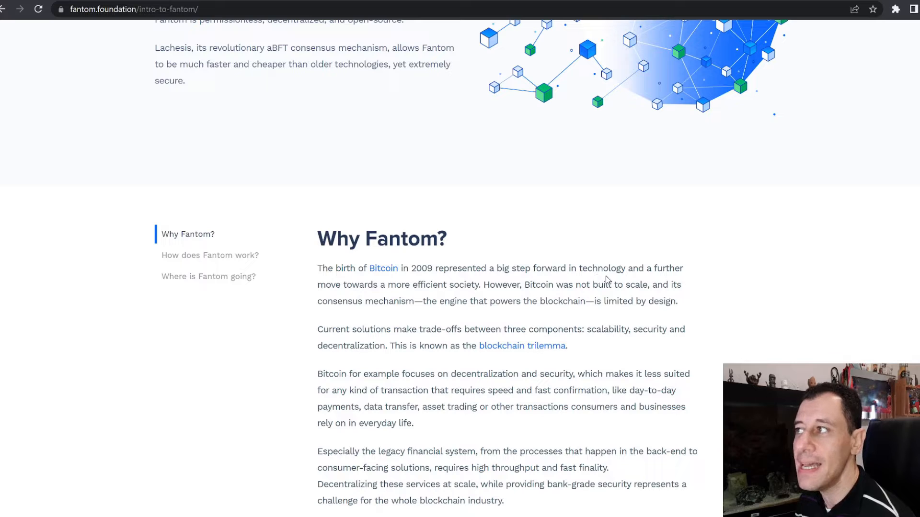
pyautogui.moveTo(485, 304)
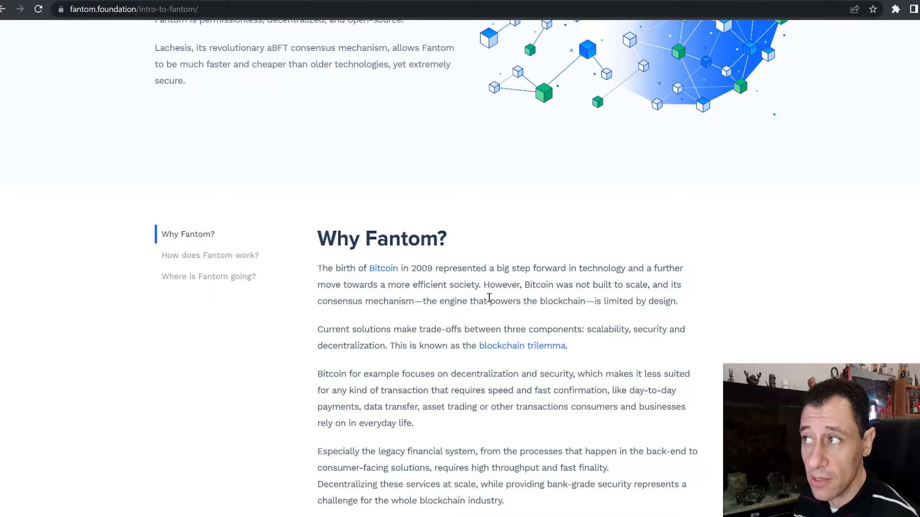
pyautogui.moveTo(430, 326)
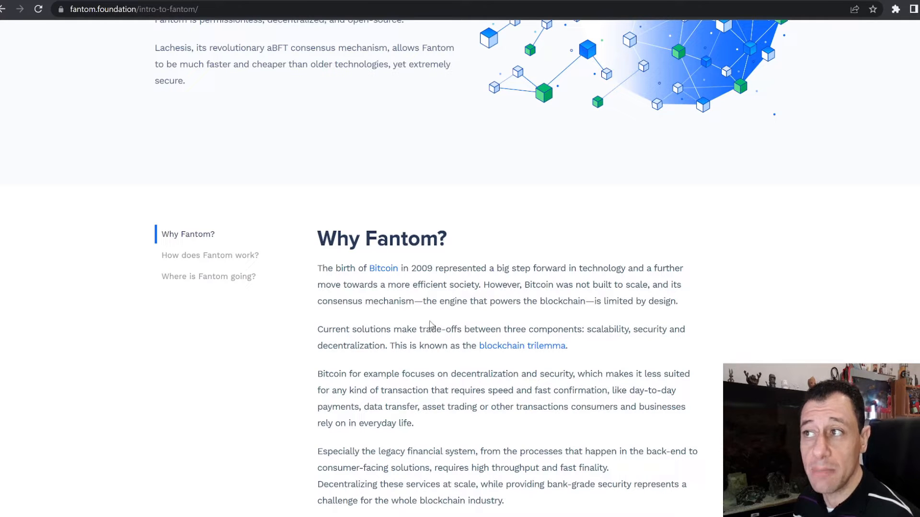
pyautogui.moveTo(431, 319)
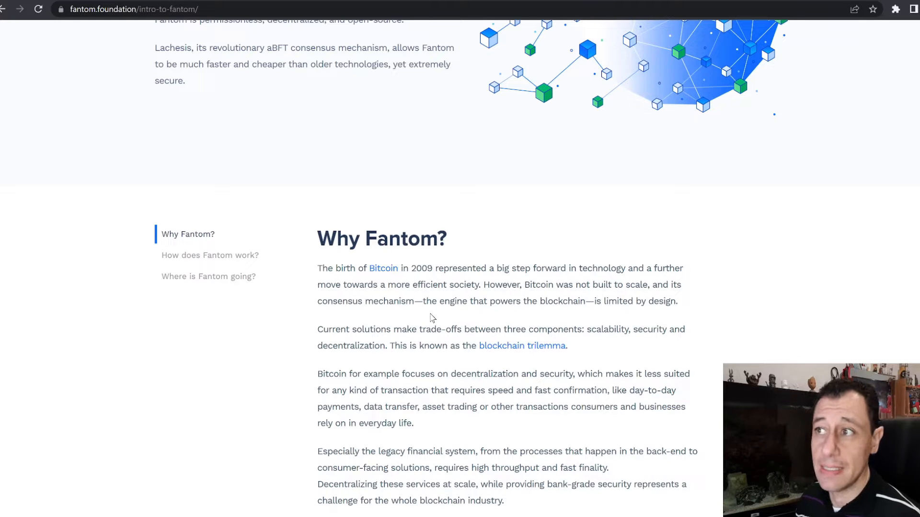
pyautogui.moveTo(427, 320)
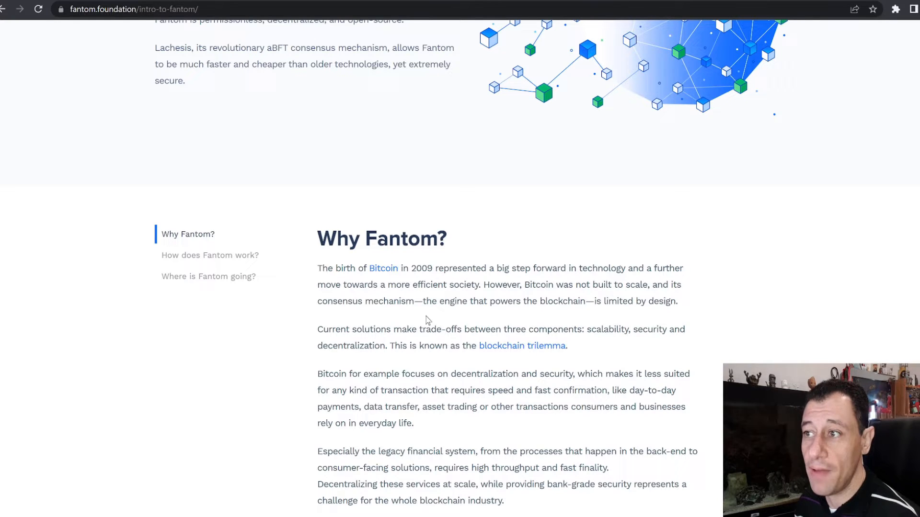
pyautogui.scroll(-3)
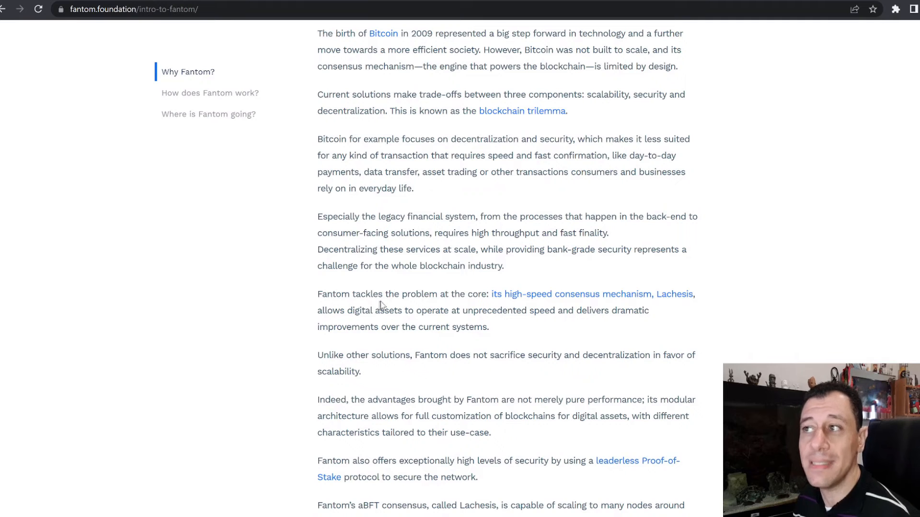
pyautogui.moveTo(489, 314)
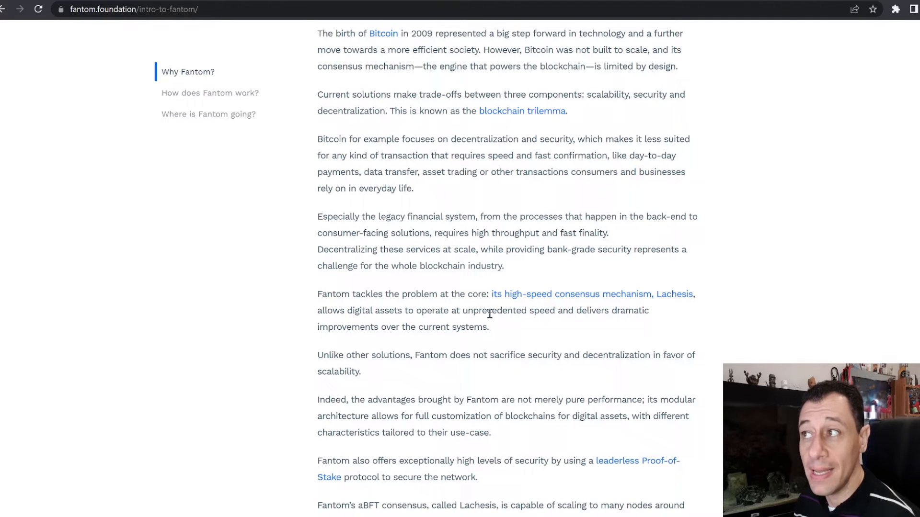
pyautogui.moveTo(501, 306)
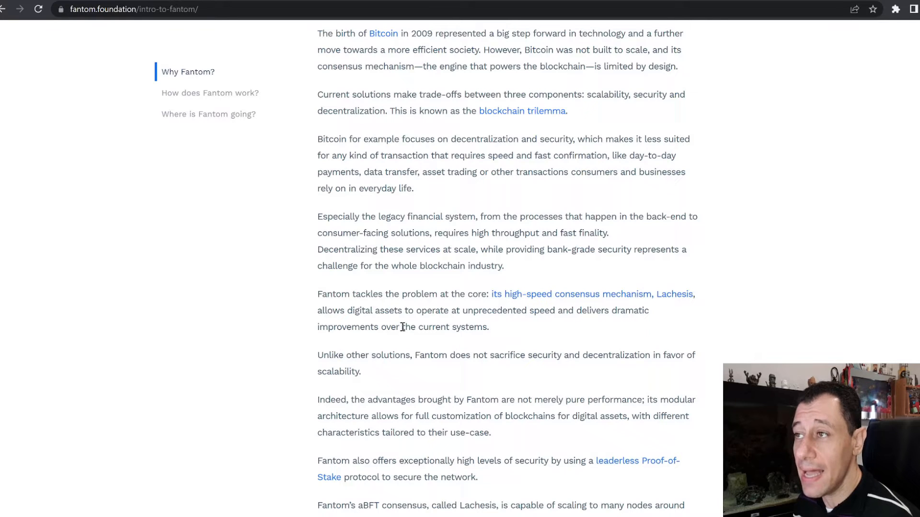
pyautogui.moveTo(399, 323)
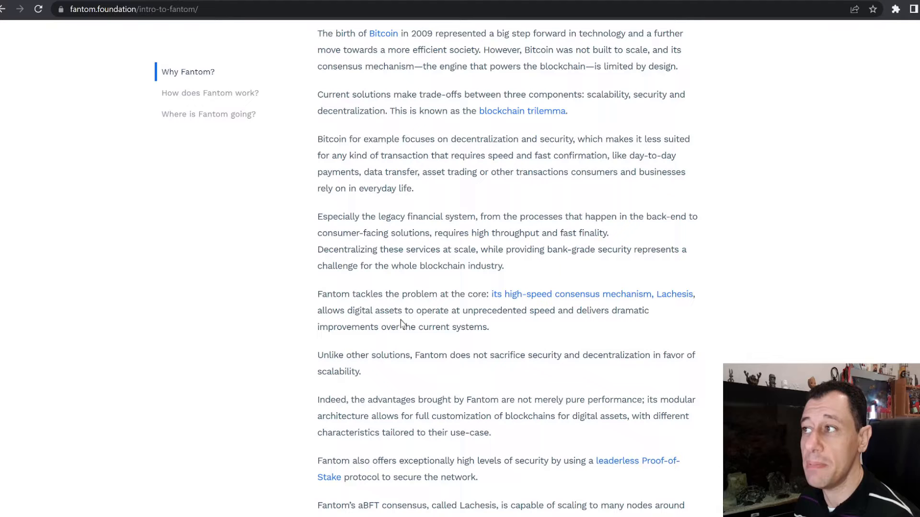
pyautogui.moveTo(639, 342)
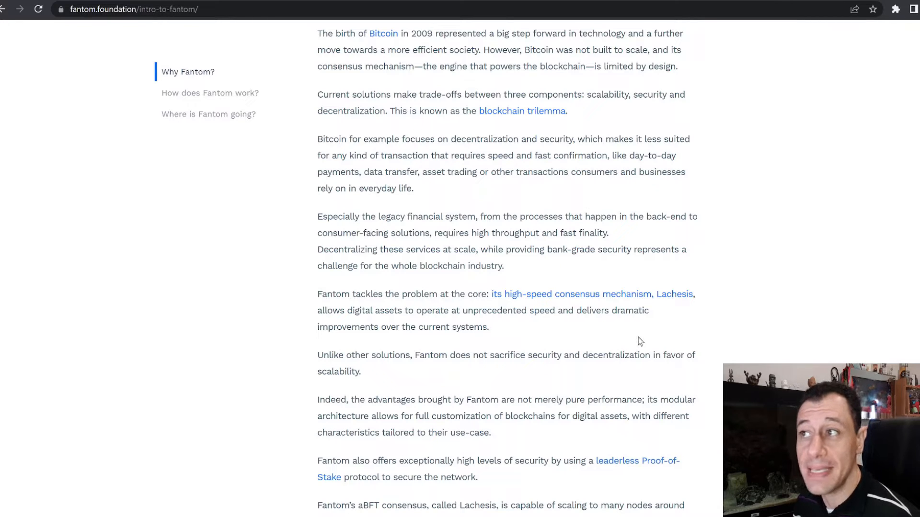
pyautogui.moveTo(583, 341)
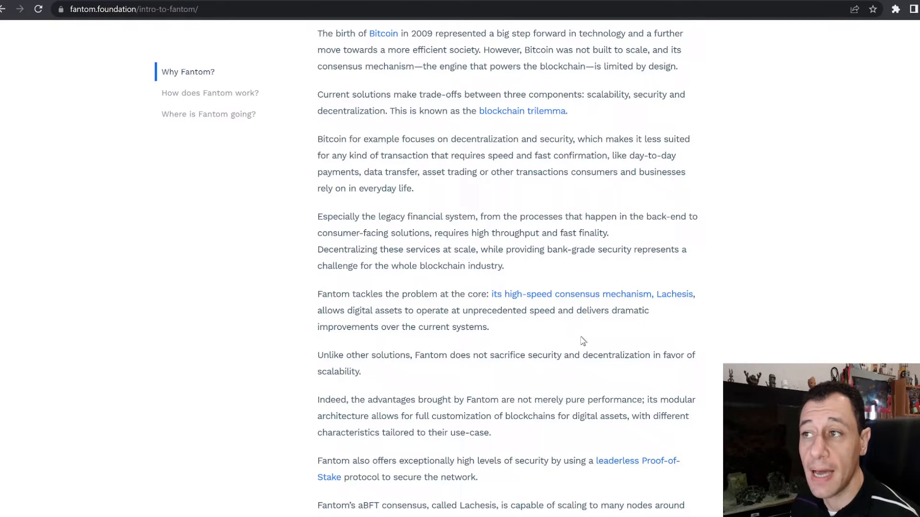
pyautogui.moveTo(555, 336)
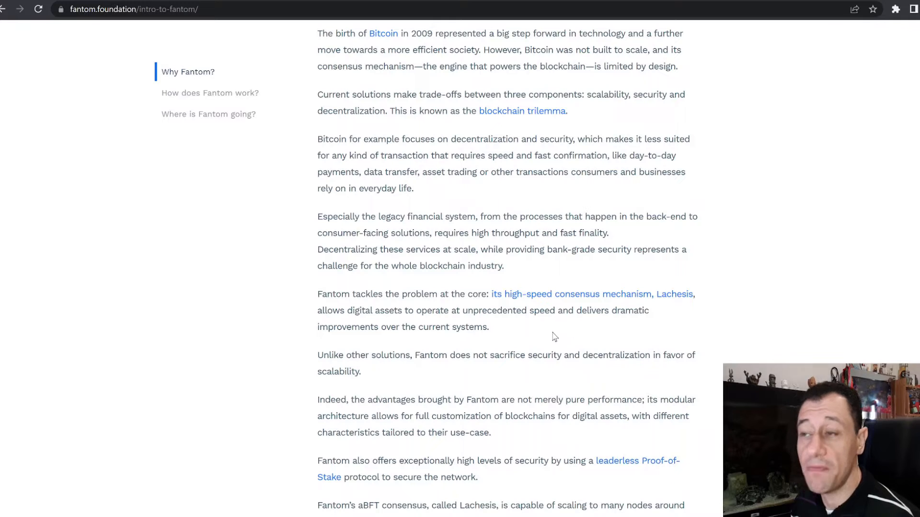
pyautogui.scroll(3)
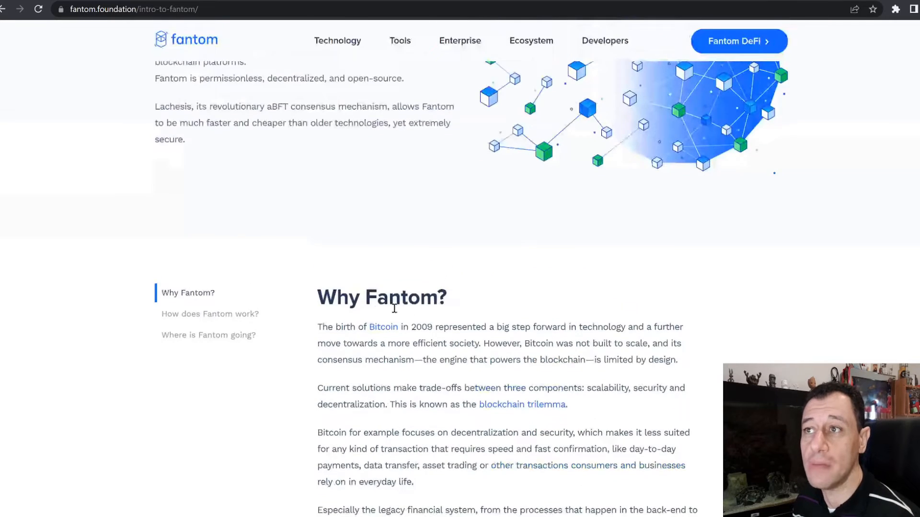
pyautogui.scroll(3)
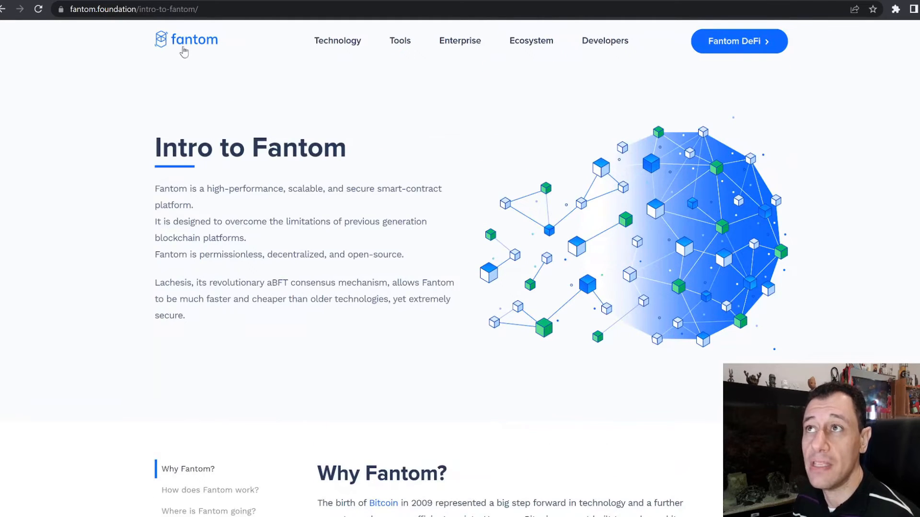
# Go to the Fantom home page and review its speed, security, scalability and Ethereum compatibility features.
pyautogui.click(191, 40)
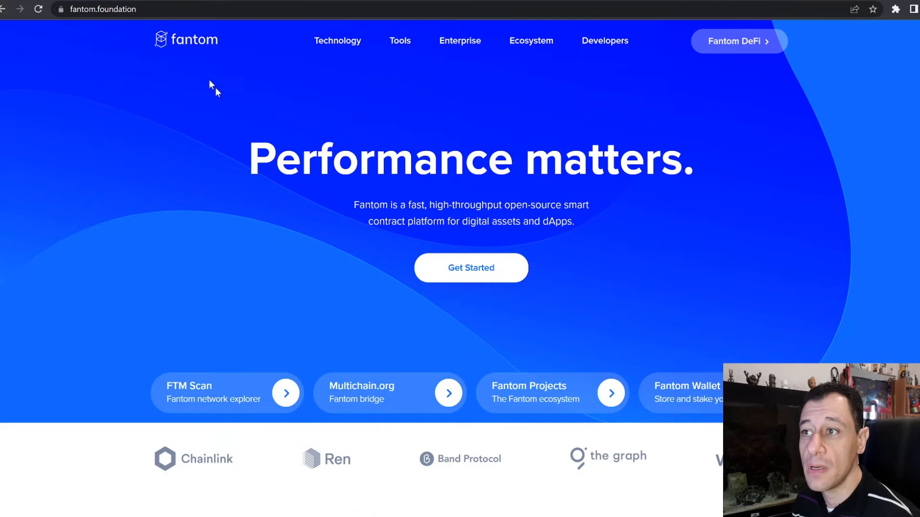
pyautogui.scroll(-3)
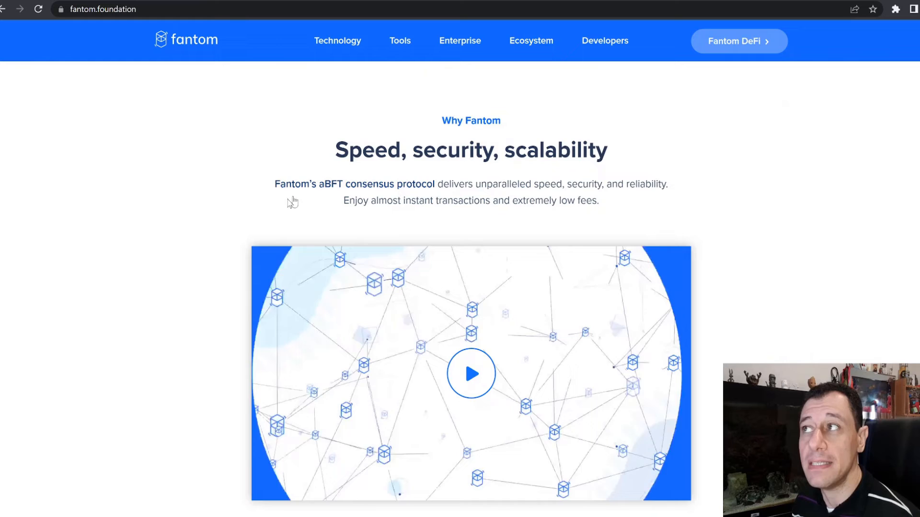
pyautogui.scroll(-3)
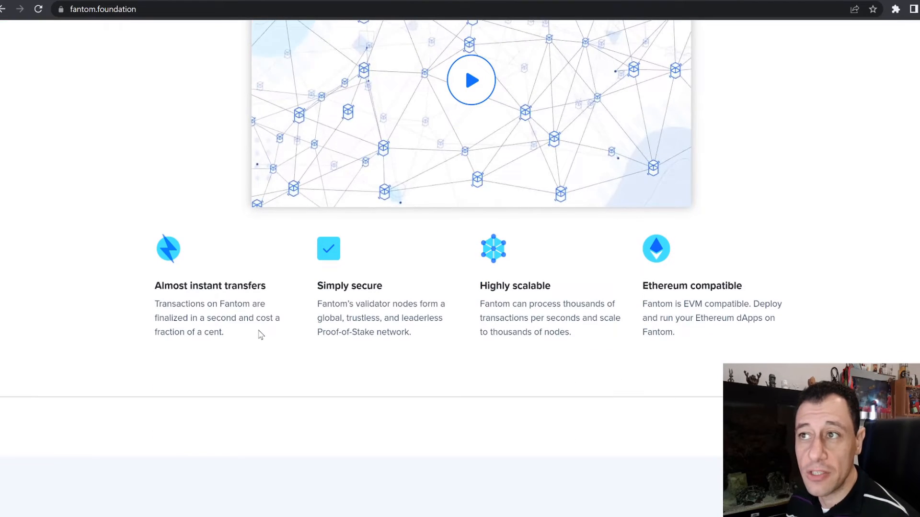
pyautogui.click(470, 81)
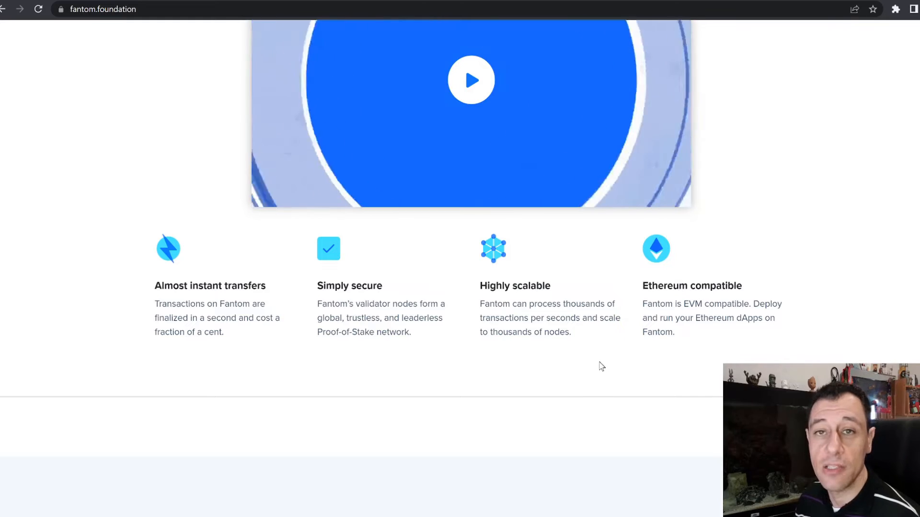
pyautogui.moveTo(698, 368)
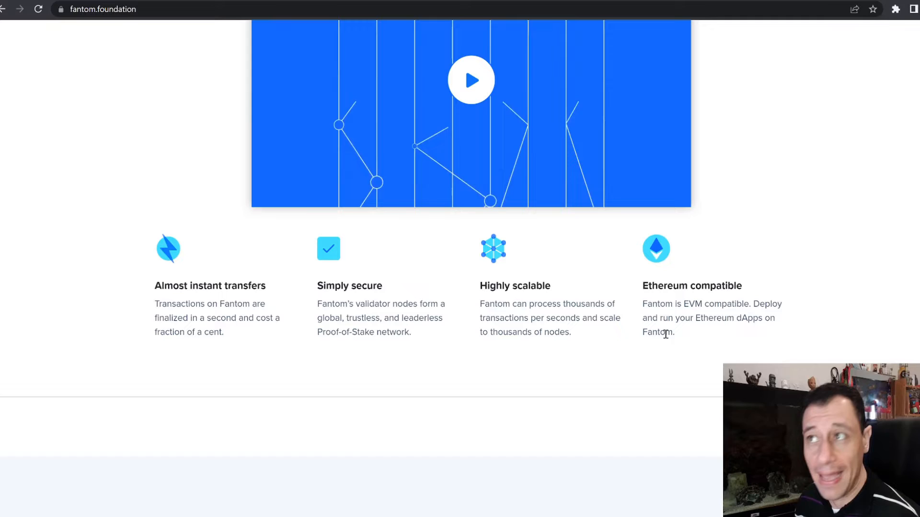
pyautogui.scroll(3)
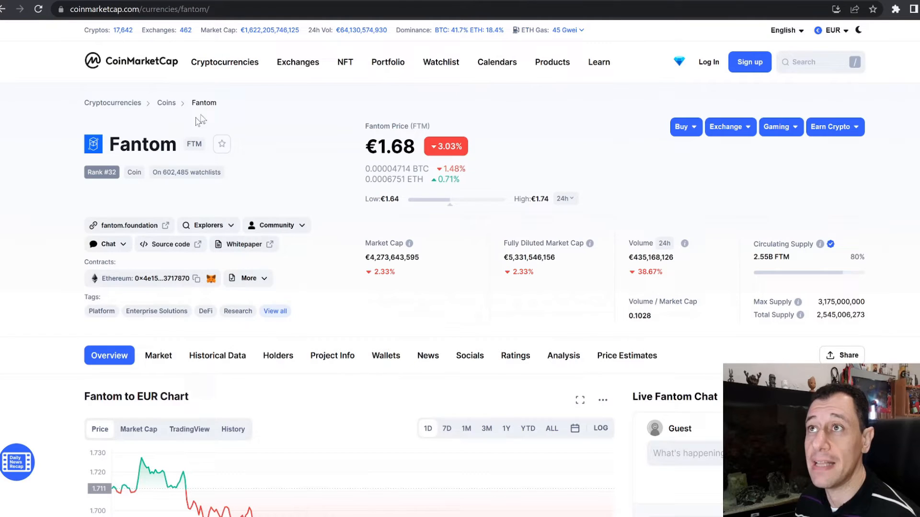
pyautogui.moveTo(526, 156)
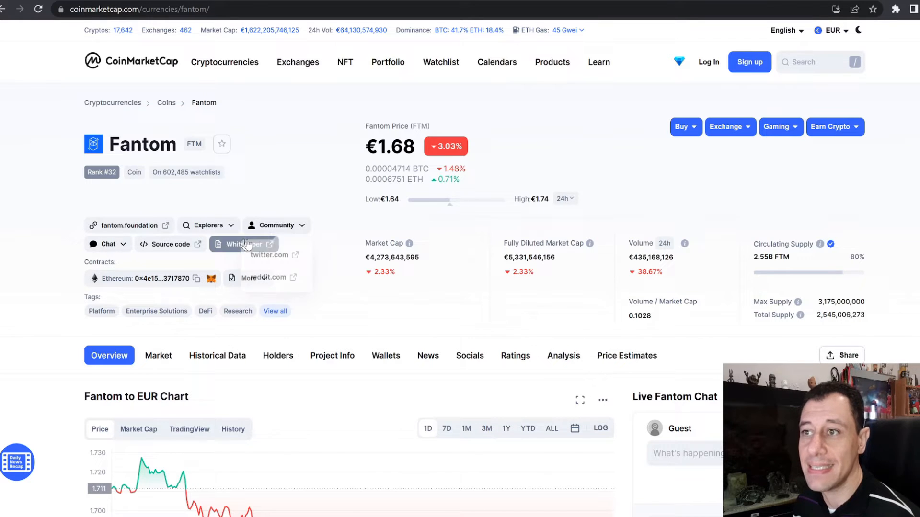
# Show Fantom's all-time EUR price history (2018–2022) with the ALL chart range.
pyautogui.scroll(-3)
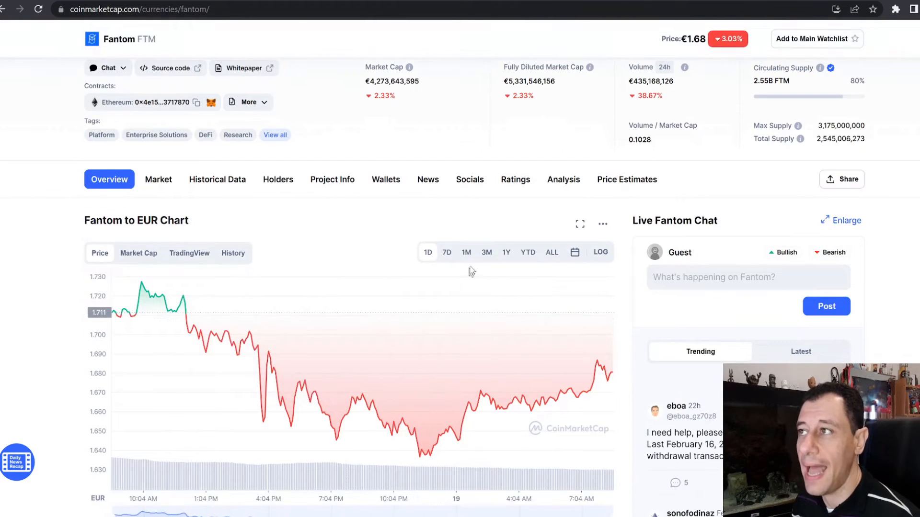
pyautogui.moveTo(550, 258)
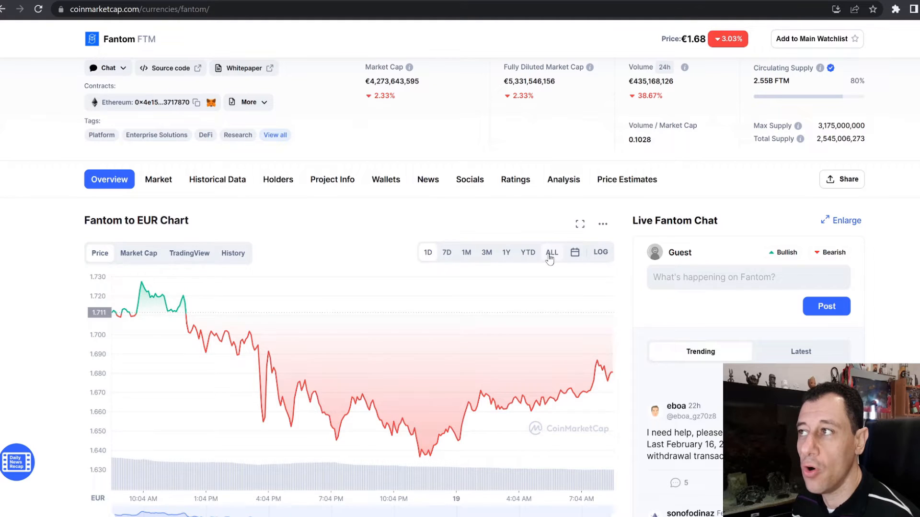
pyautogui.click(551, 252)
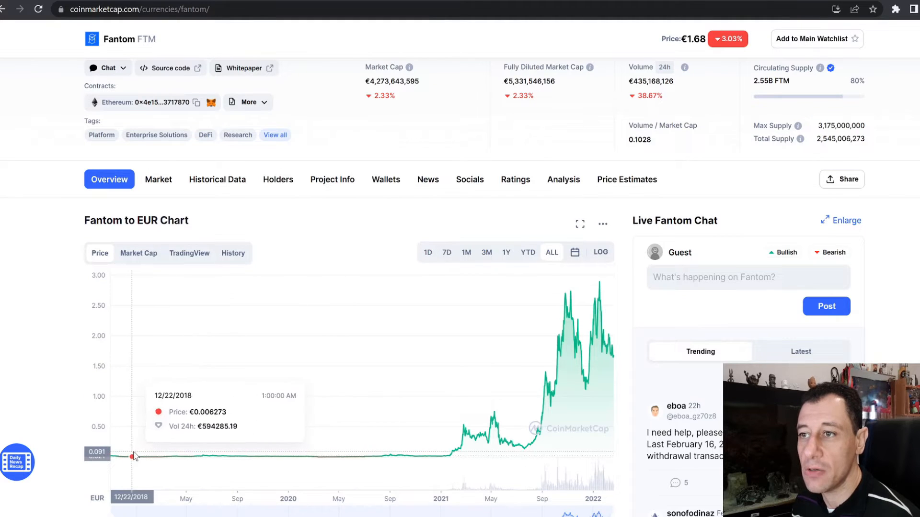
pyautogui.moveTo(121, 457)
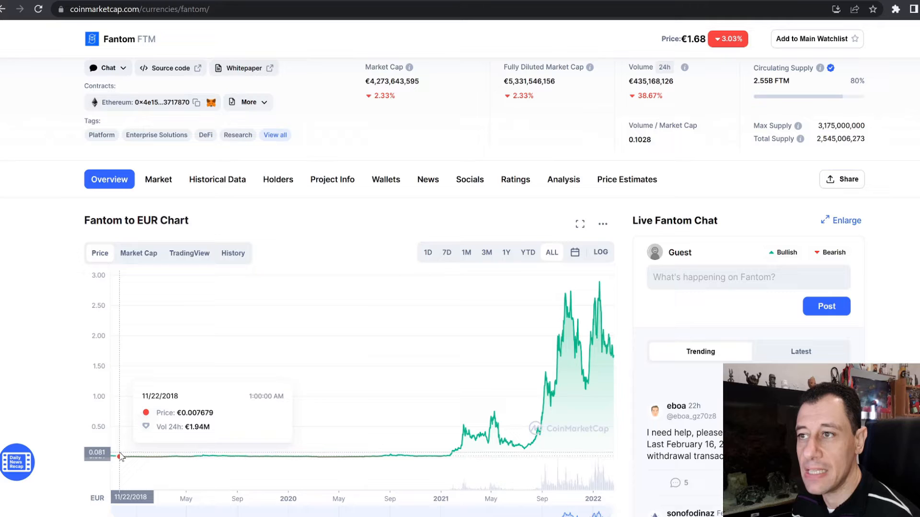
pyautogui.moveTo(116, 457)
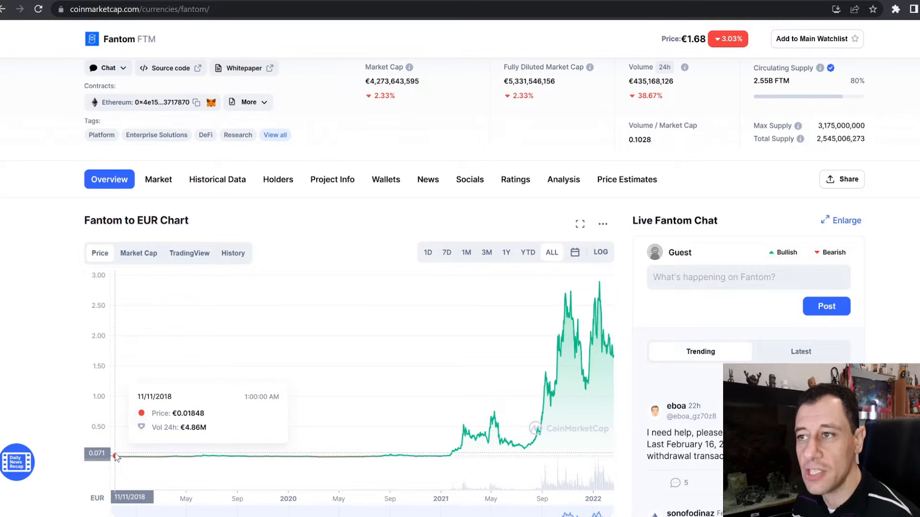
pyautogui.moveTo(136, 456)
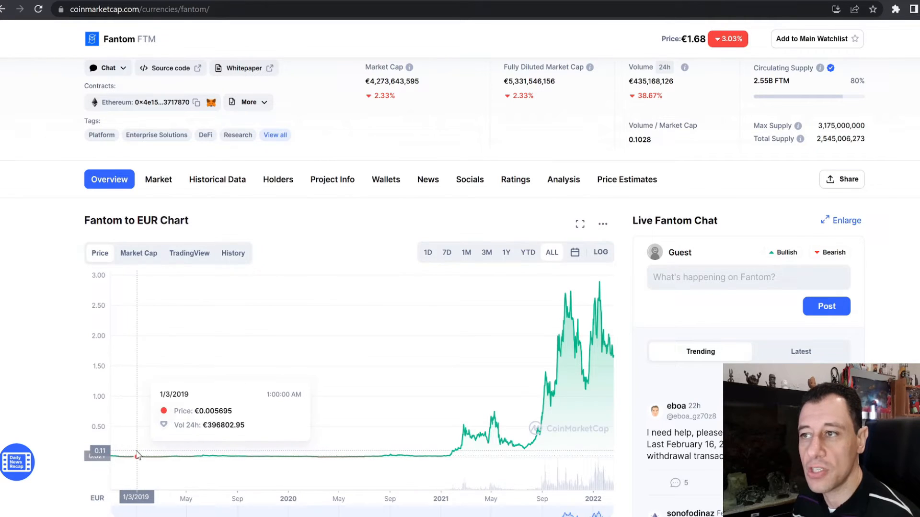
pyautogui.moveTo(136, 456)
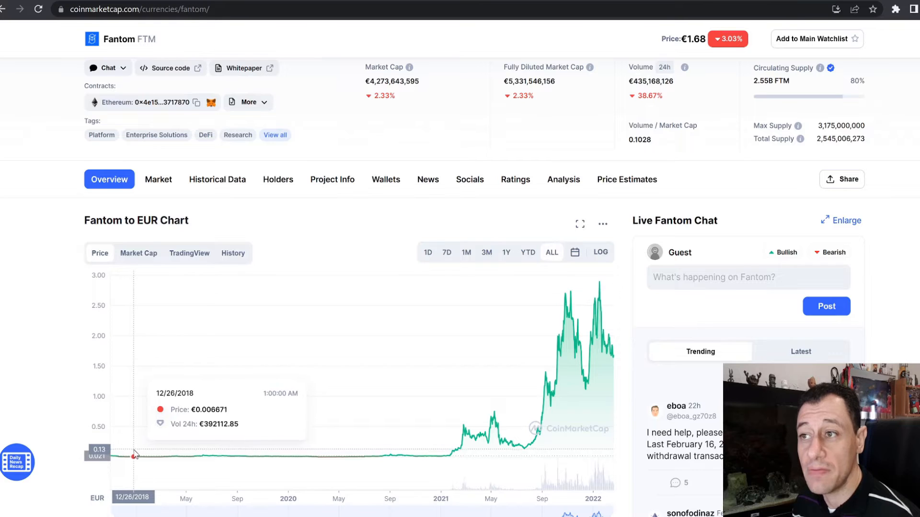
pyautogui.moveTo(129, 456)
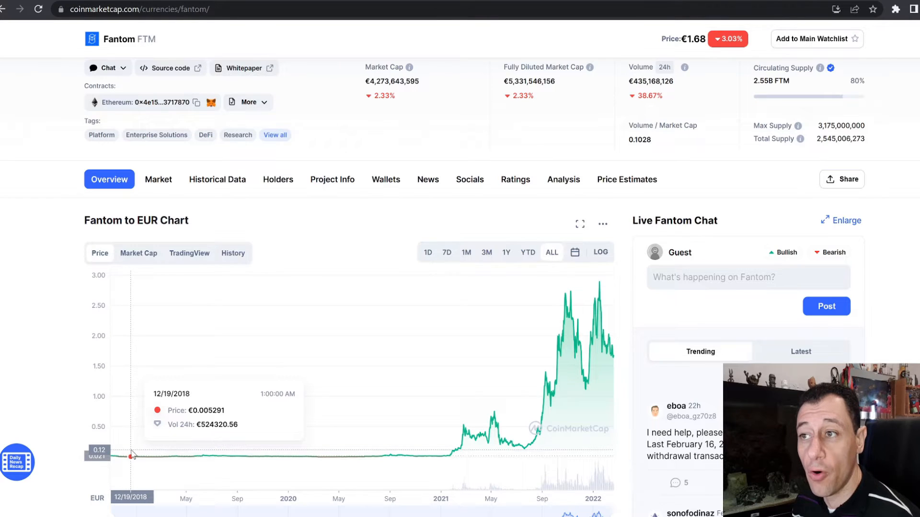
pyautogui.moveTo(130, 456)
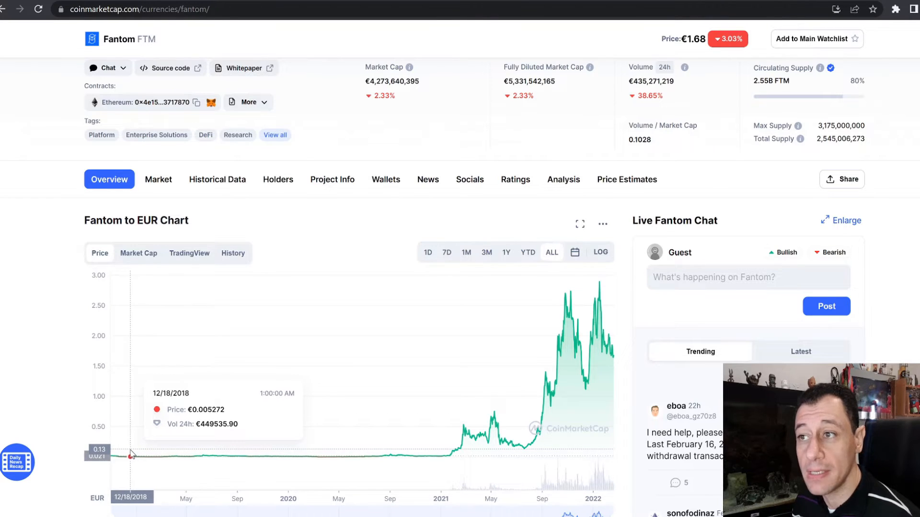
pyautogui.moveTo(598, 467)
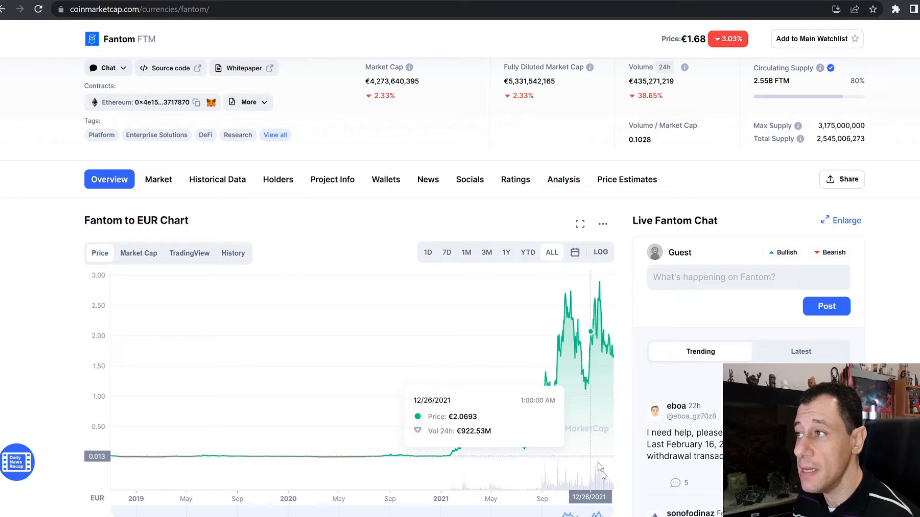
pyautogui.moveTo(461, 249)
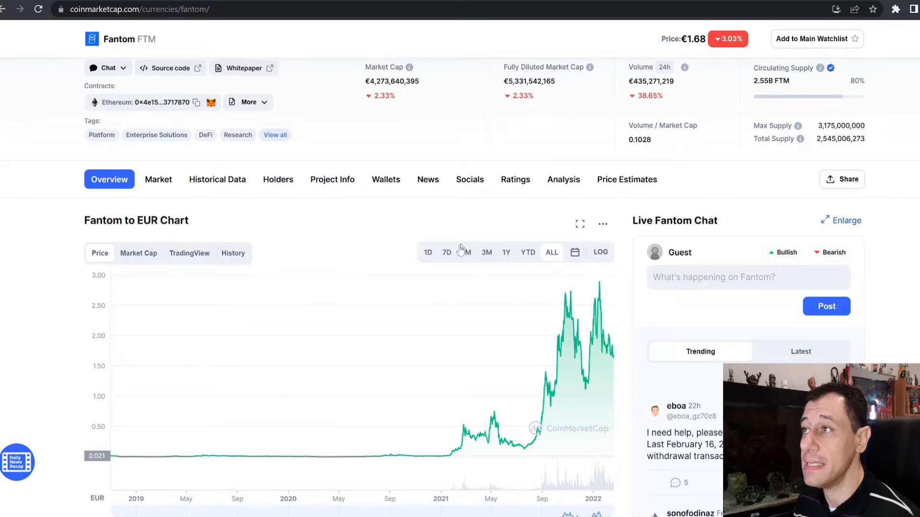
# Switch the Fantom EUR chart to the past week, then the past month range.
pyautogui.click(465, 252)
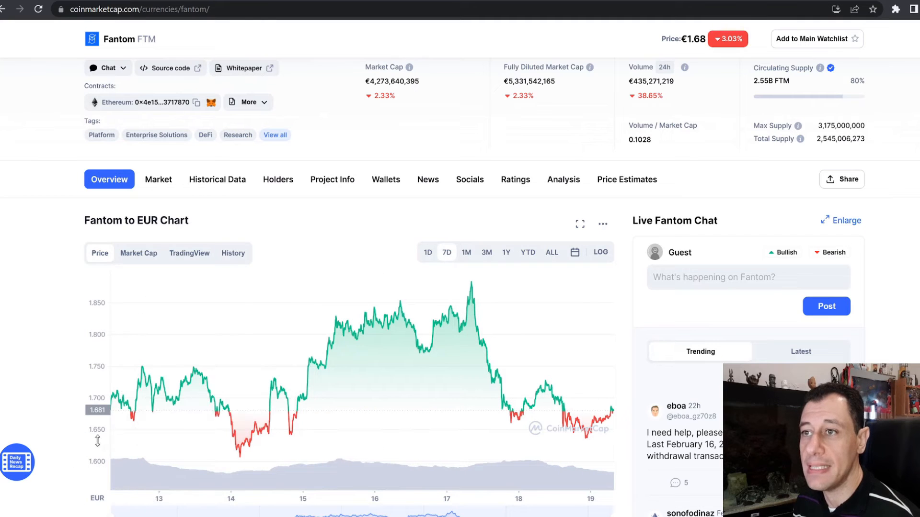
pyautogui.moveTo(686, 326)
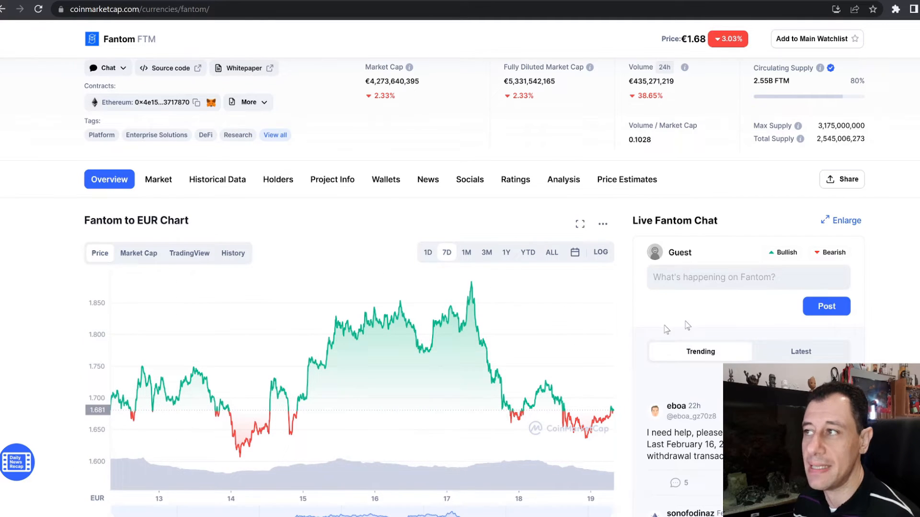
pyautogui.moveTo(482, 297)
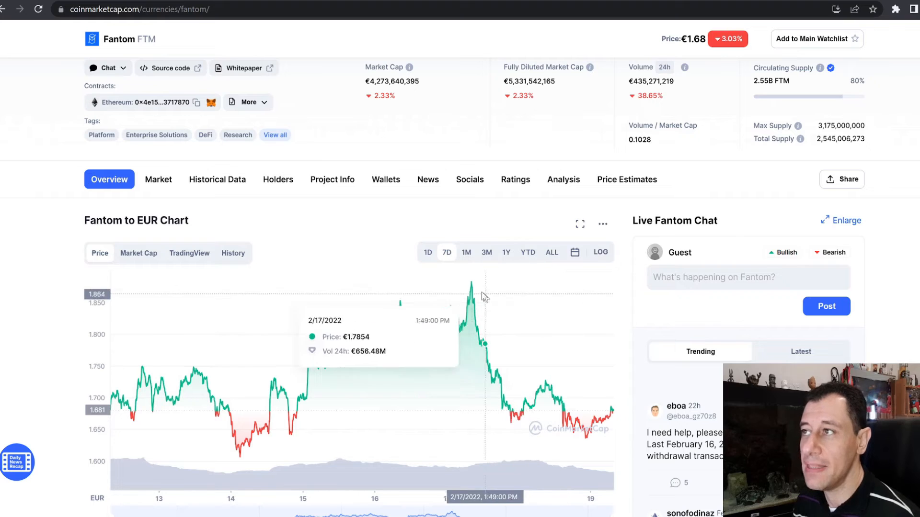
pyautogui.click(466, 252)
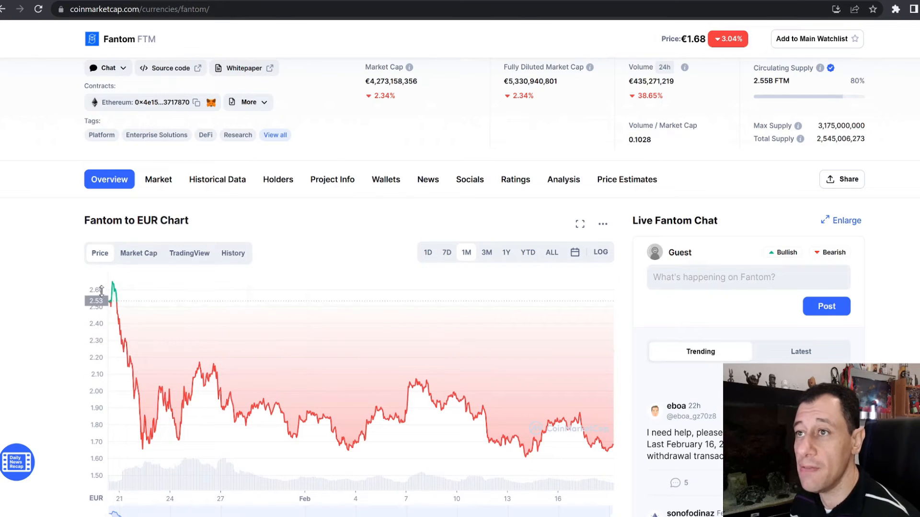
pyautogui.moveTo(113, 290)
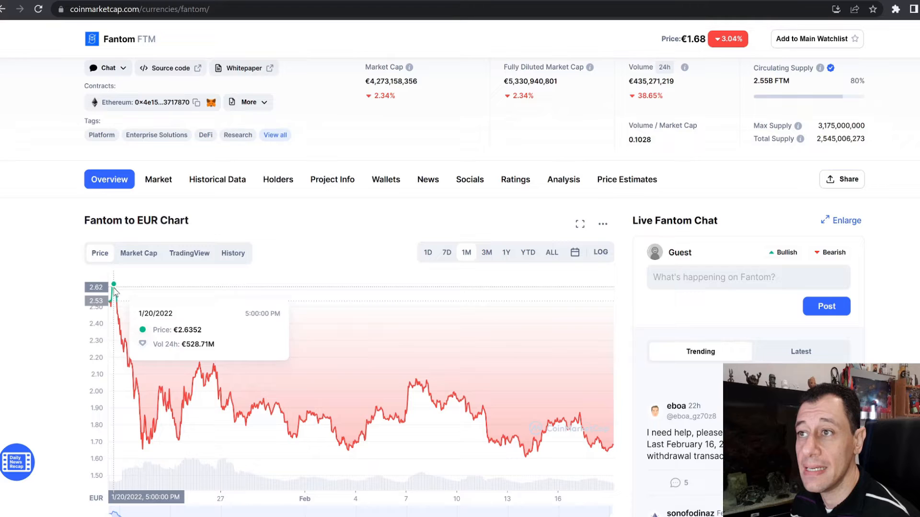
pyautogui.moveTo(114, 287)
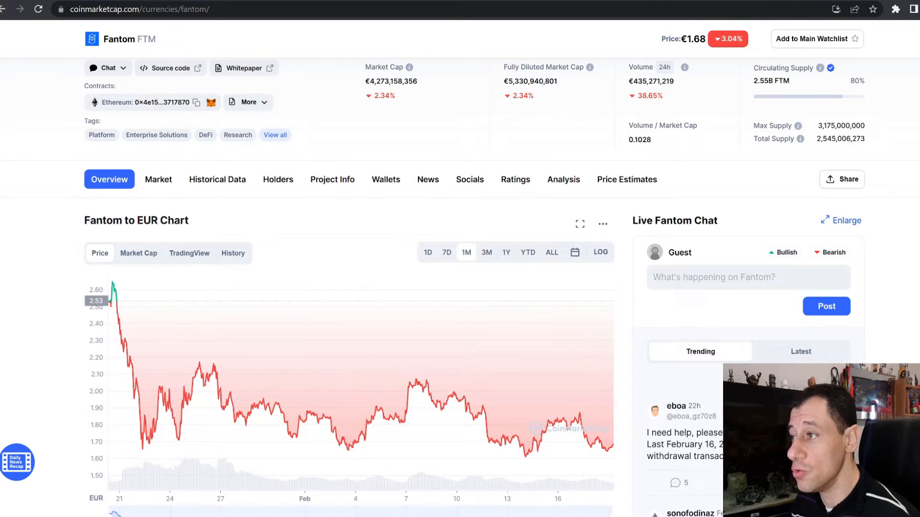
pyautogui.moveTo(908, 232)
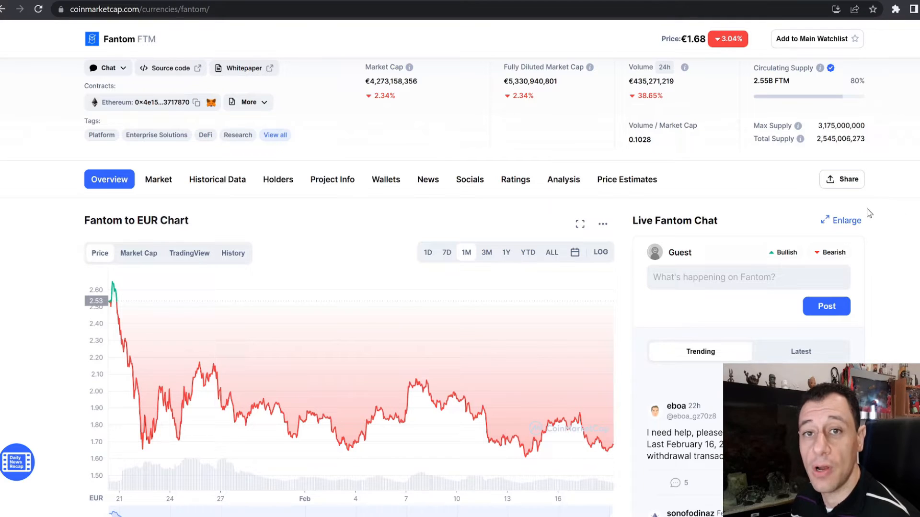
pyautogui.moveTo(817, 181)
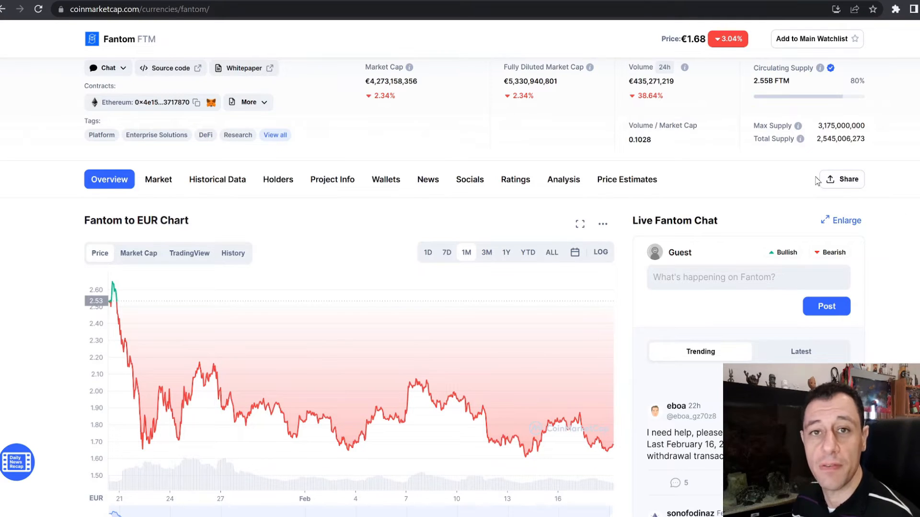
# Scroll to the FTM to EUR converter (1 FTM = €1.68) and the FTM price live data.
pyautogui.scroll(3)
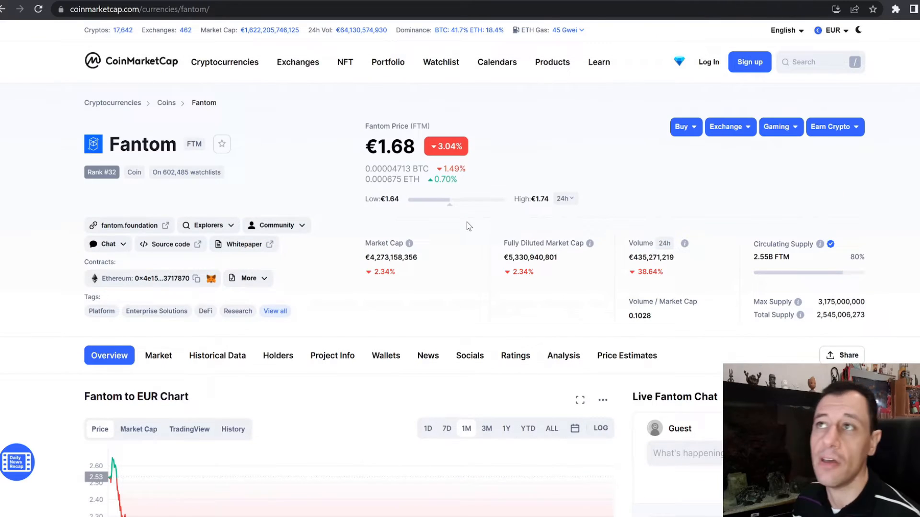
pyautogui.moveTo(305, 204)
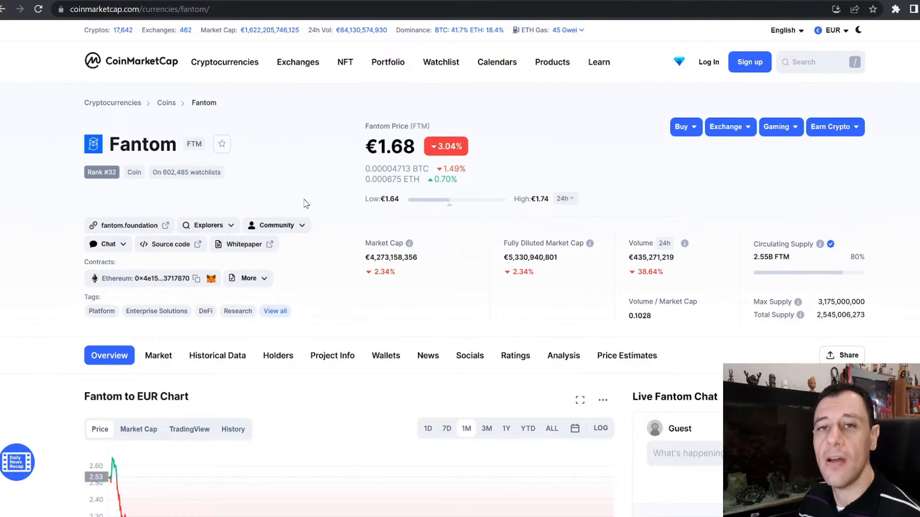
pyautogui.scroll(-3)
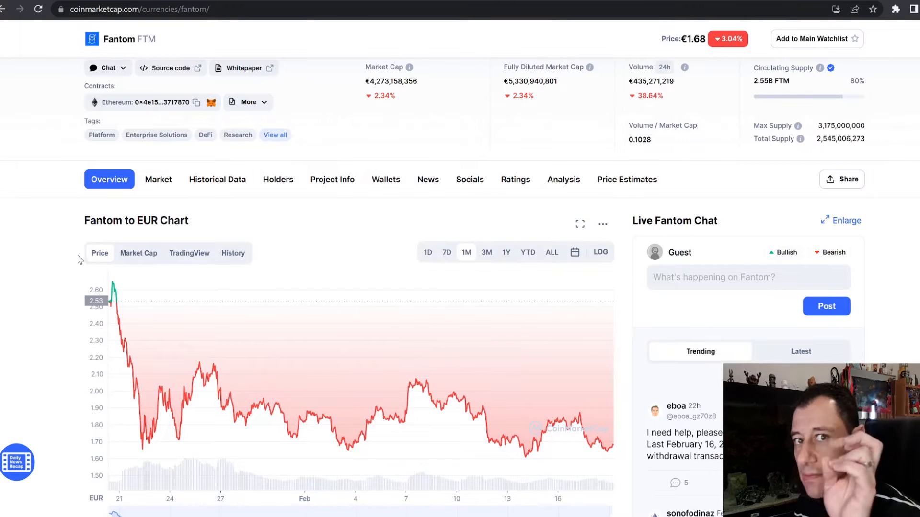
pyautogui.scroll(-3)
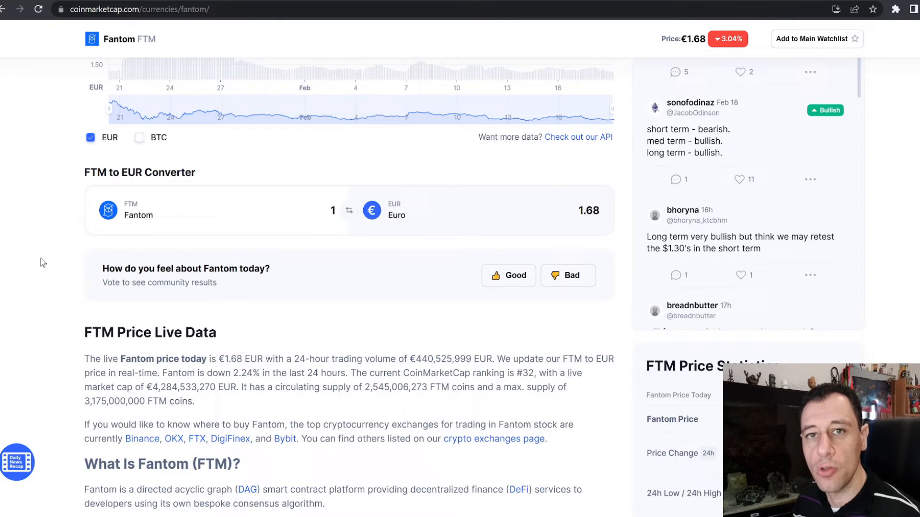
pyautogui.moveTo(38, 265)
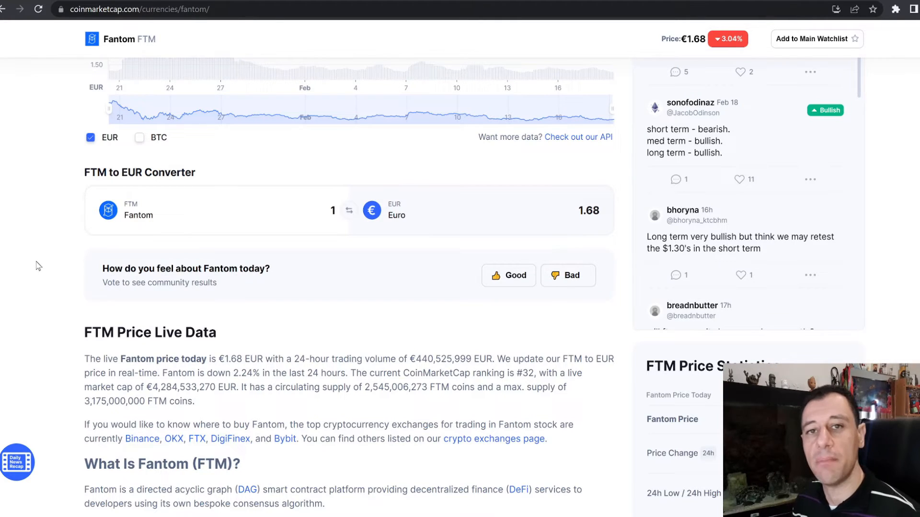
pyautogui.moveTo(67, 319)
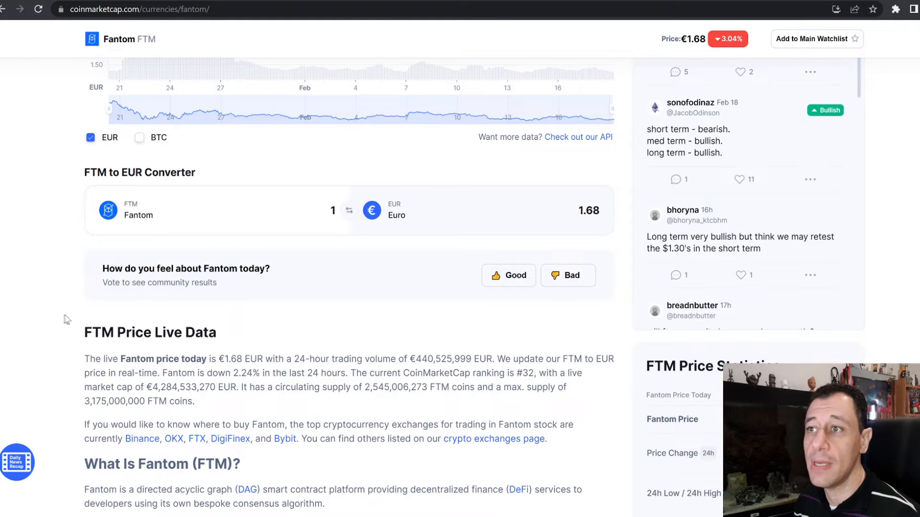
pyautogui.moveTo(111, 296)
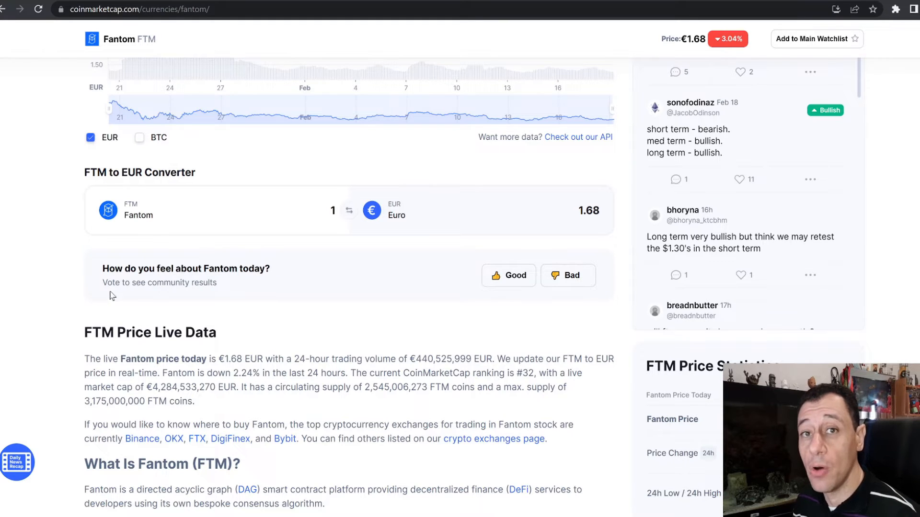
pyautogui.scroll(-3)
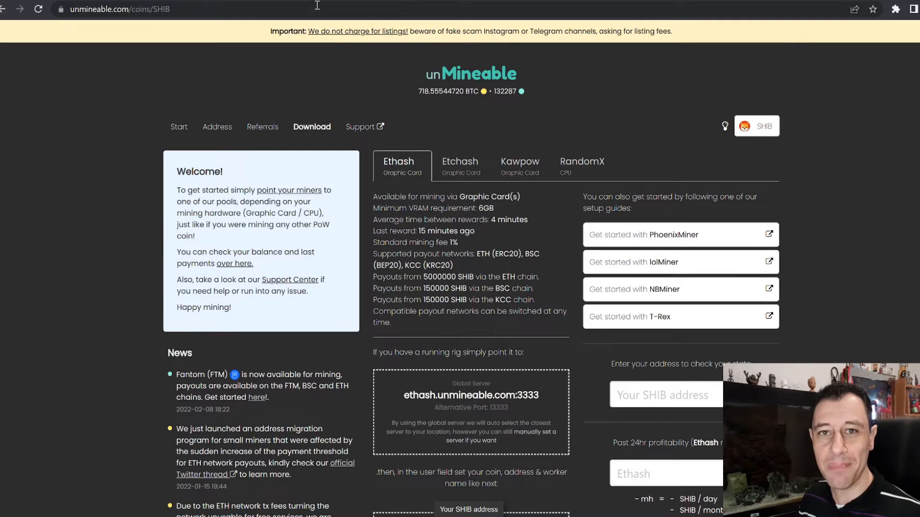
pyautogui.moveTo(106, 288)
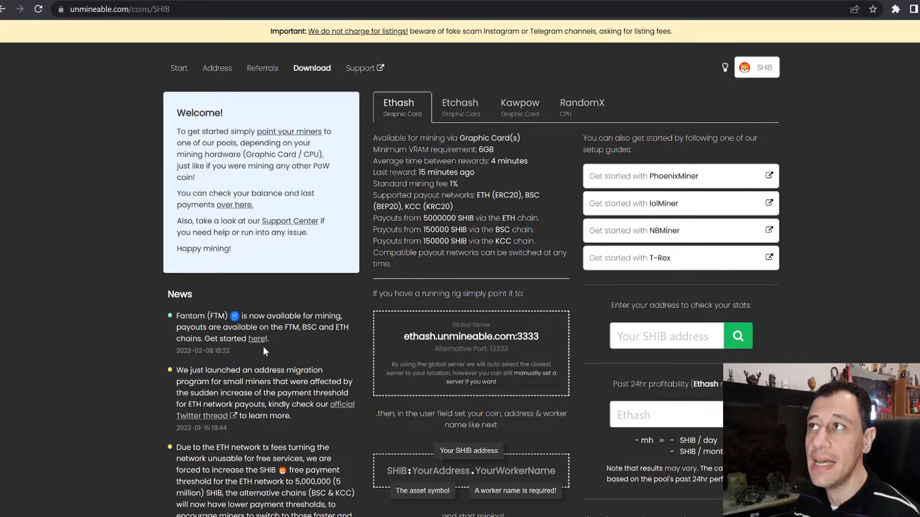
# Open unMineable's list of mineable coins, including Fantom (FTM).
pyautogui.click(756, 68)
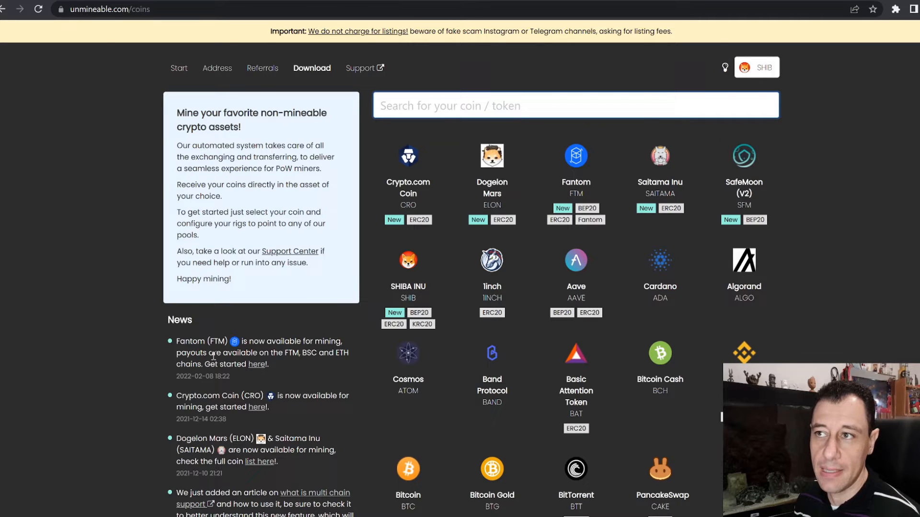
pyautogui.moveTo(259, 364)
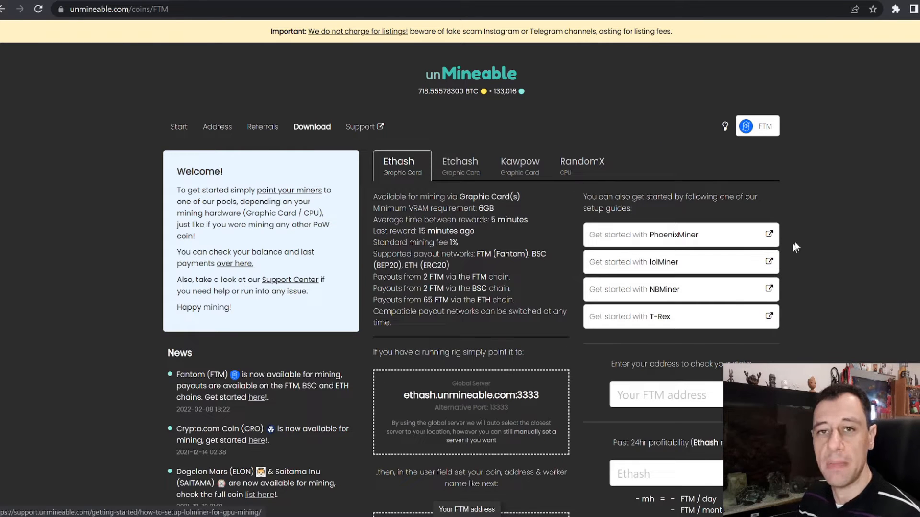
# Enter an Ethash hashrate of about 472 mh to estimate roughly 8.56 FTM per day.
pyautogui.scroll(-3)
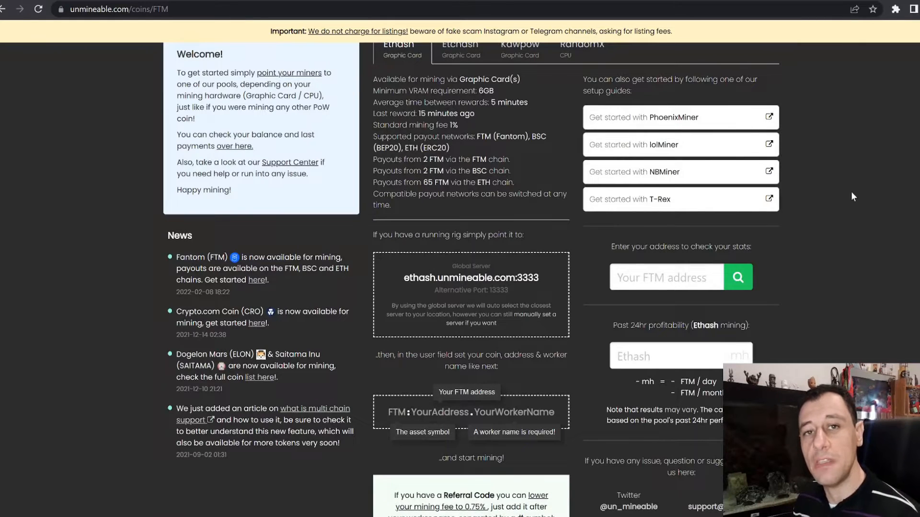
pyautogui.moveTo(857, 195)
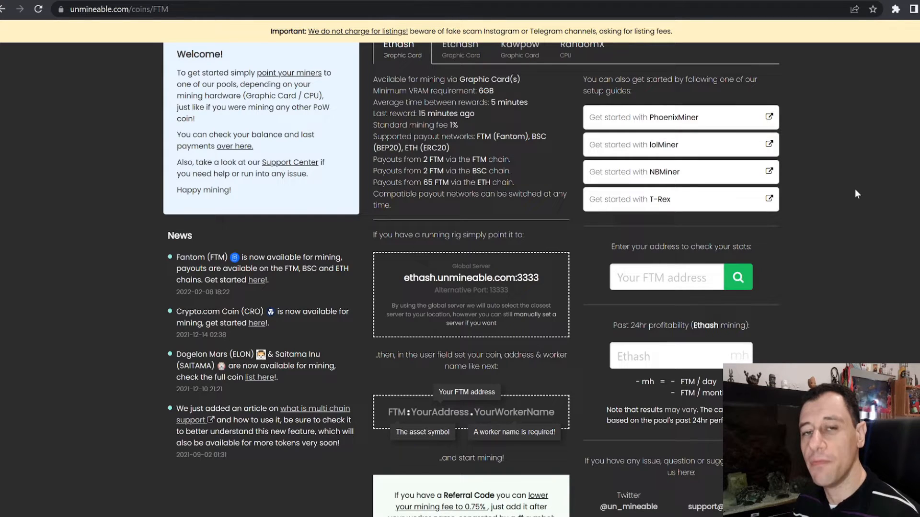
pyautogui.moveTo(862, 190)
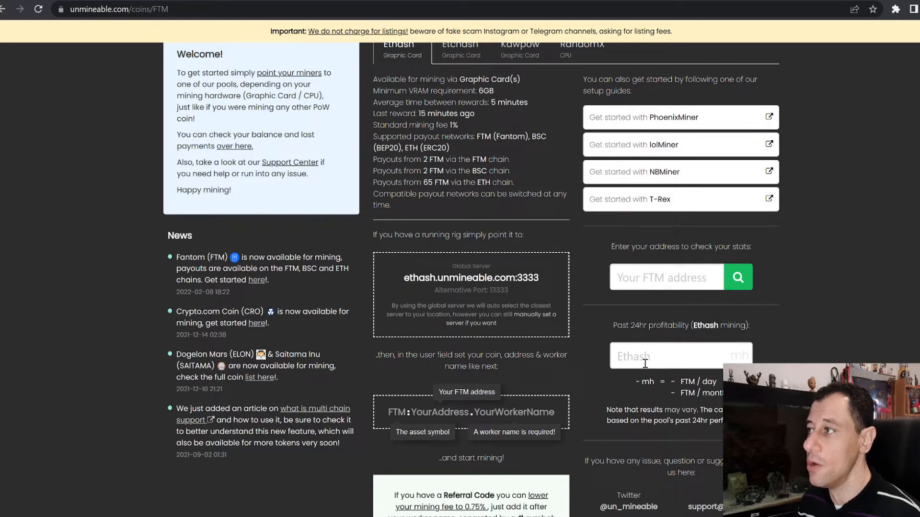
pyautogui.write('474')
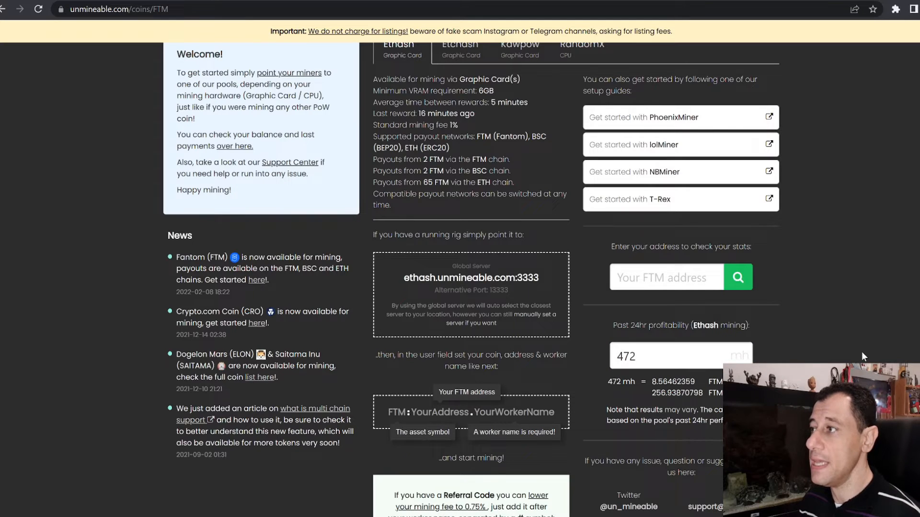
pyautogui.scroll(3)
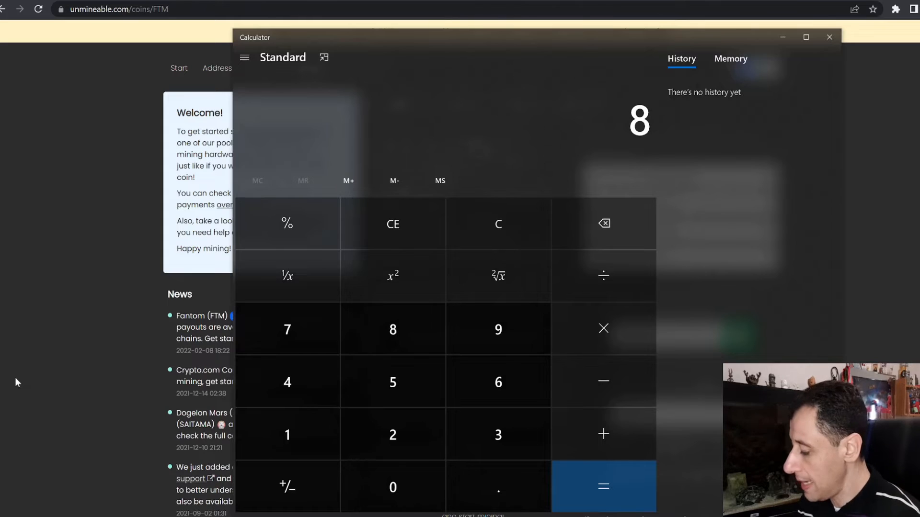
# Compute 8.56 × 1.68 = 14.3808, then subtract 5.5 to get 8.8808, and return to unMineable.
pyautogui.click(602, 328)
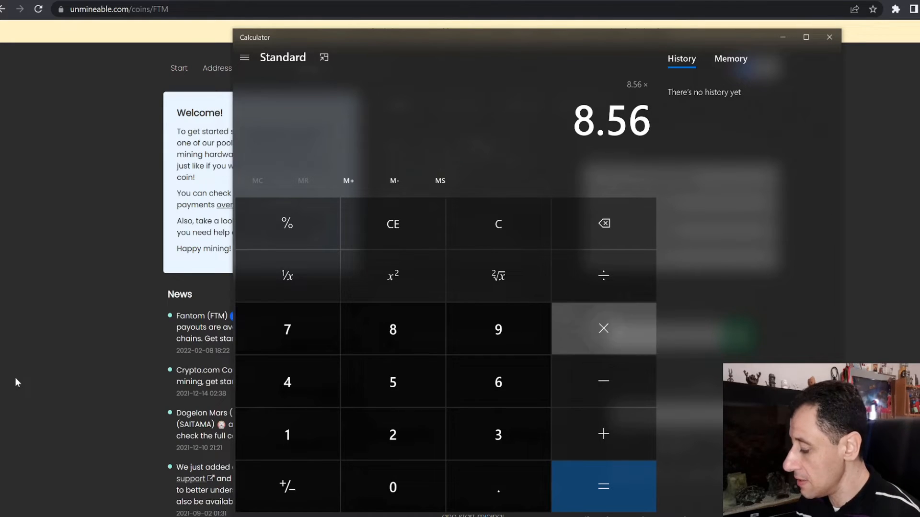
pyautogui.click(286, 434)
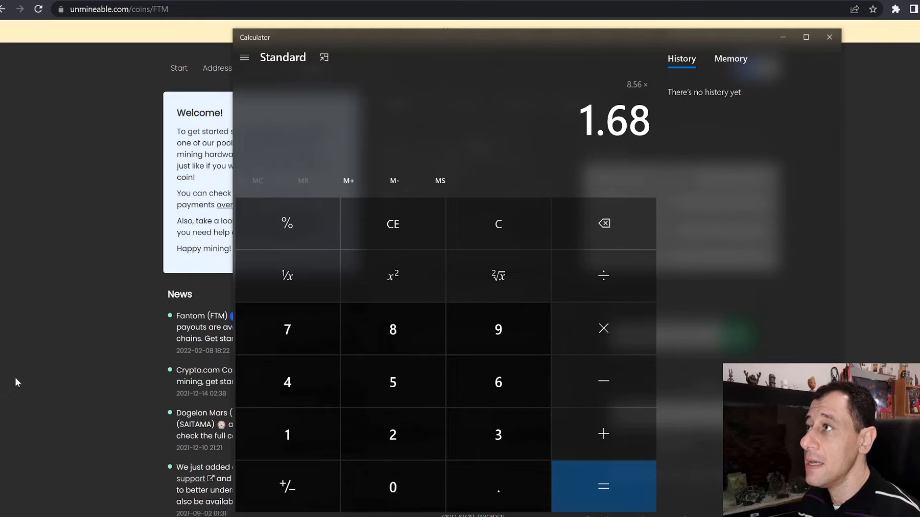
pyautogui.click(603, 487)
pyautogui.write('5.5')
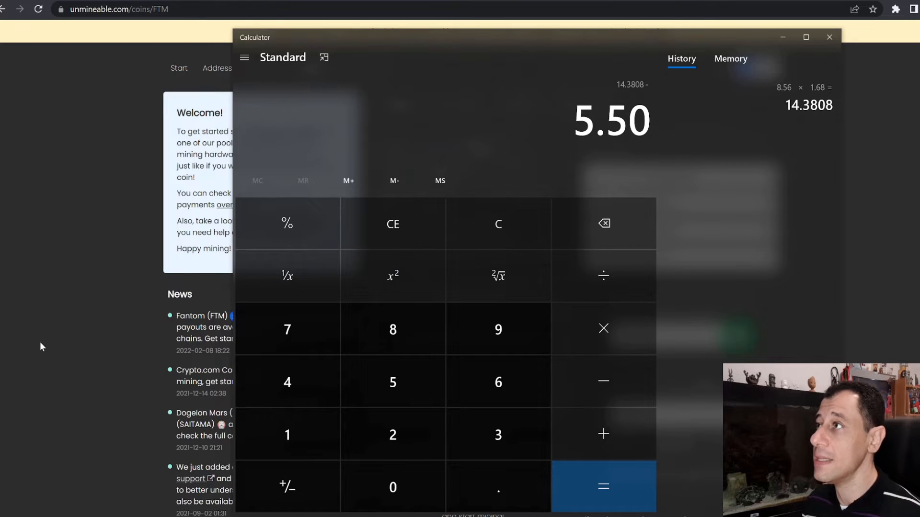
pyautogui.click(603, 487)
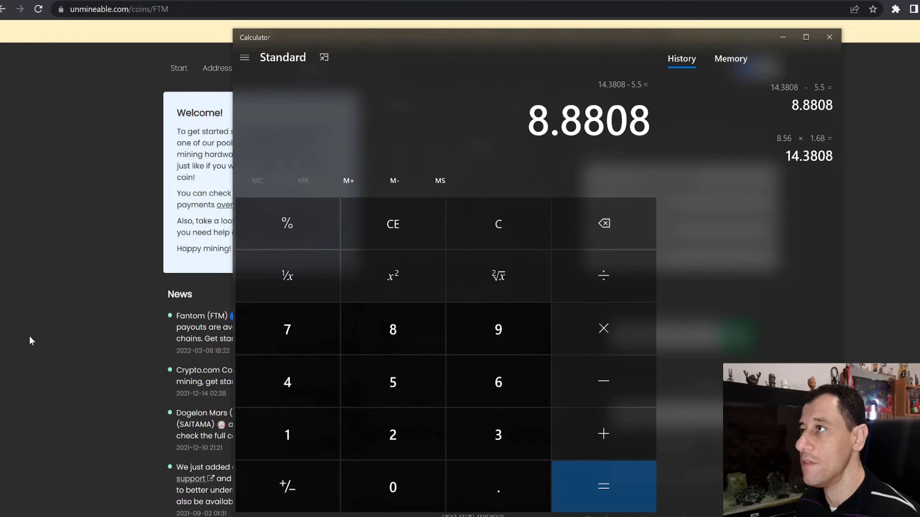
pyautogui.moveTo(22, 350)
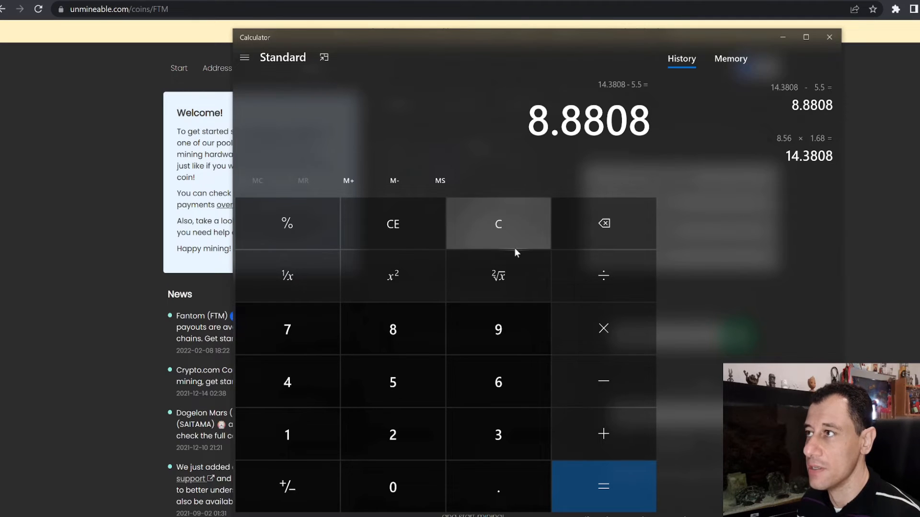
pyautogui.click(829, 38)
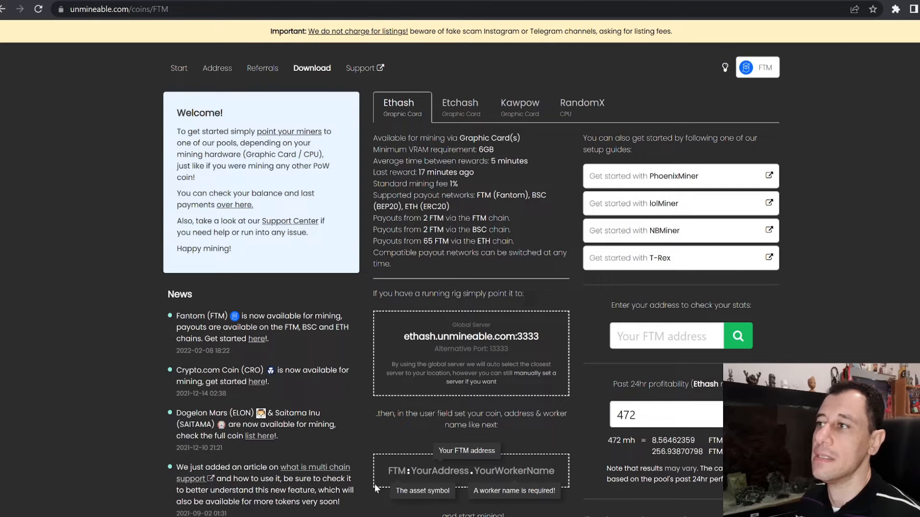
pyautogui.moveTo(518, 111)
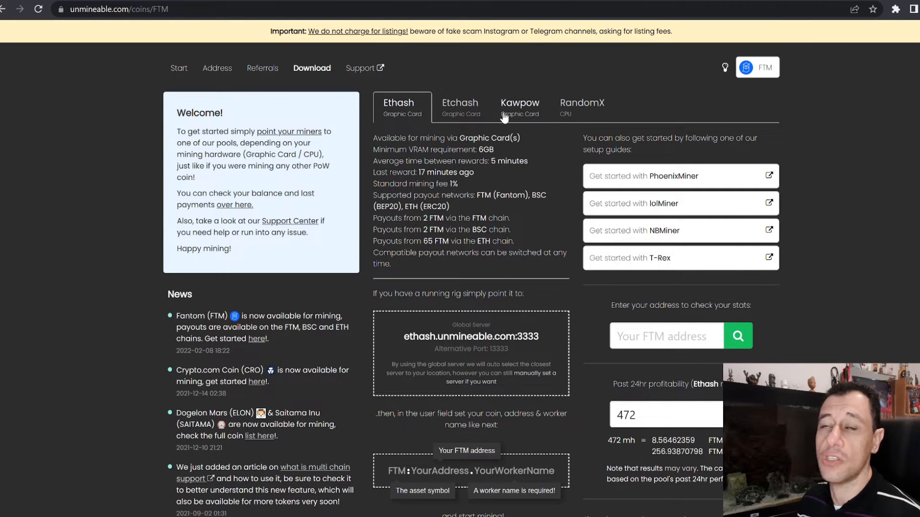
pyautogui.scroll(3)
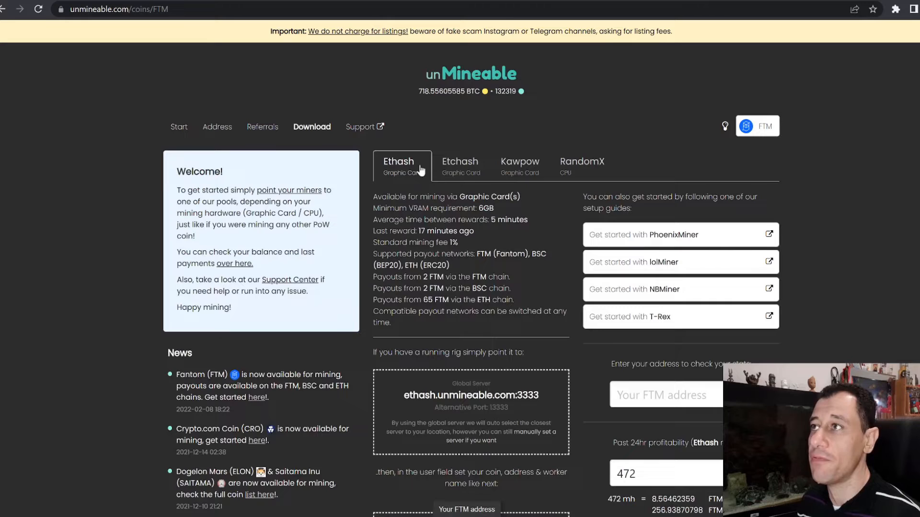
pyautogui.moveTo(833, 105)
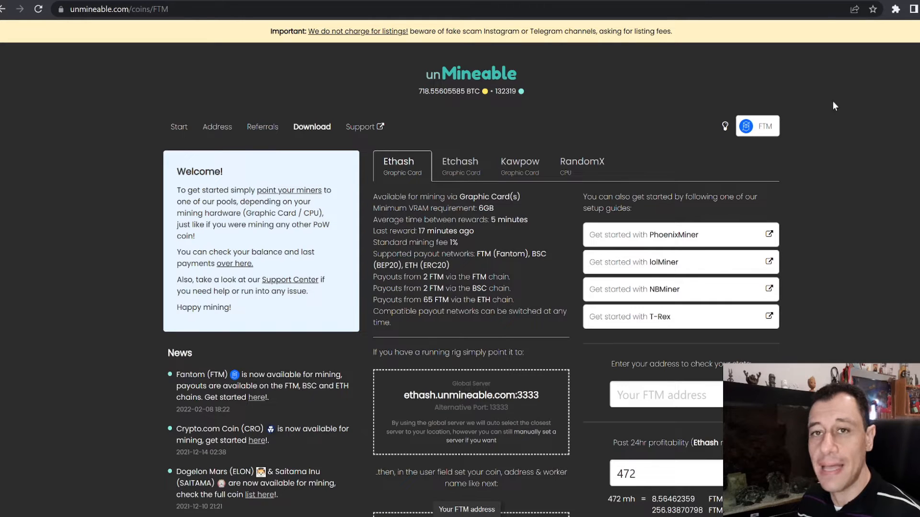
pyautogui.moveTo(464, 173)
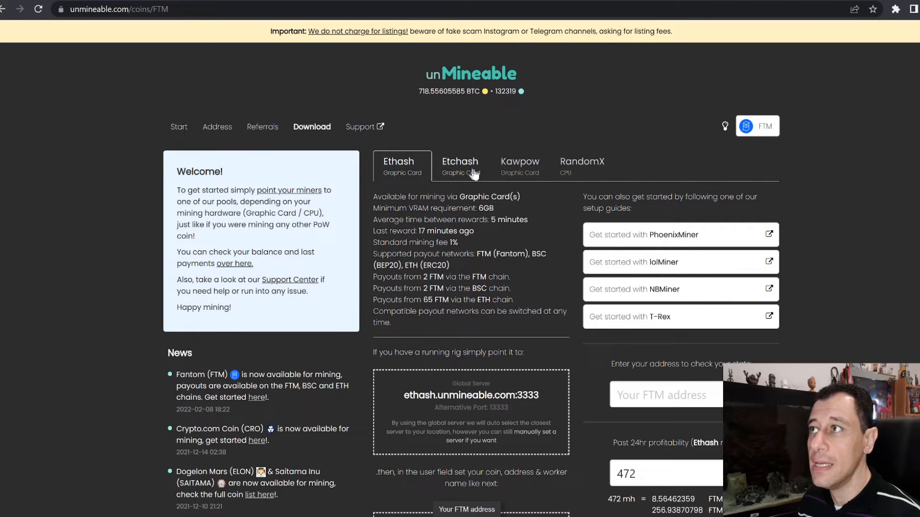
pyautogui.moveTo(568, 166)
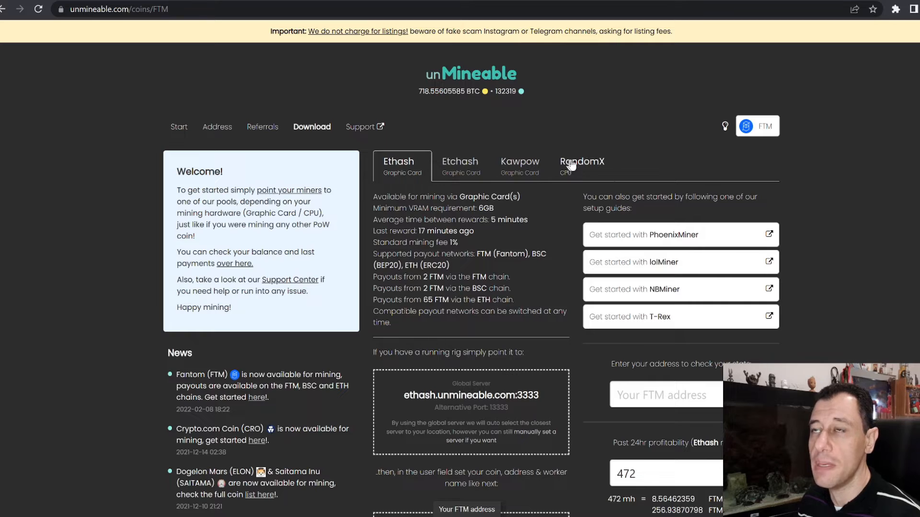
pyautogui.moveTo(537, 189)
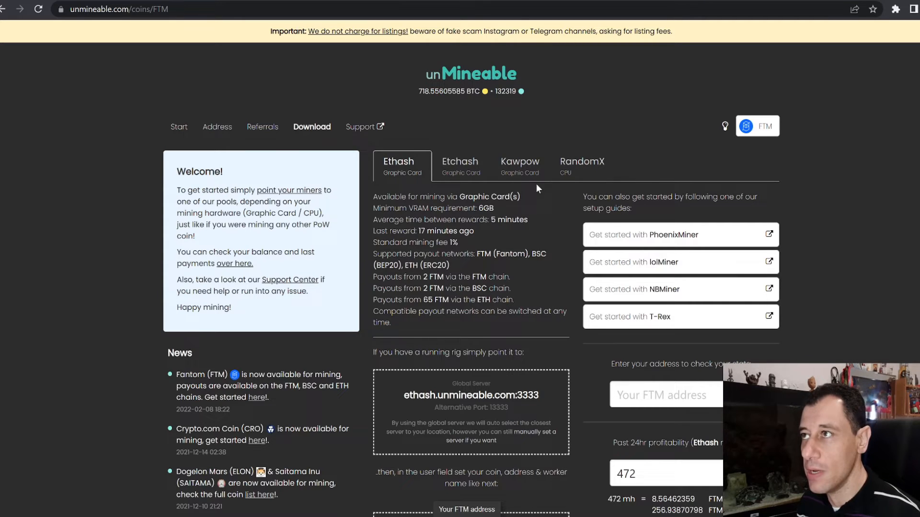
pyautogui.moveTo(459, 179)
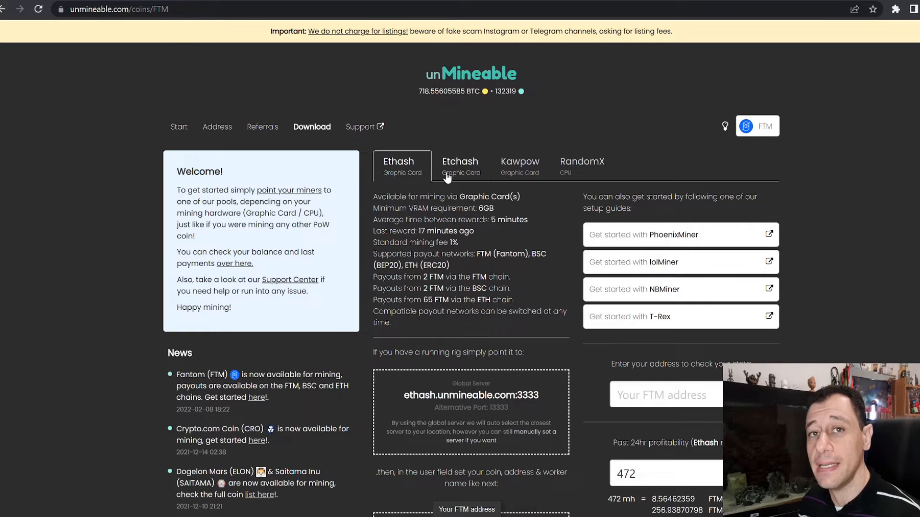
pyautogui.moveTo(416, 188)
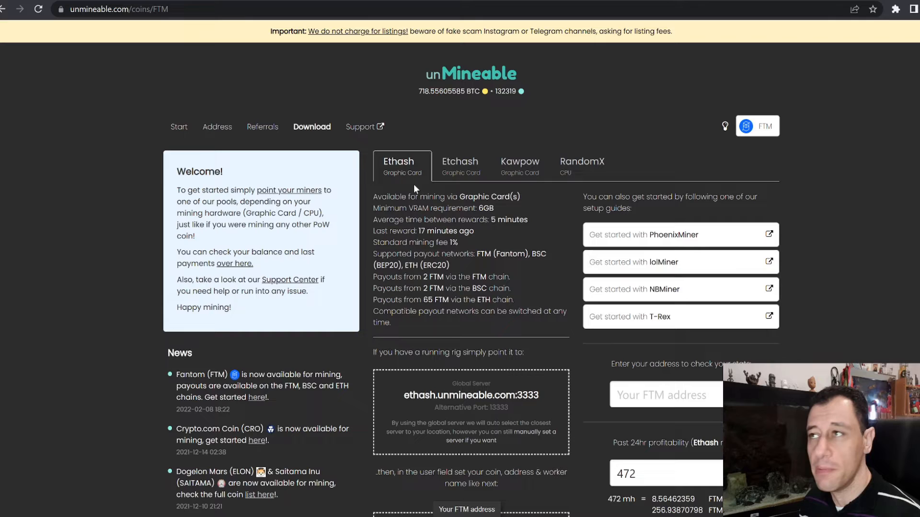
pyautogui.moveTo(660, 296)
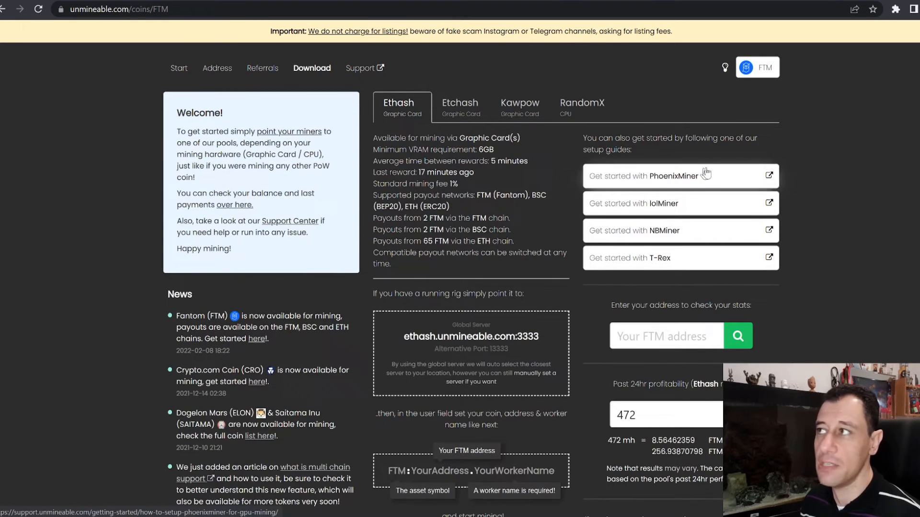
pyautogui.moveTo(656, 280)
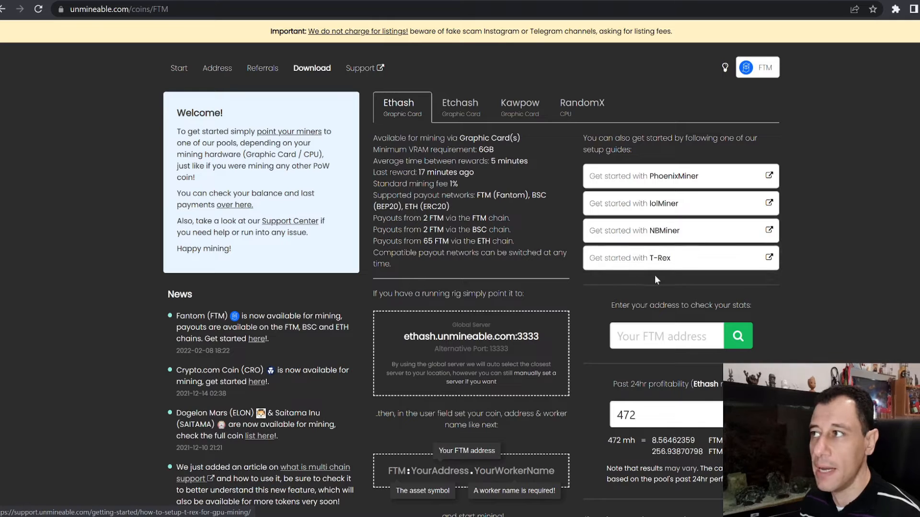
pyautogui.moveTo(519, 114)
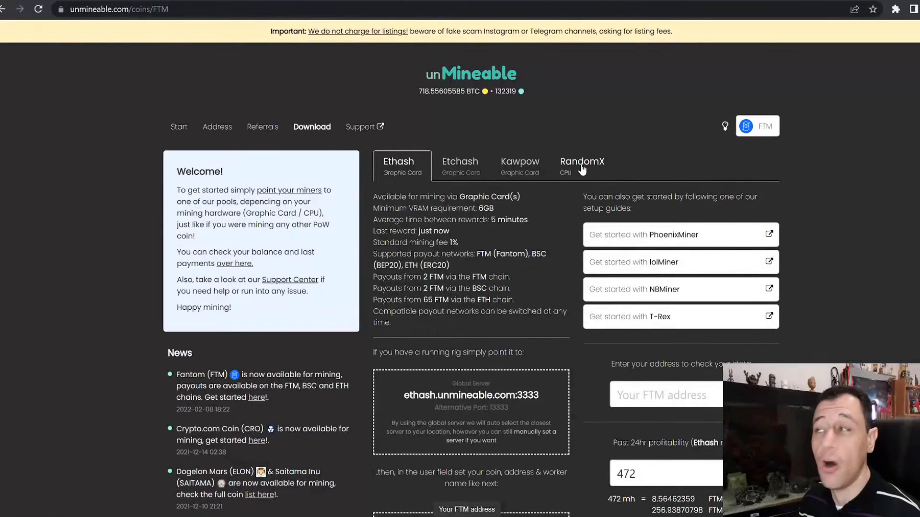
# Show the RandomX CPU mining details for FTM with server rx.unmineable.com:3333.
pyautogui.click(582, 166)
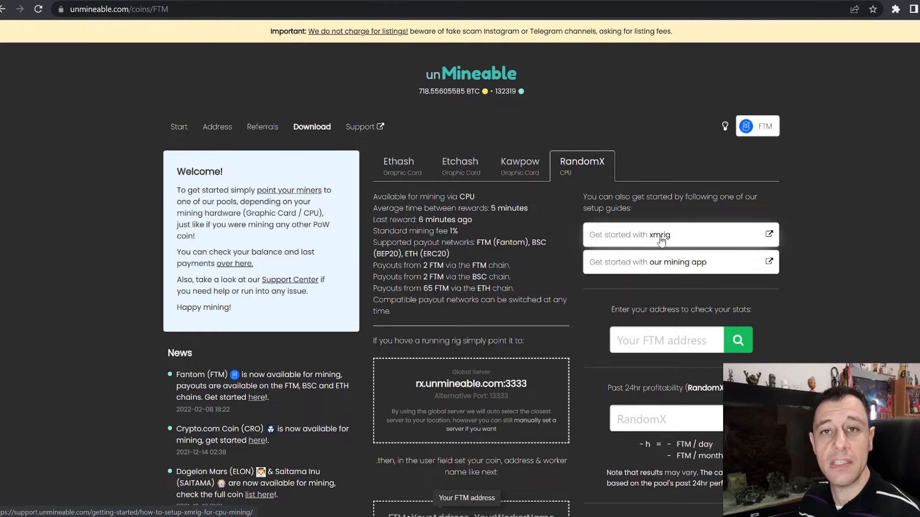
pyautogui.moveTo(548, 350)
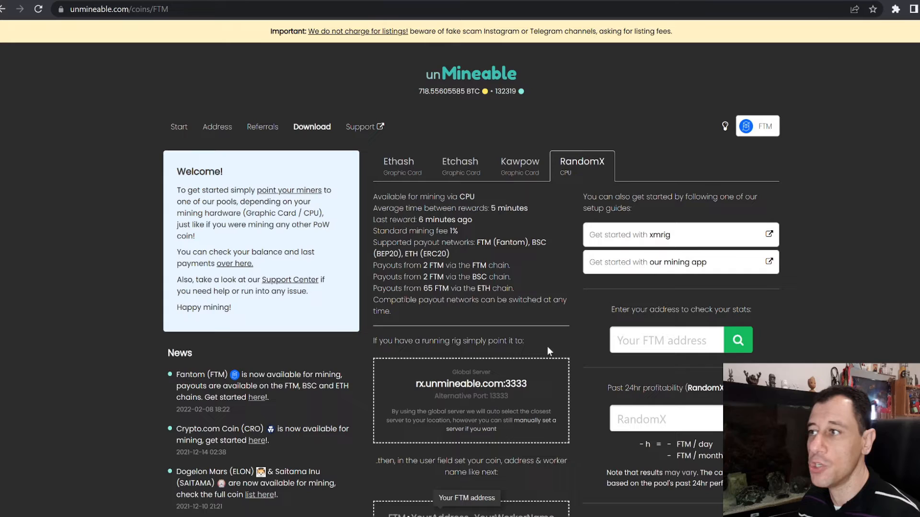
pyautogui.moveTo(580, 328)
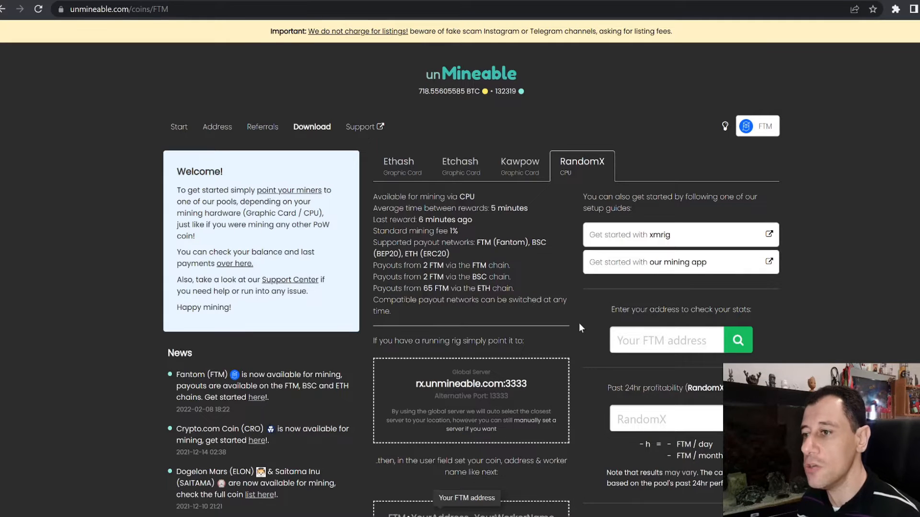
pyautogui.moveTo(695, 265)
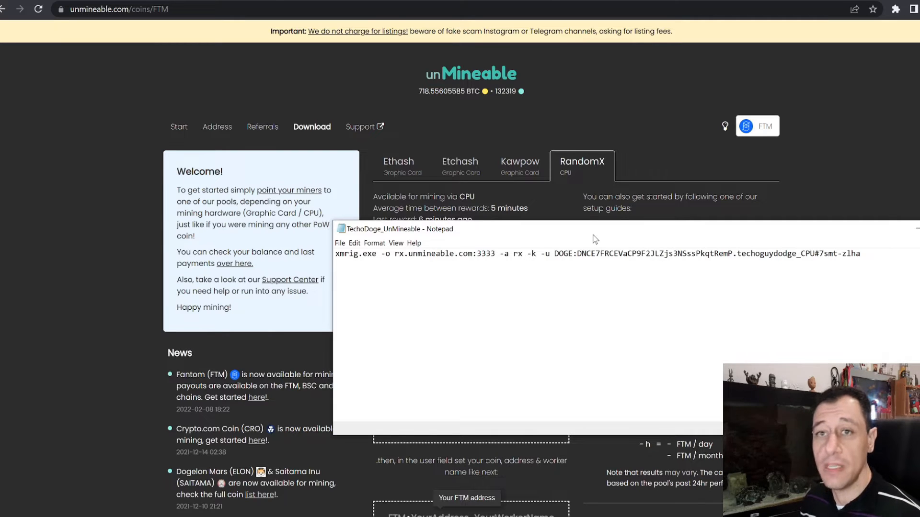
pyautogui.moveTo(596, 229)
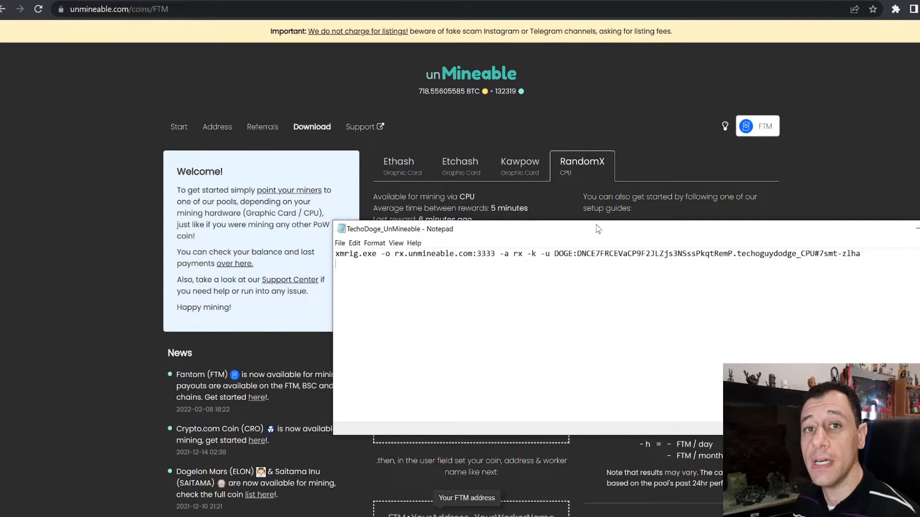
pyautogui.moveTo(594, 228)
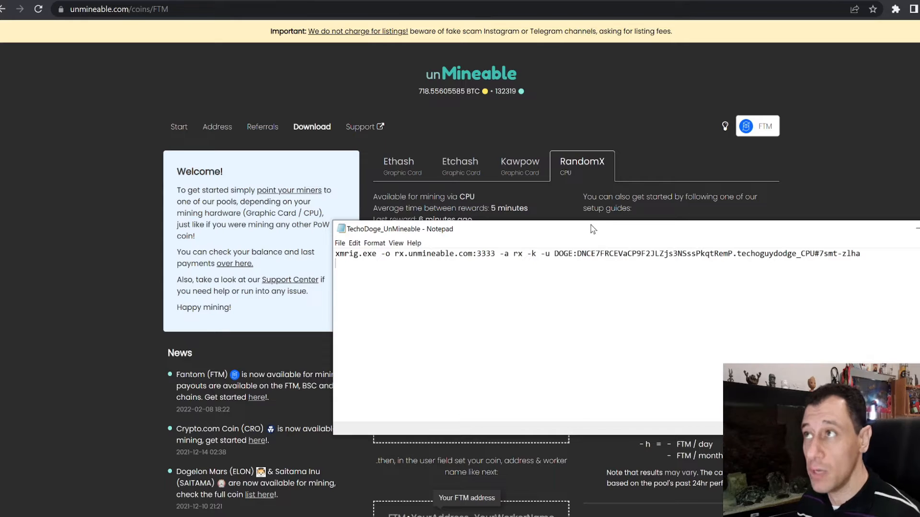
pyautogui.moveTo(582, 233)
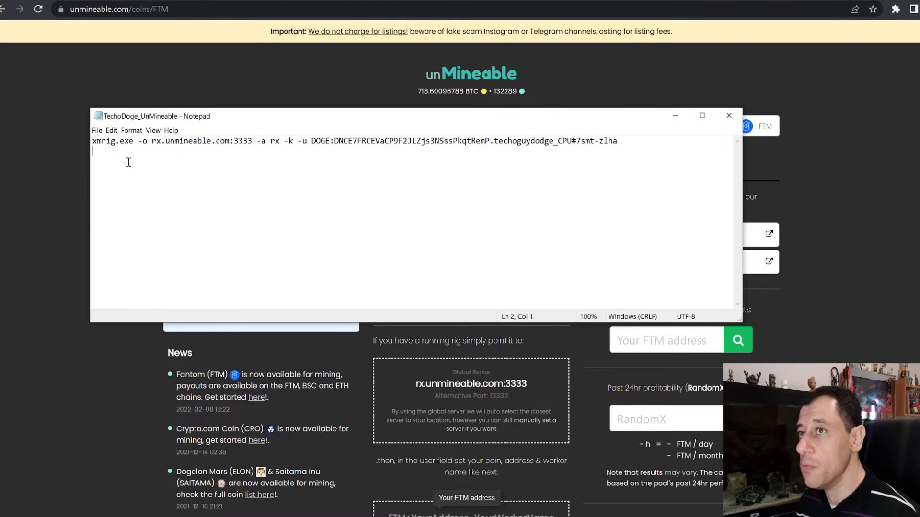
pyautogui.moveTo(102, 138)
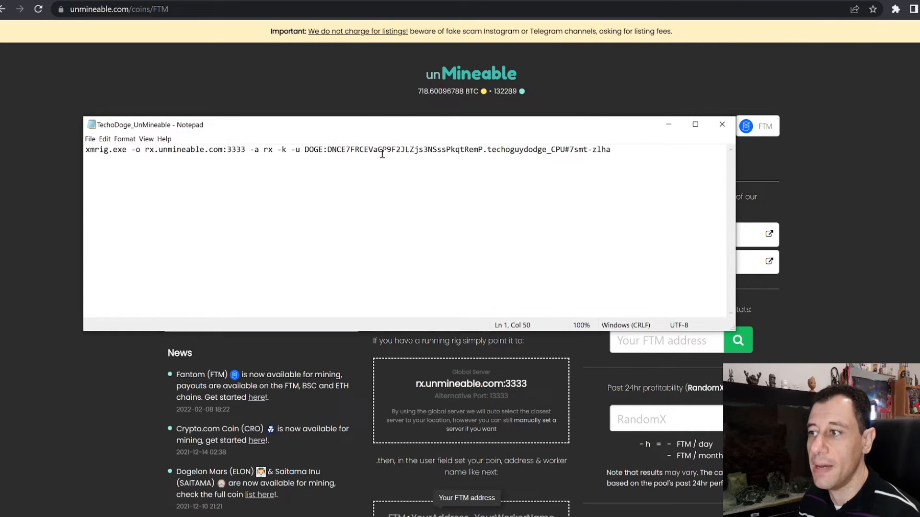
# Change the XMRig command's coin prefix to FTM: and replace the wallet address with placeholder text.
pyautogui.scroll(-3)
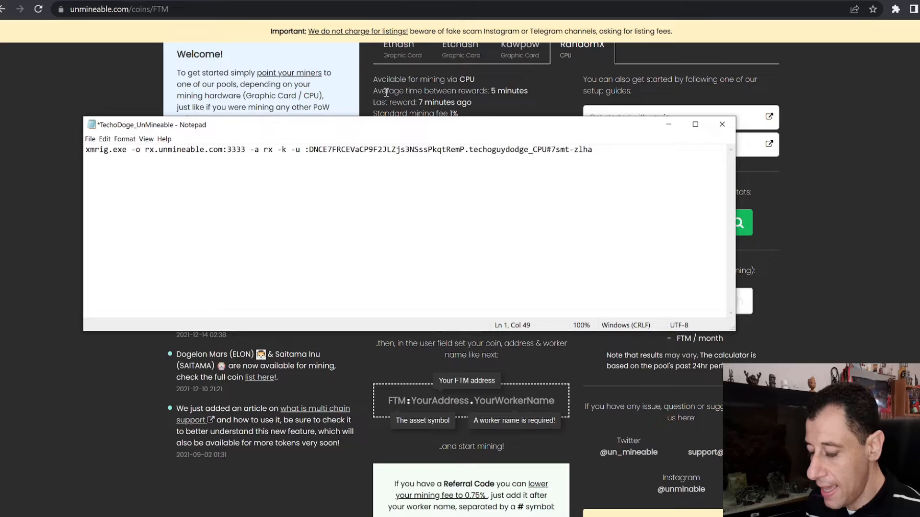
pyautogui.write('FTM:')
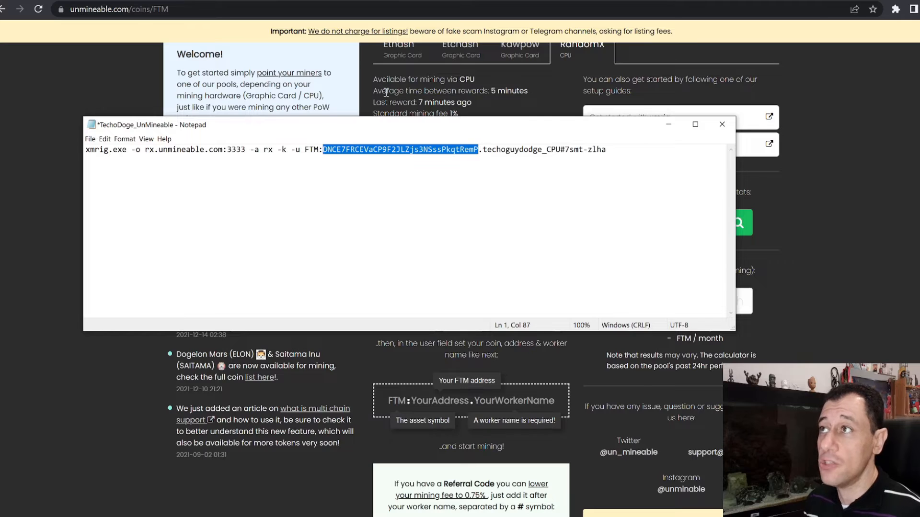
pyautogui.write('ngjndfgjngngjfjnj')
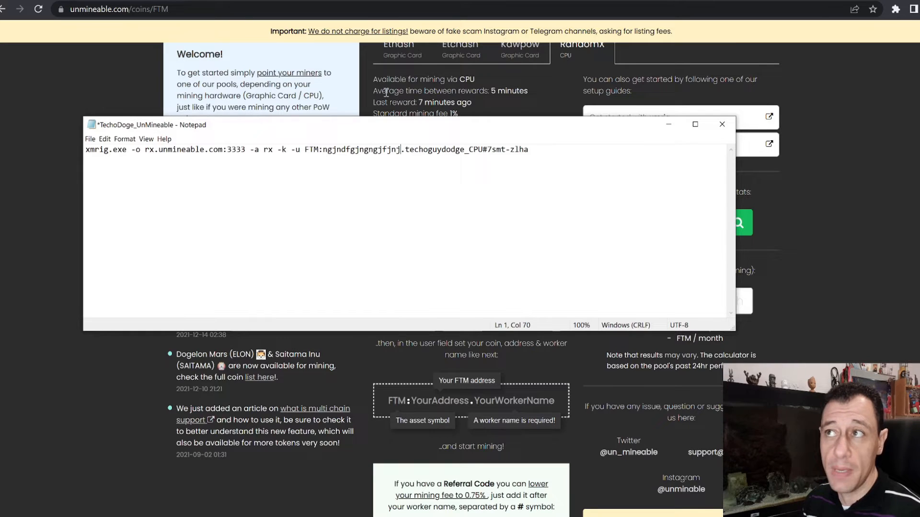
pyautogui.write('gg')
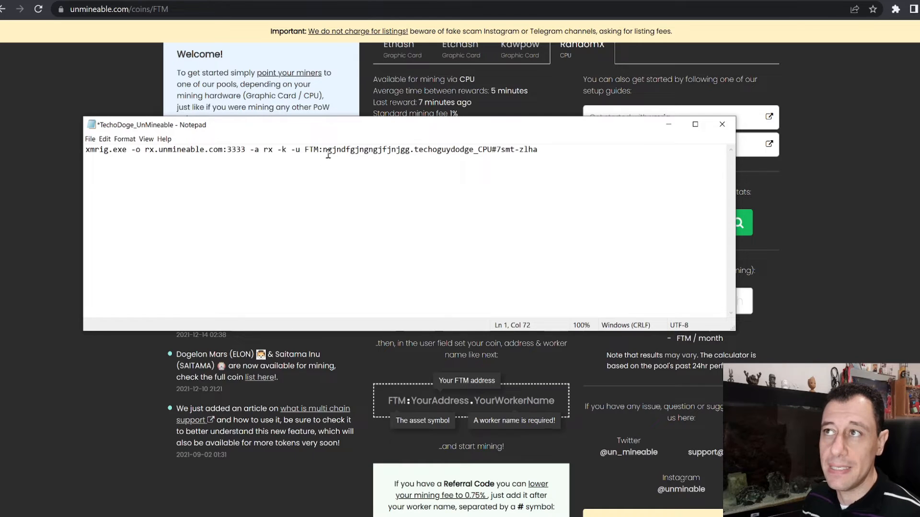
pyautogui.moveTo(417, 169)
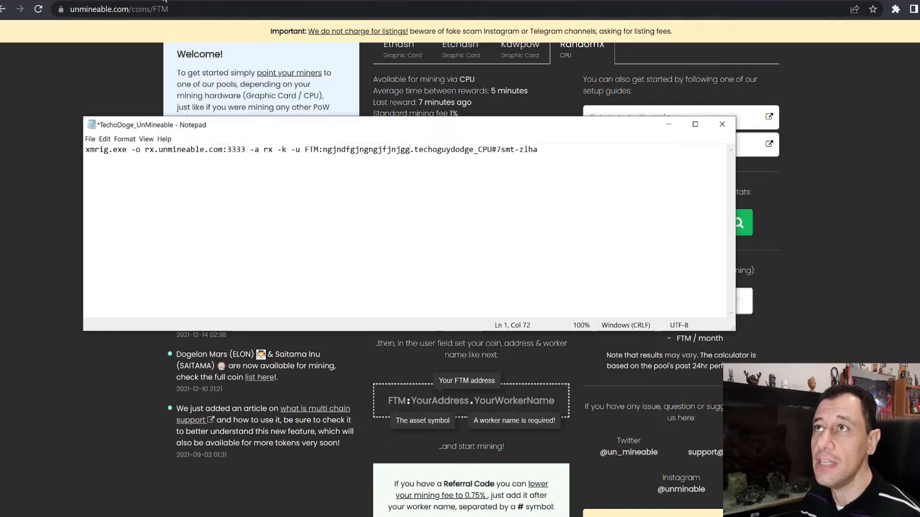
pyautogui.moveTo(102, 10)
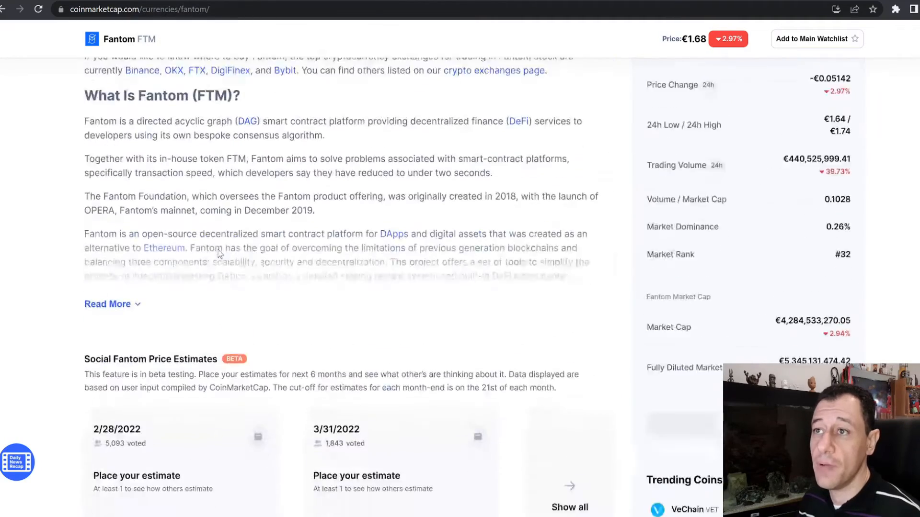
pyautogui.scroll(-3)
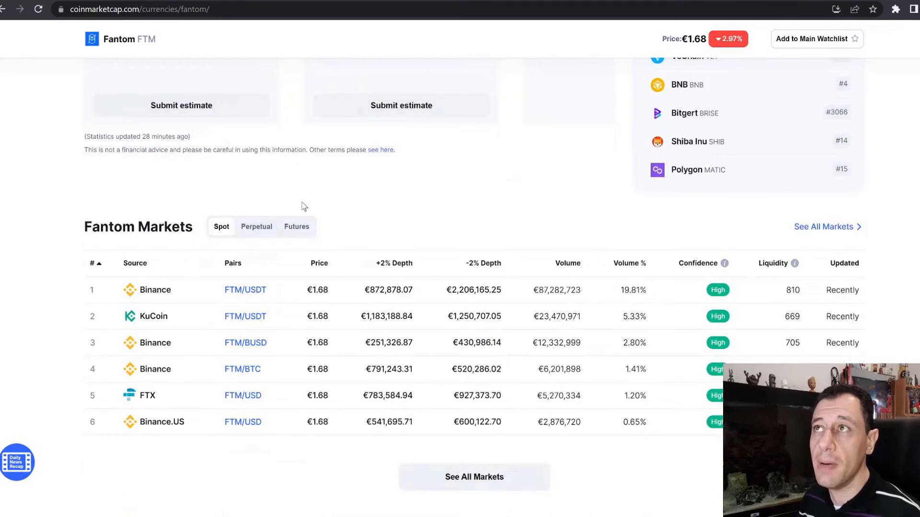
pyautogui.scroll(-3)
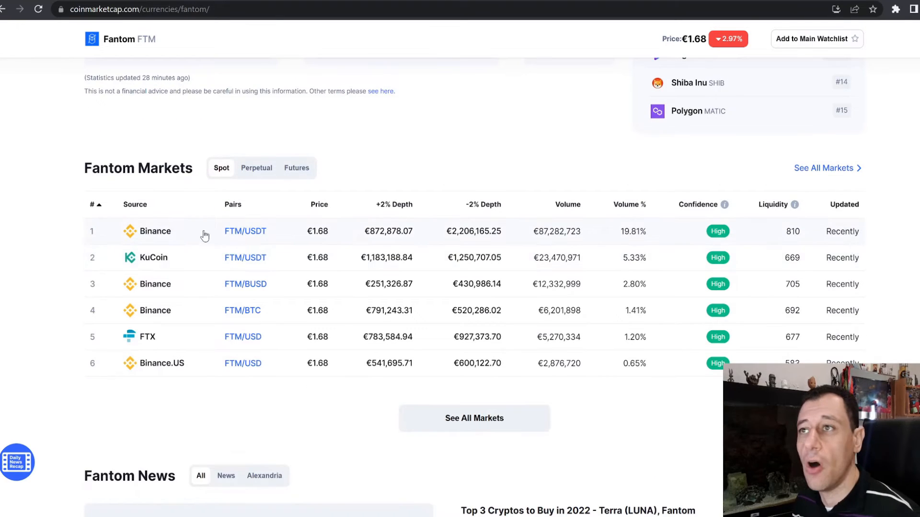
pyautogui.moveTo(147, 347)
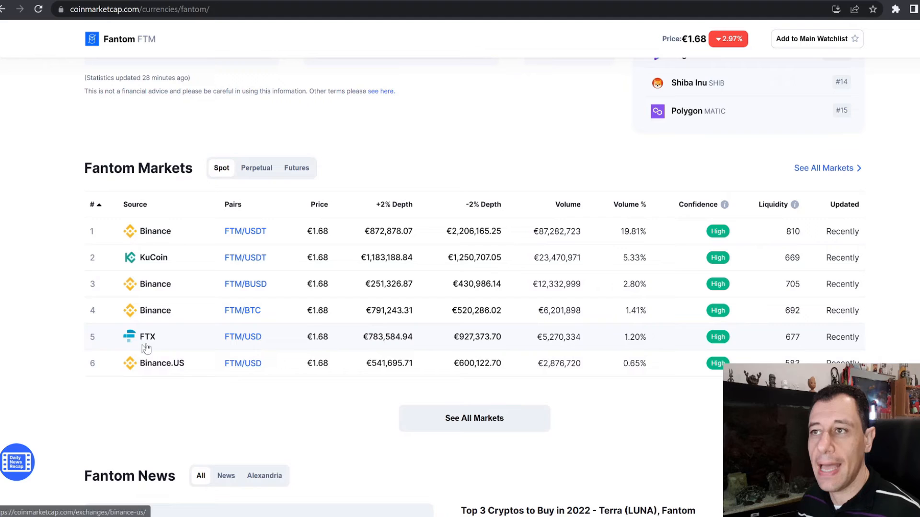
pyautogui.moveTo(296, 307)
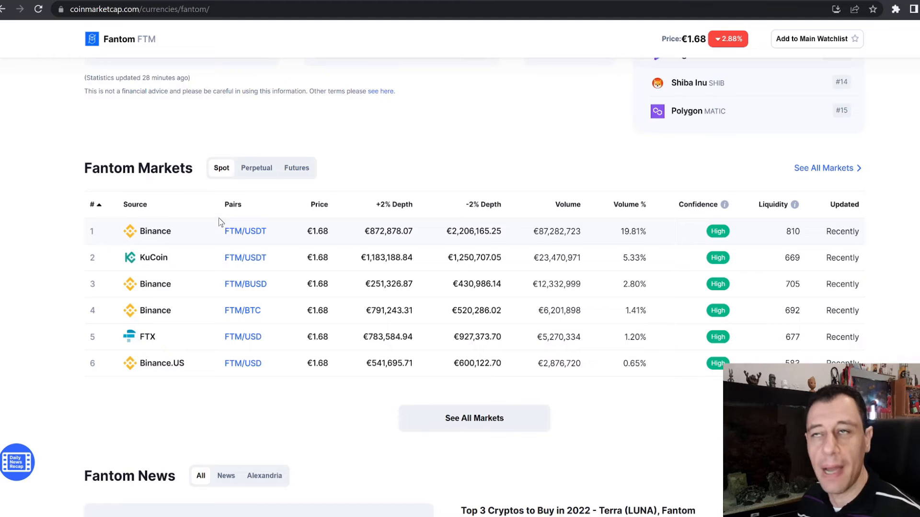
pyautogui.moveTo(182, 231)
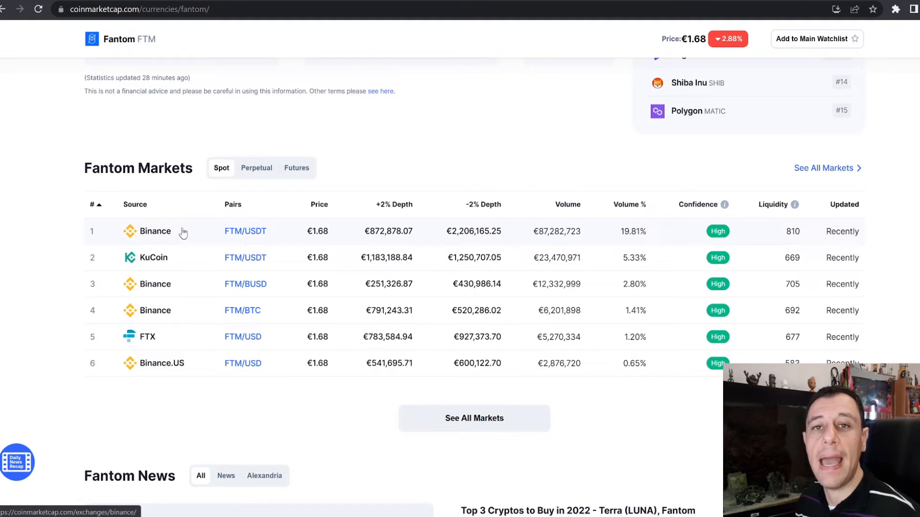
pyautogui.moveTo(312, 45)
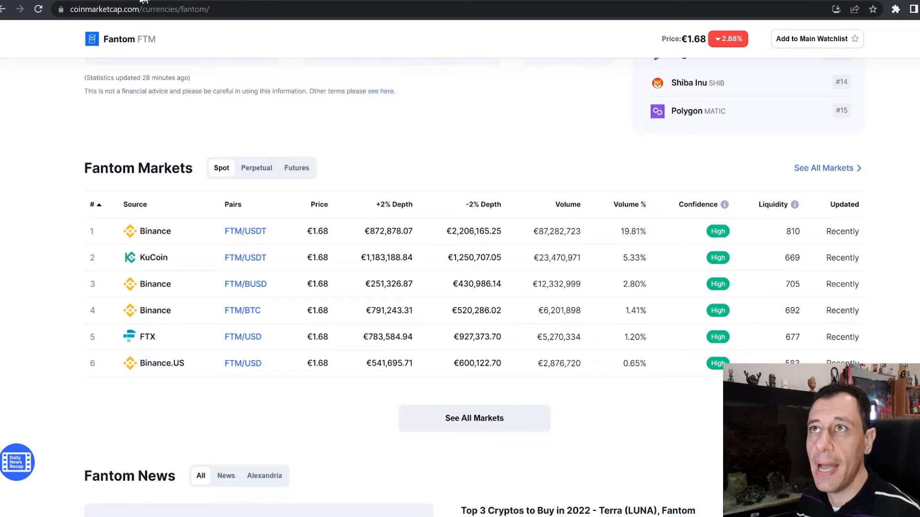
pyautogui.moveTo(92, 40)
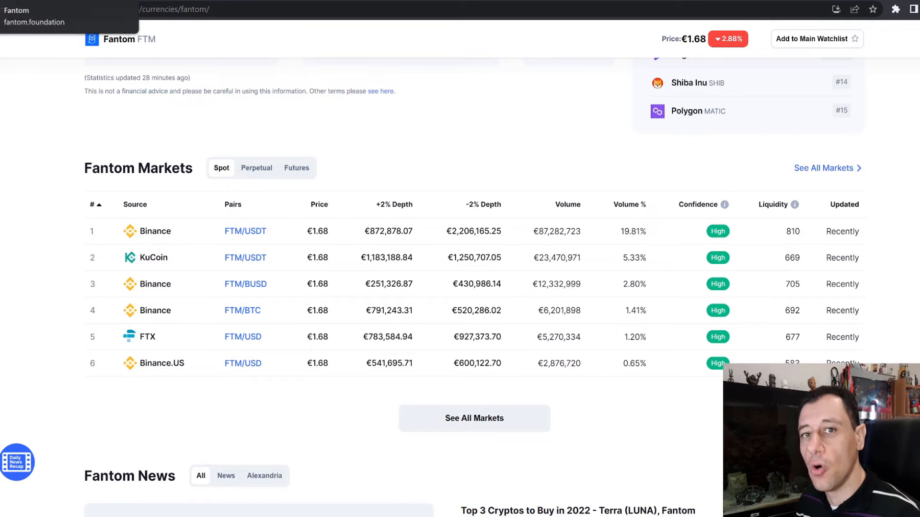
pyautogui.moveTo(198, 135)
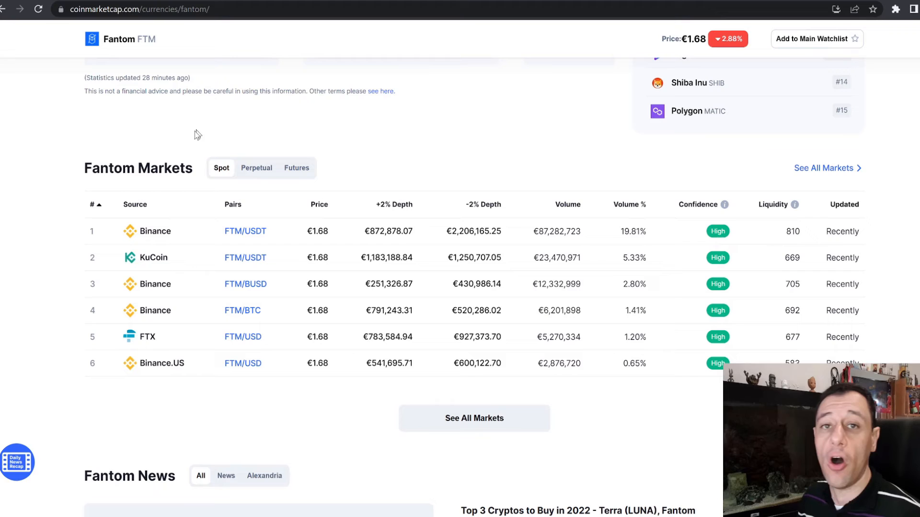
pyautogui.moveTo(286, 83)
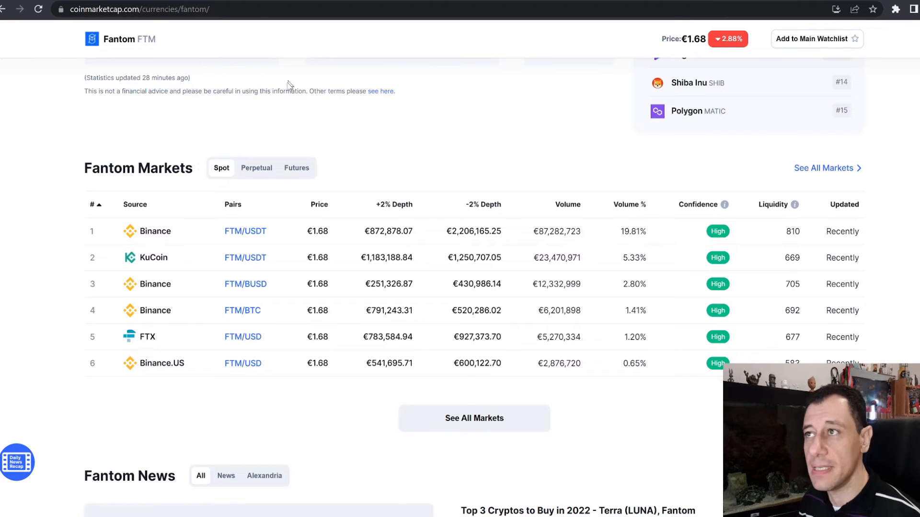
pyautogui.moveTo(253, 105)
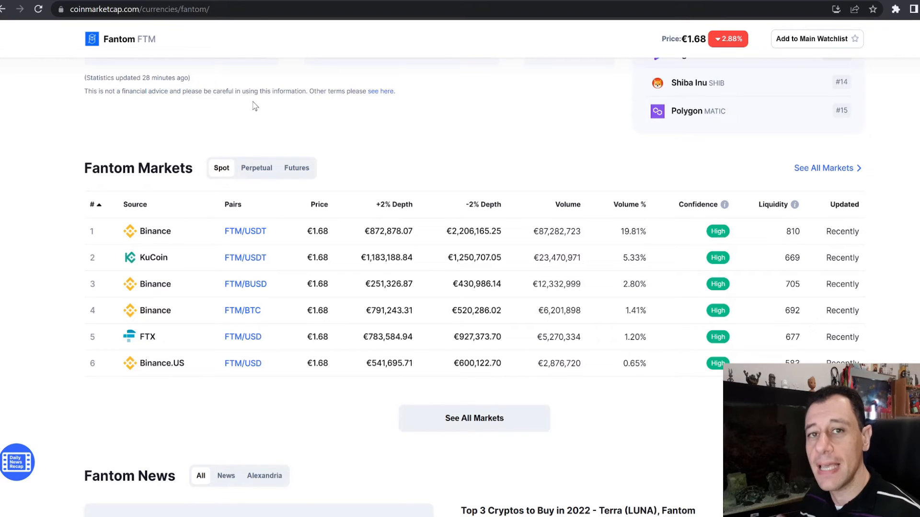
pyautogui.moveTo(166, 1)
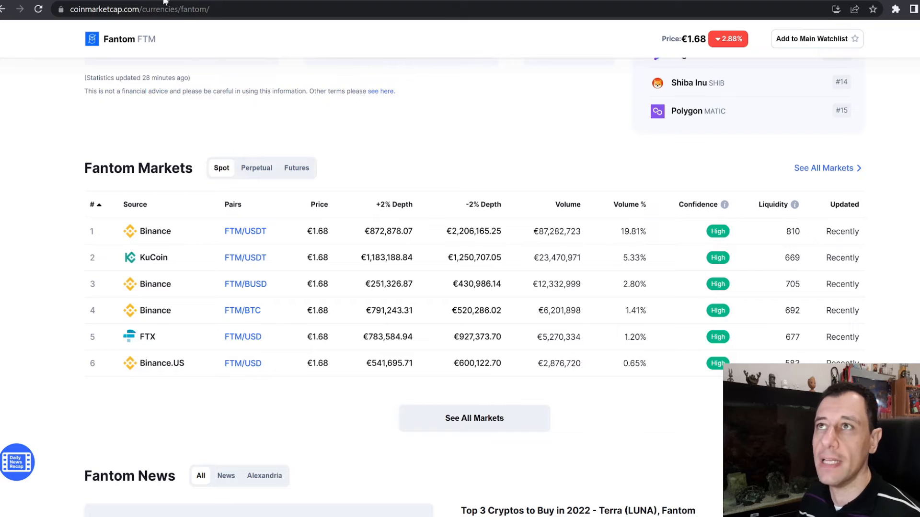
pyautogui.moveTo(258, 4)
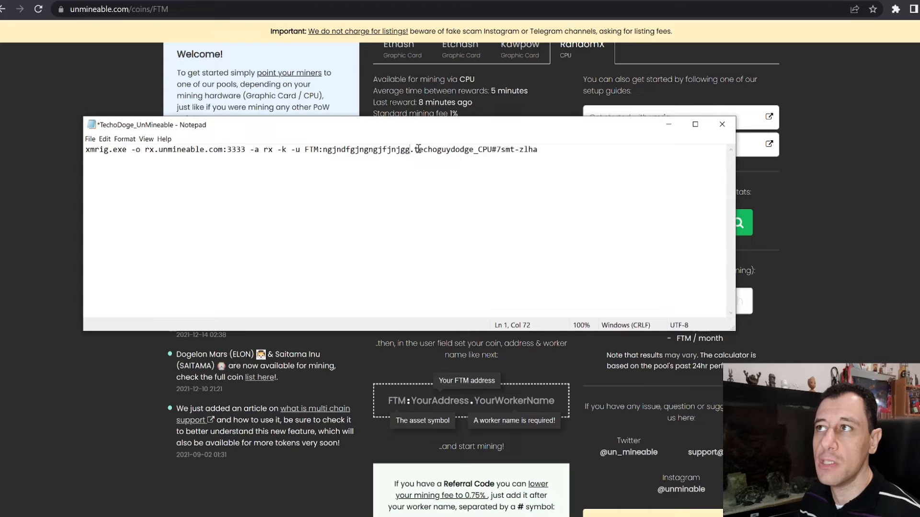
# Replace 'dodge' in the XMRig worker name so it reads techoguyFantom_CPU.
pyautogui.doubleClick(445, 149)
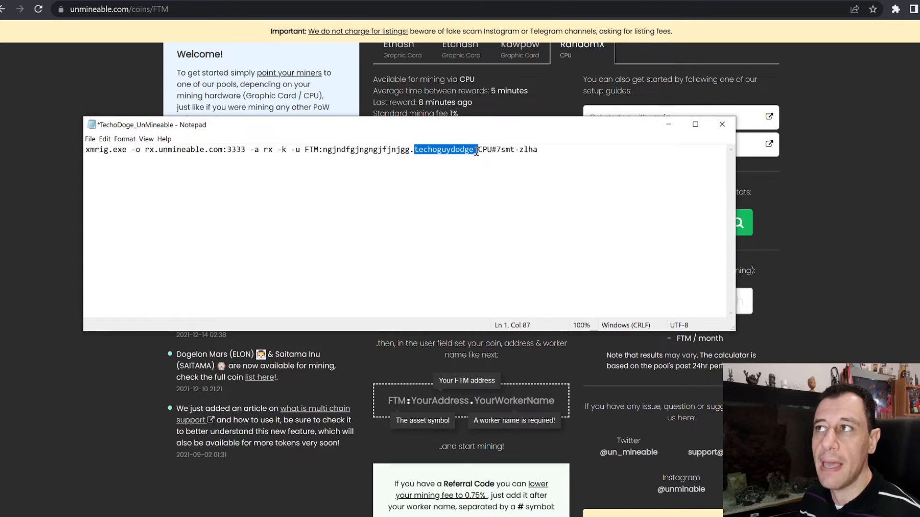
pyautogui.write('_CPU')
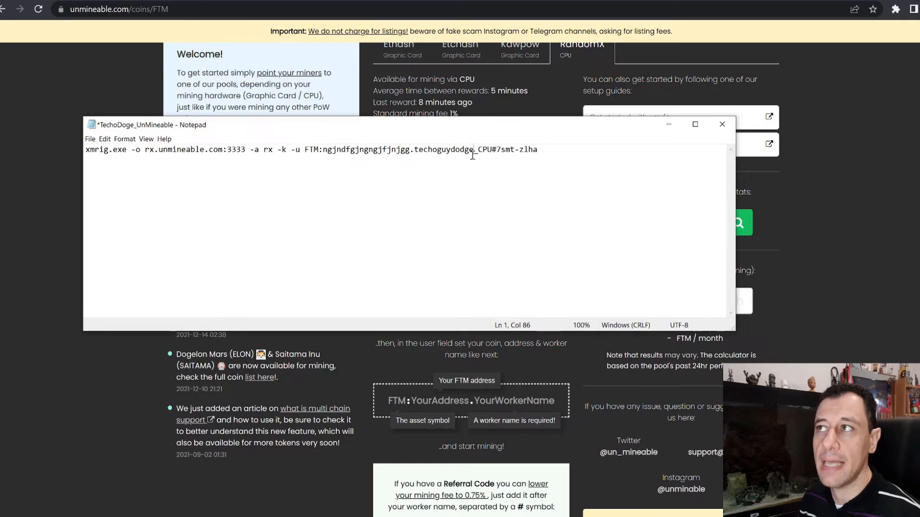
pyautogui.press('Backspace')
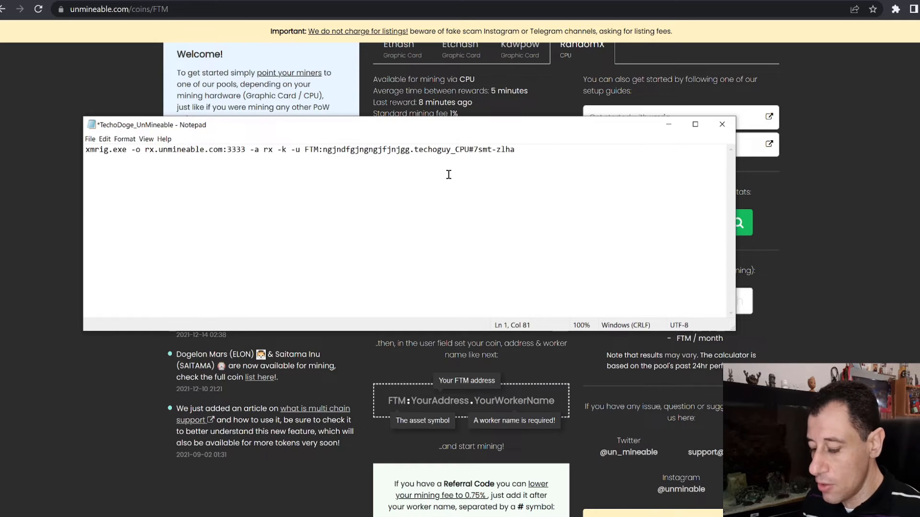
pyautogui.write('Fantm')
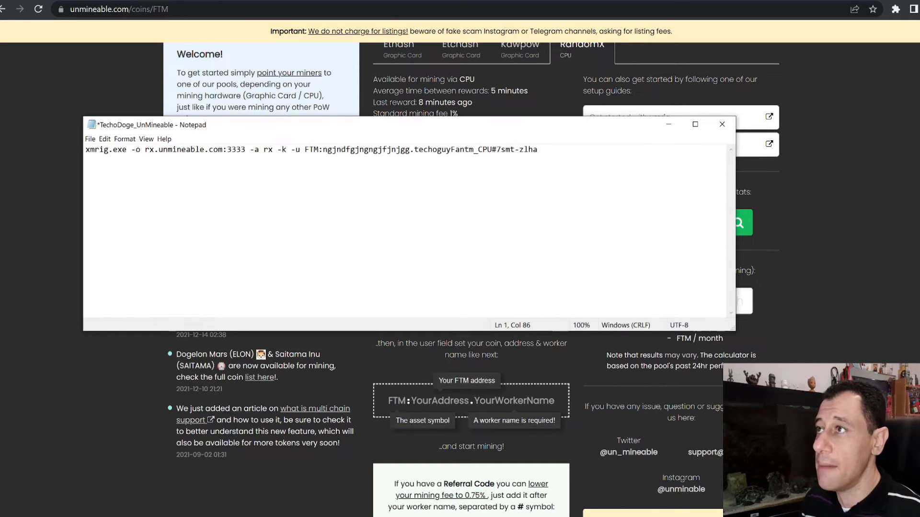
pyautogui.write('o')
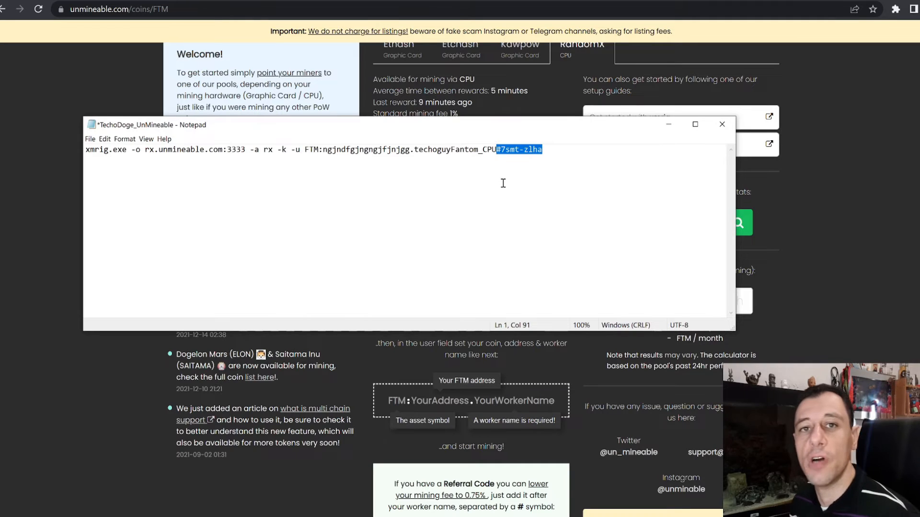
pyautogui.moveTo(534, 199)
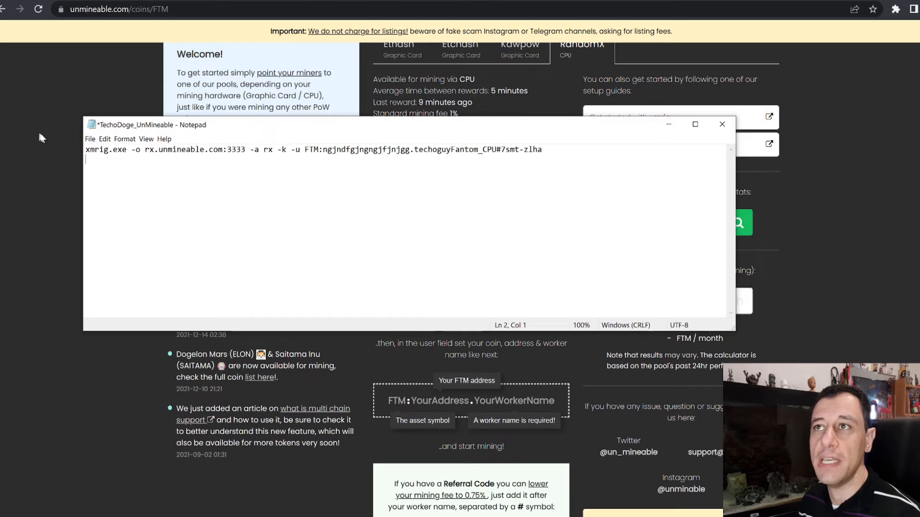
pyautogui.moveTo(561, 190)
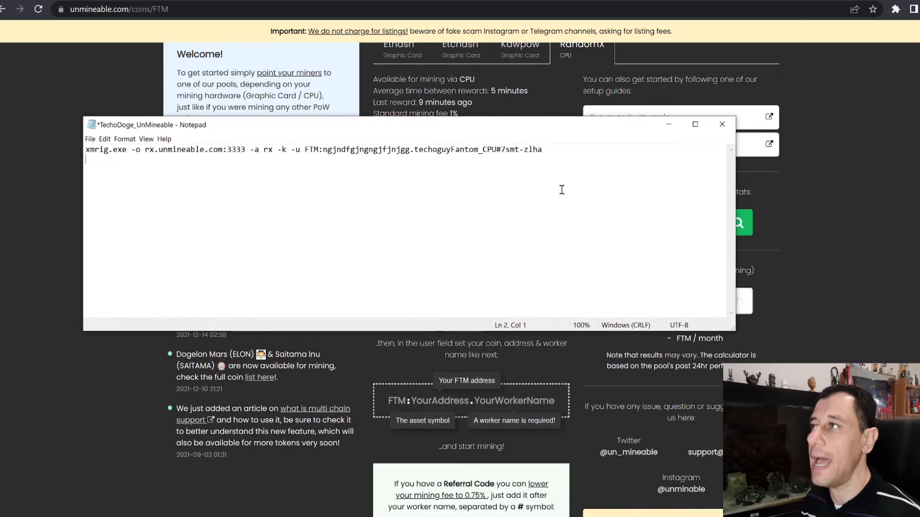
pyautogui.moveTo(769, 142)
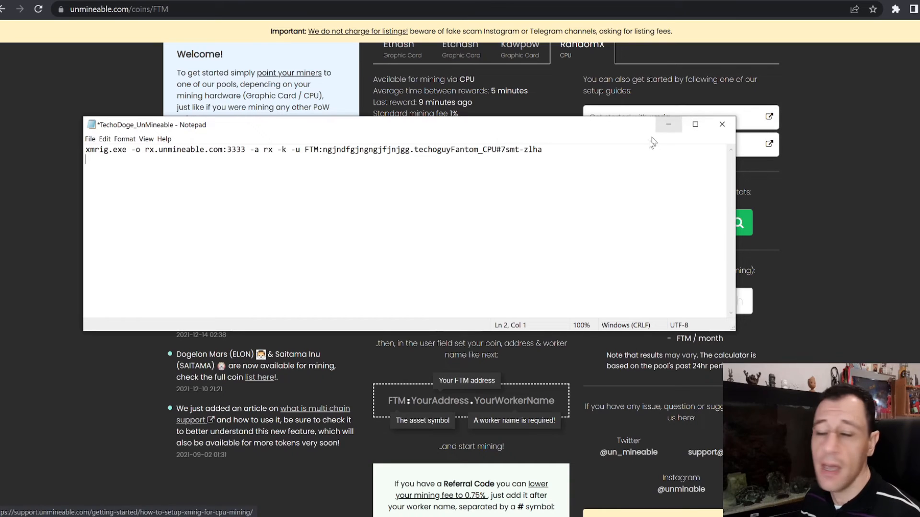
pyautogui.moveTo(638, 153)
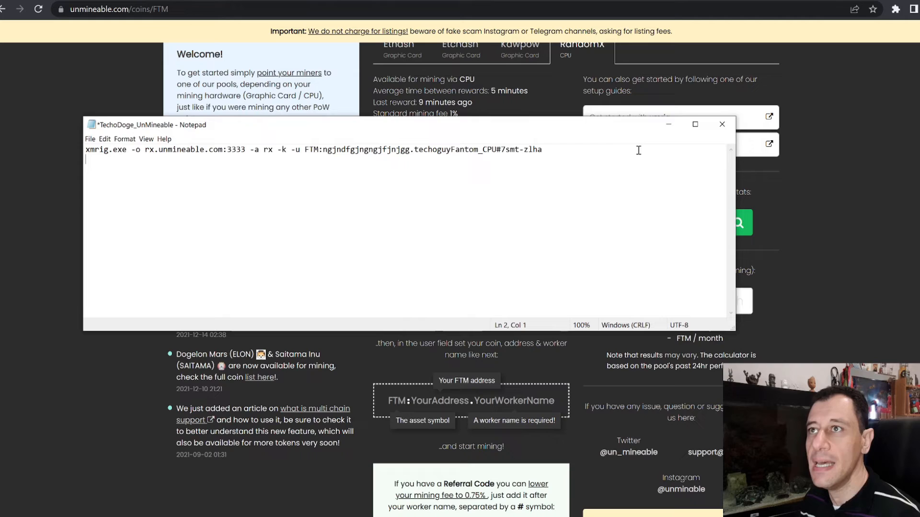
pyautogui.moveTo(668, 124)
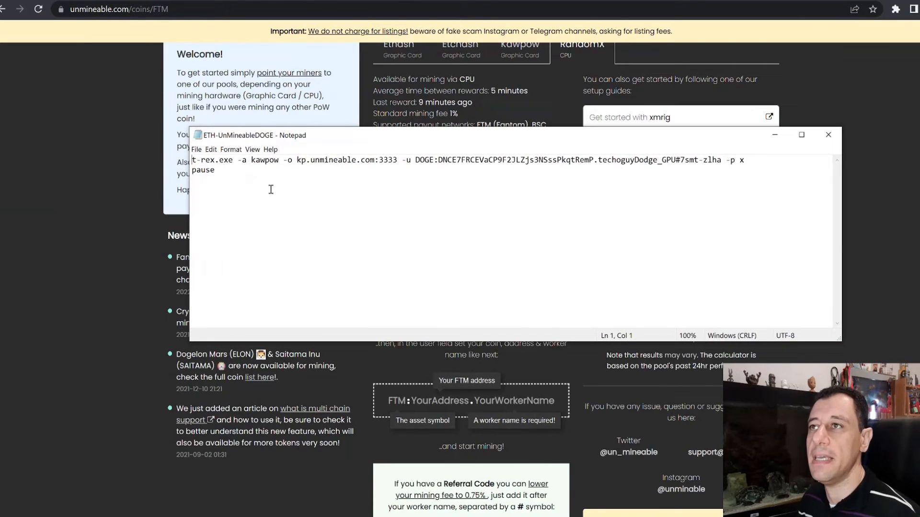
pyautogui.moveTo(255, 173)
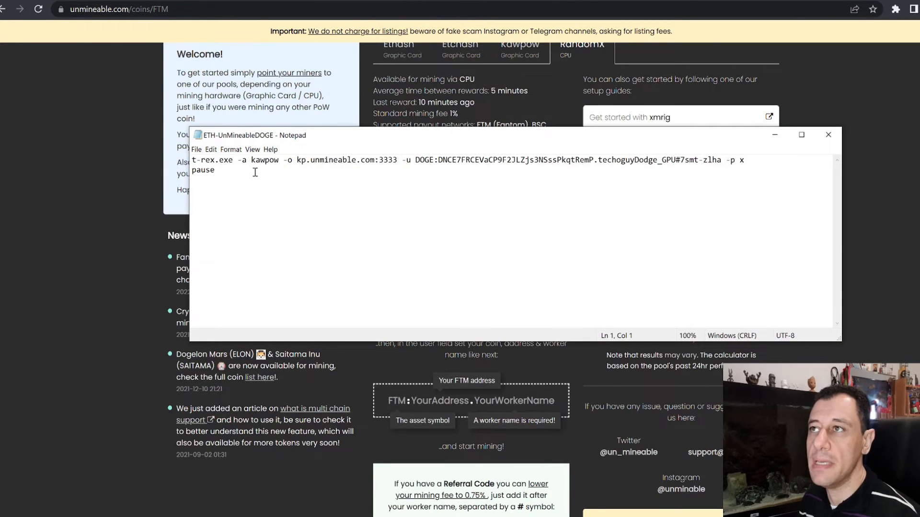
pyautogui.moveTo(282, 163)
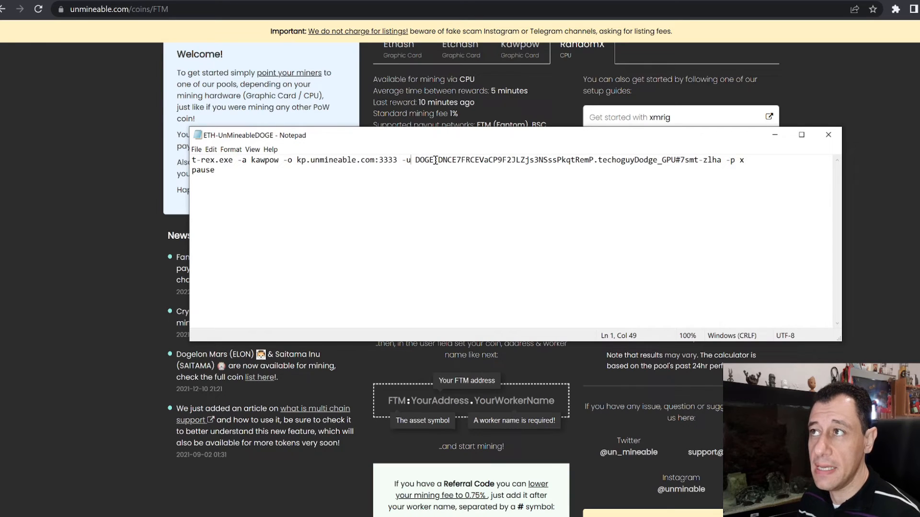
# Change the T-Rex coin prefix from DOGE to FTM, then review the worker name and referral code.
pyautogui.doubleClick(423, 160)
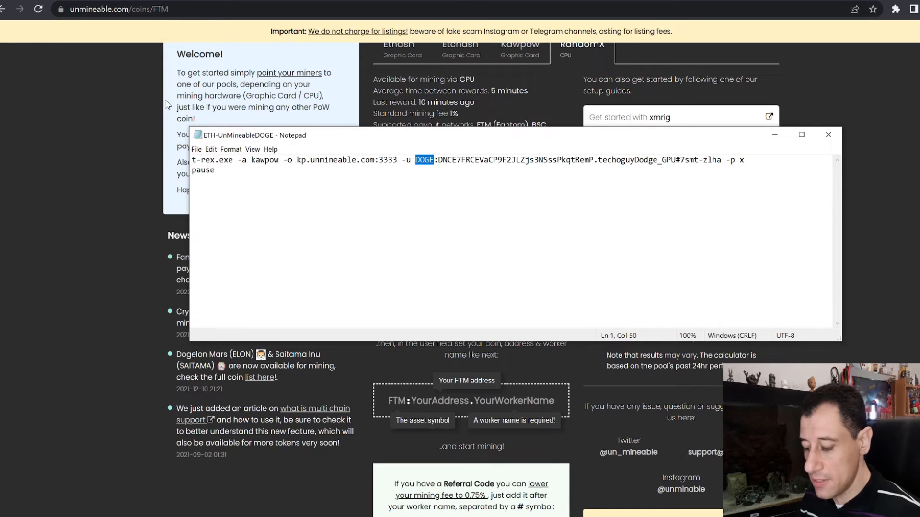
pyautogui.write('FTM')
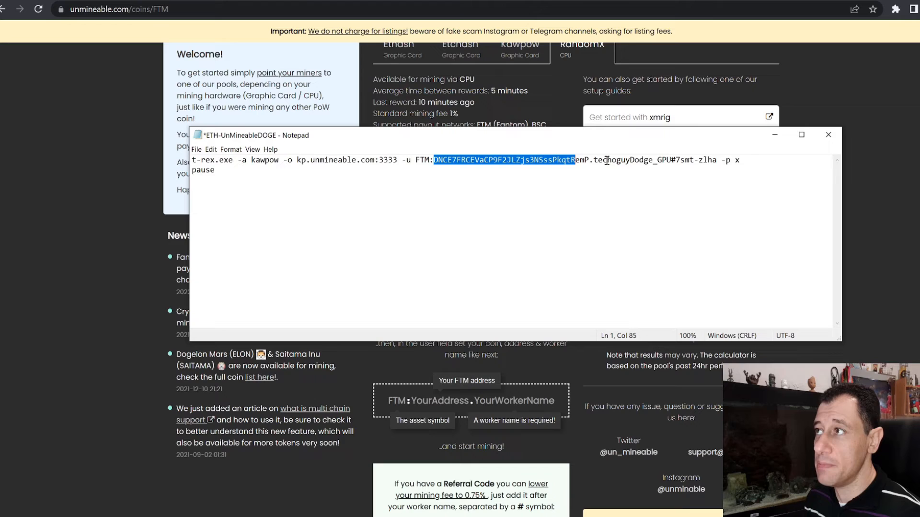
pyautogui.doubleClick(632, 160)
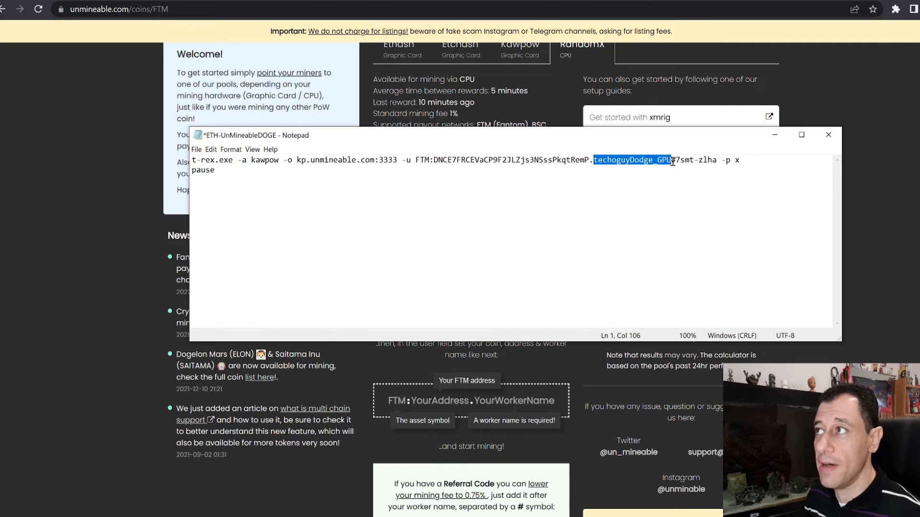
pyautogui.moveTo(639, 207)
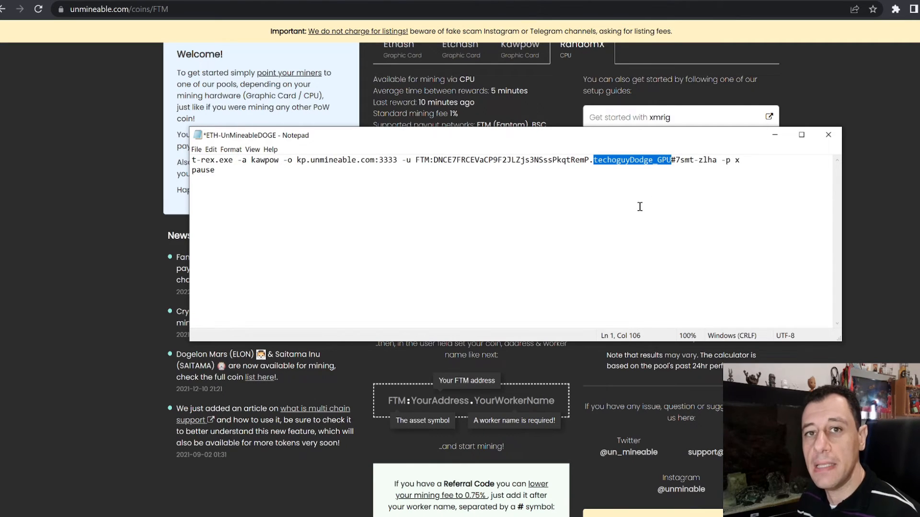
pyautogui.moveTo(681, 179)
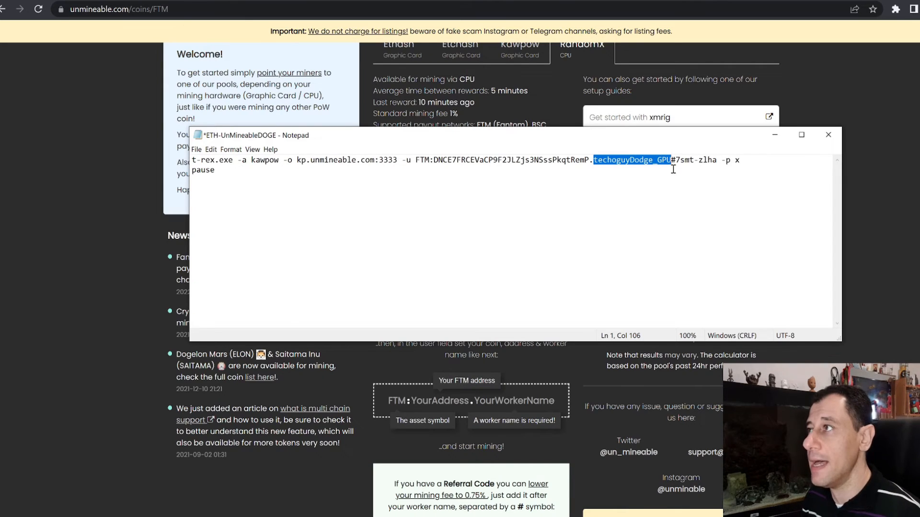
pyautogui.doubleClick(691, 160)
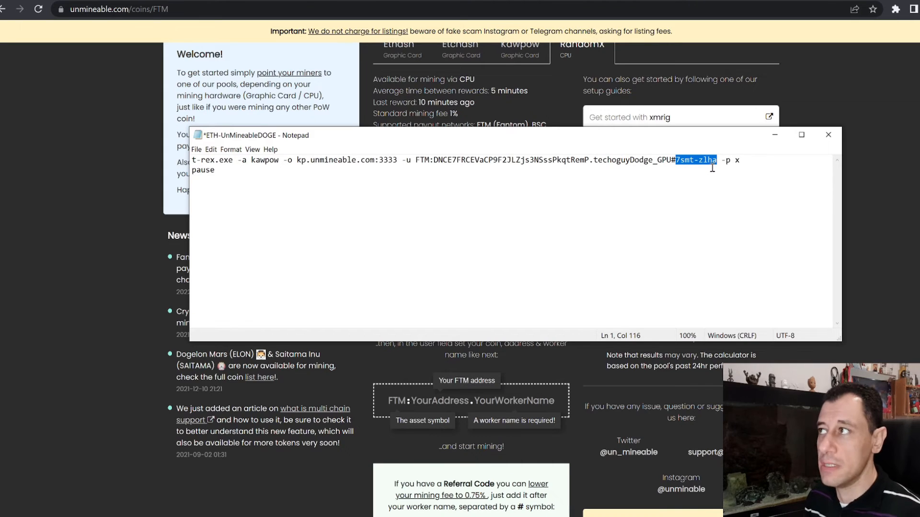
pyautogui.moveTo(736, 171)
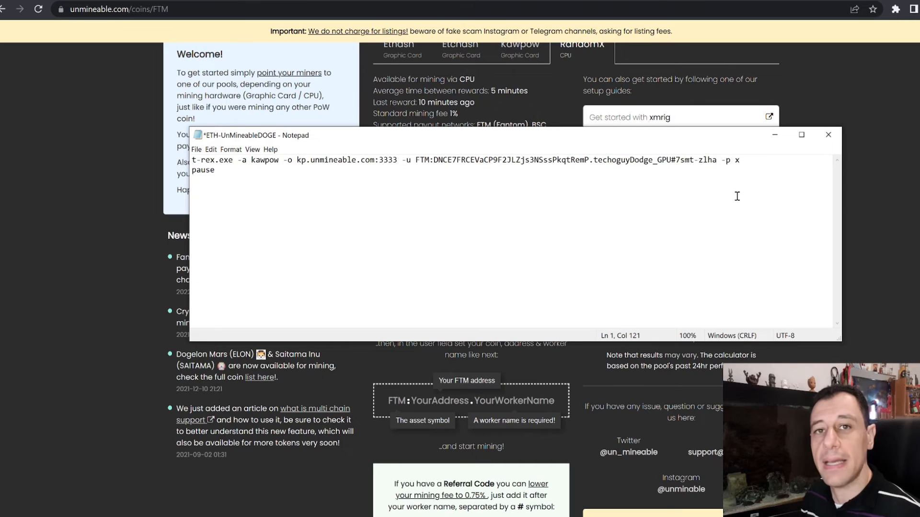
pyautogui.moveTo(740, 188)
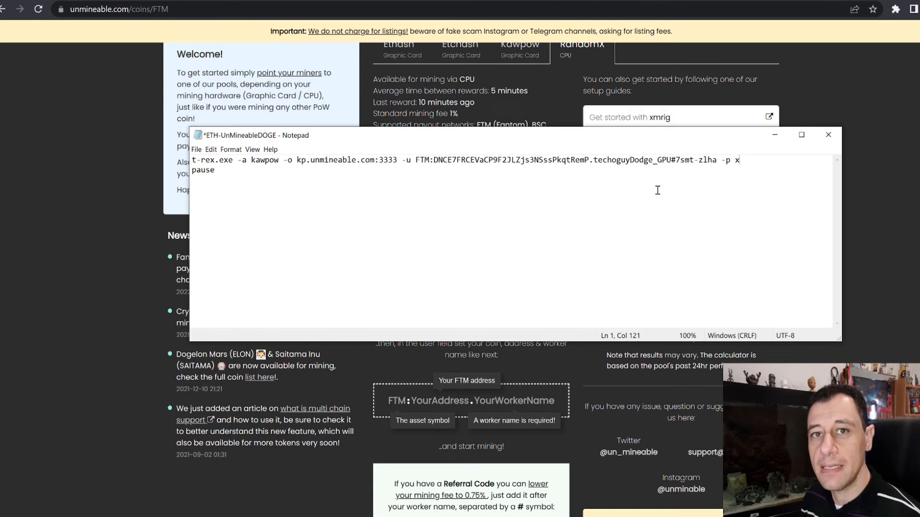
pyautogui.moveTo(791, 137)
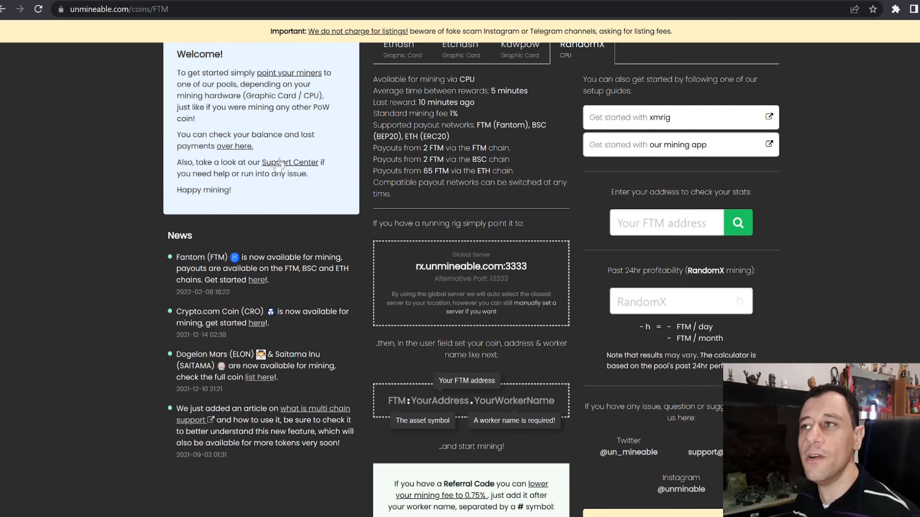
pyautogui.moveTo(107, 213)
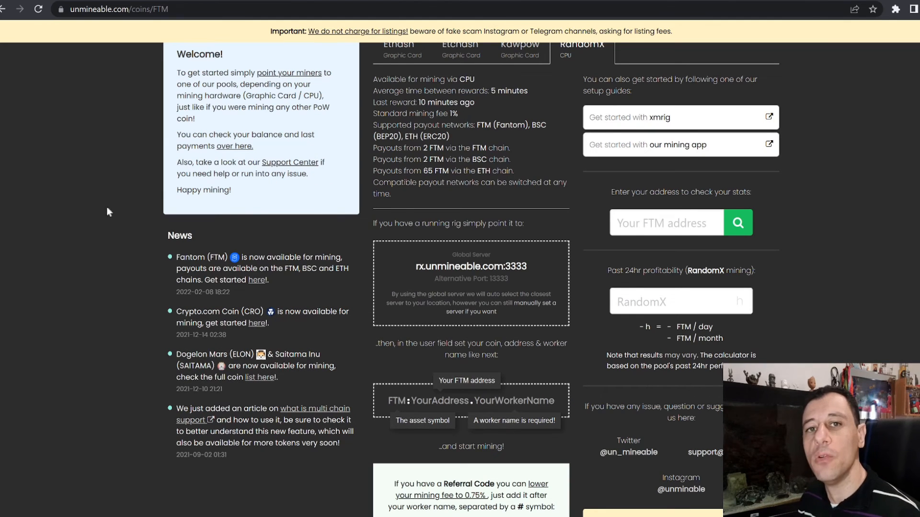
# Scroll up the unMineable FTM page to its RandomX CPU mining details.
pyautogui.scroll(3)
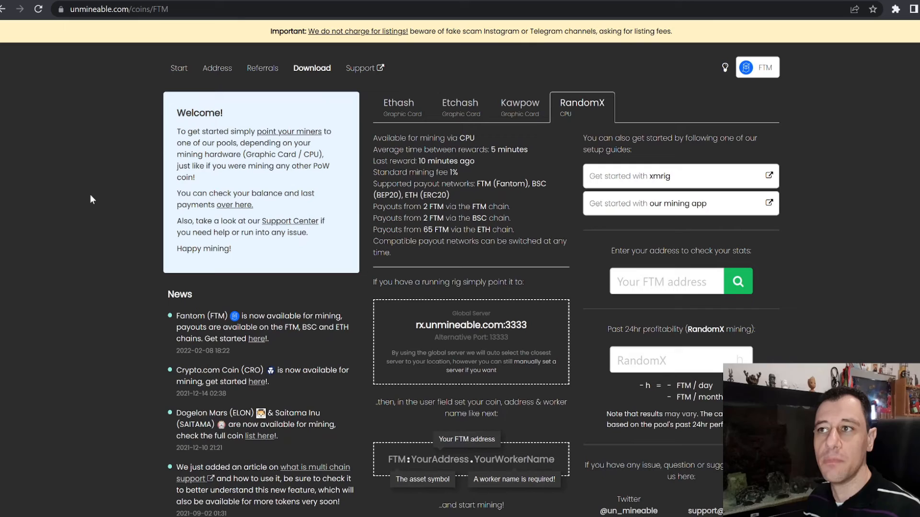
pyautogui.moveTo(258, 111)
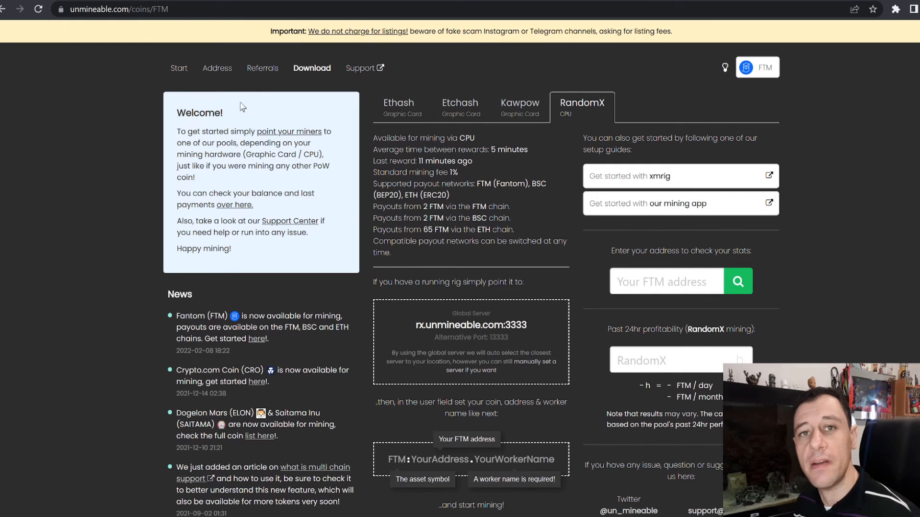
pyautogui.moveTo(255, 89)
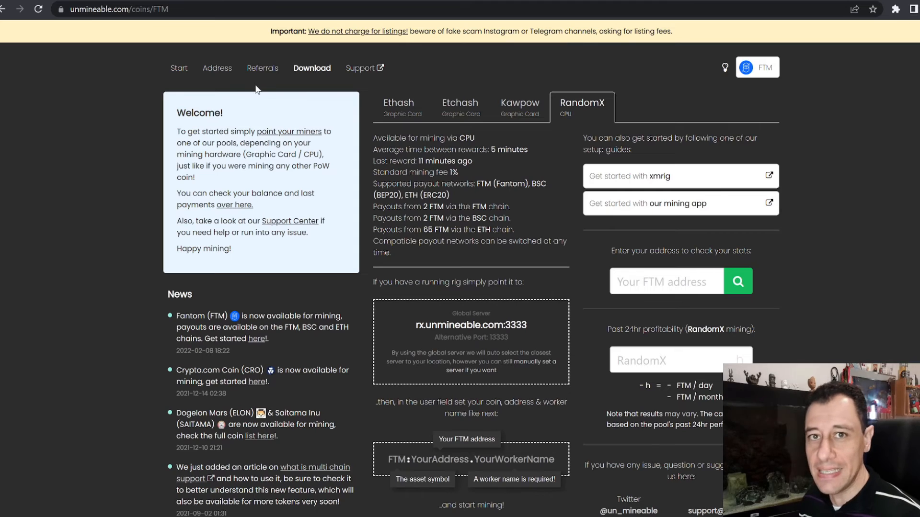
pyautogui.moveTo(230, 122)
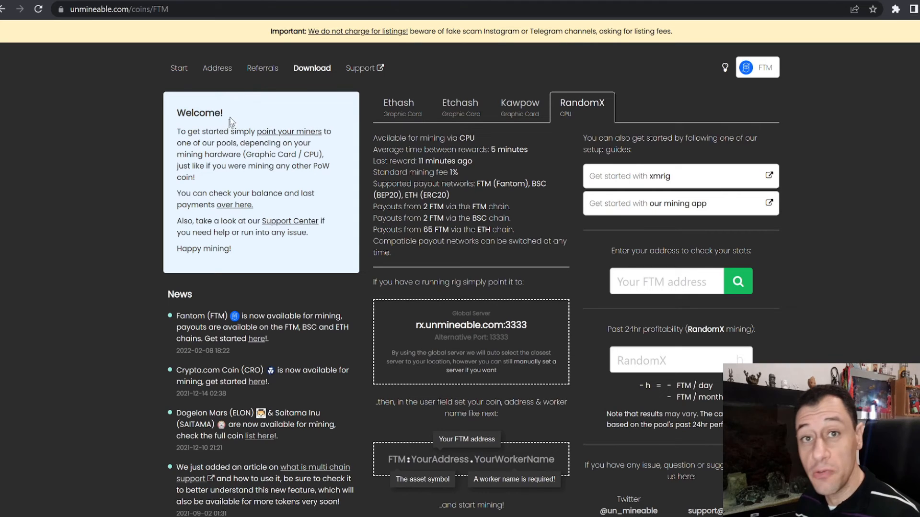
pyautogui.moveTo(223, 135)
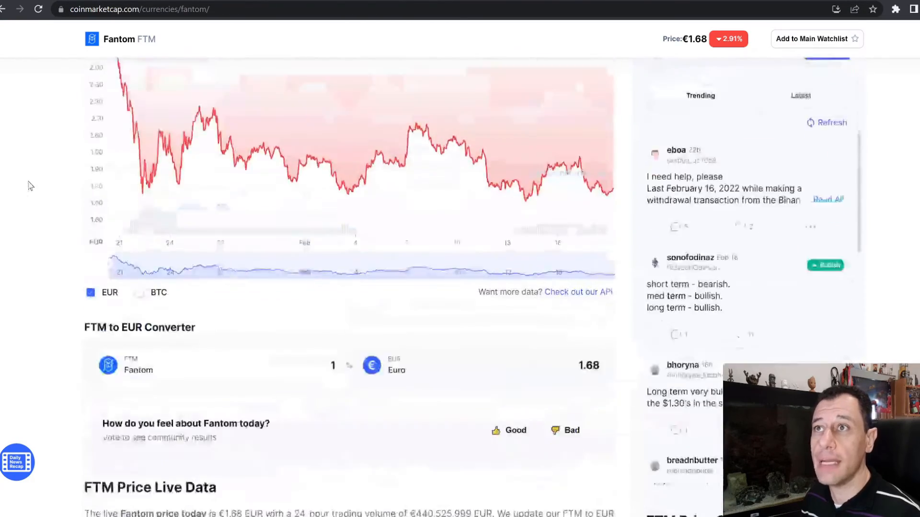
# Scroll to the top of CoinMarketCap's Fantom page showing FTM at €1.68.
pyautogui.scroll(3)
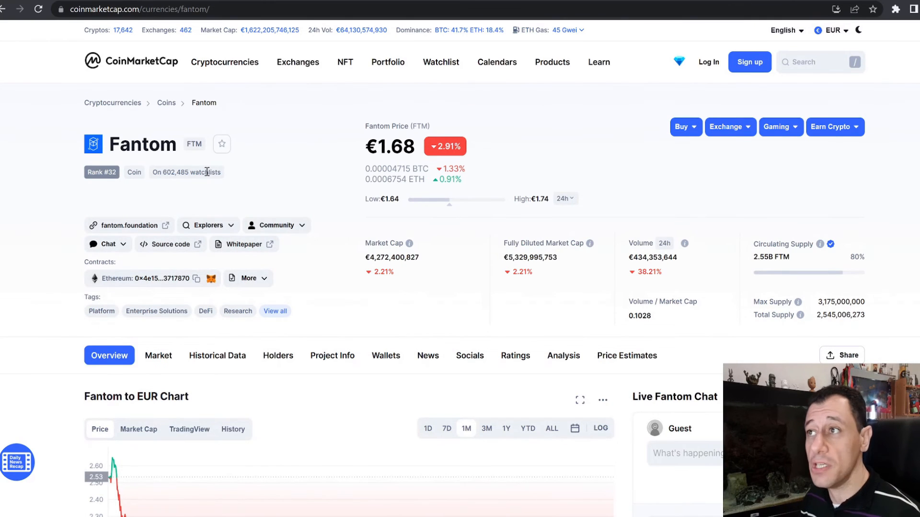
pyautogui.moveTo(433, 262)
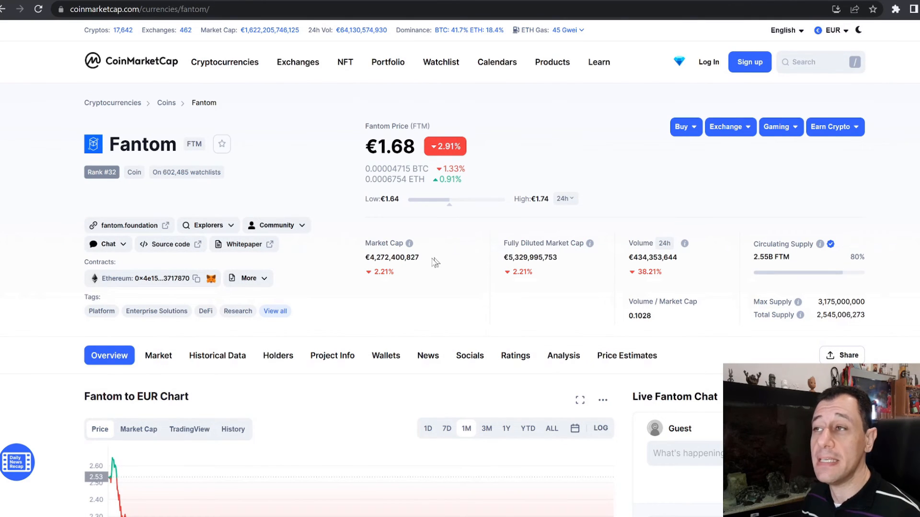
pyautogui.moveTo(330, 272)
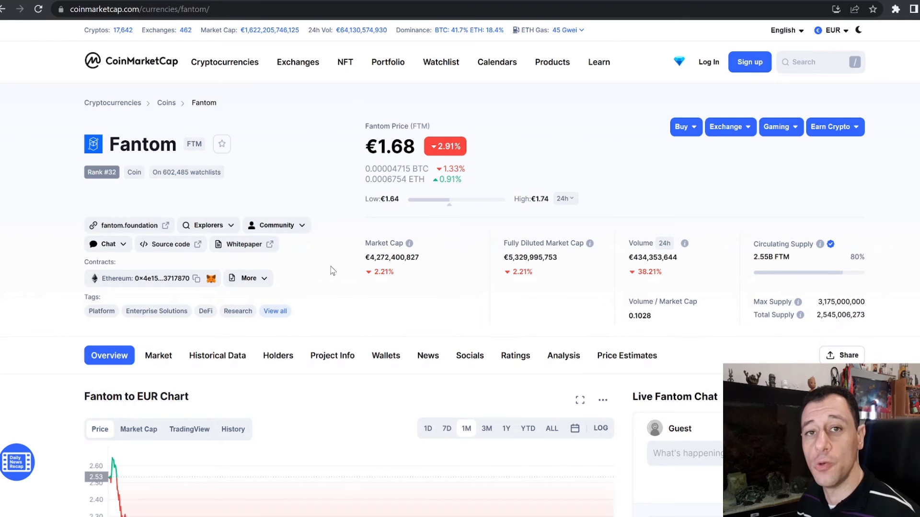
pyautogui.moveTo(432, 263)
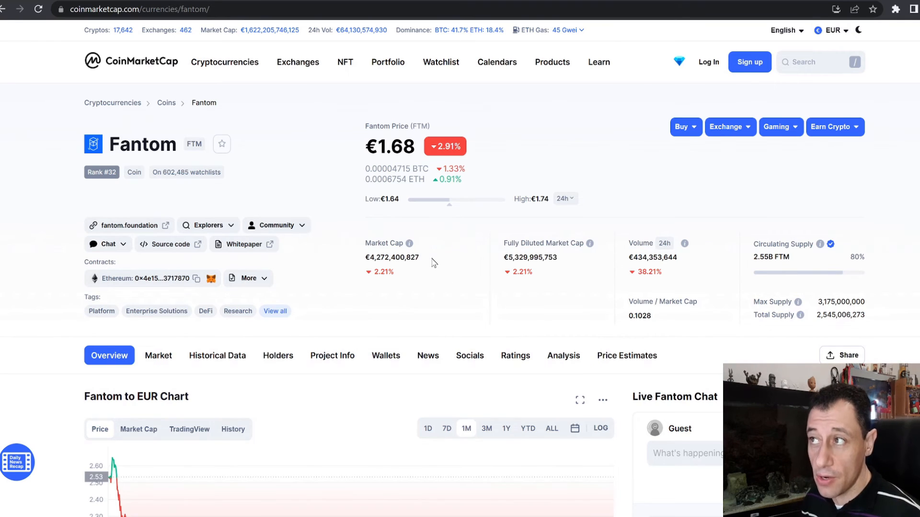
pyautogui.moveTo(420, 253)
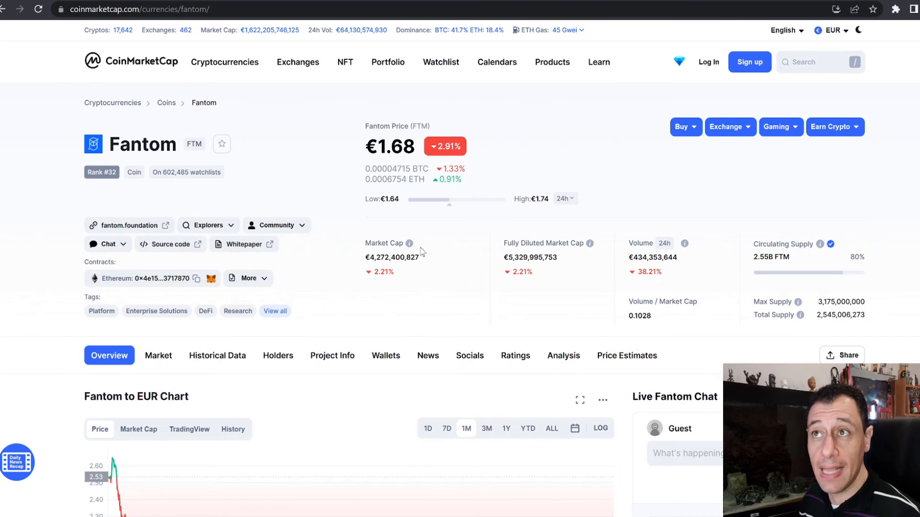
pyautogui.moveTo(97, 203)
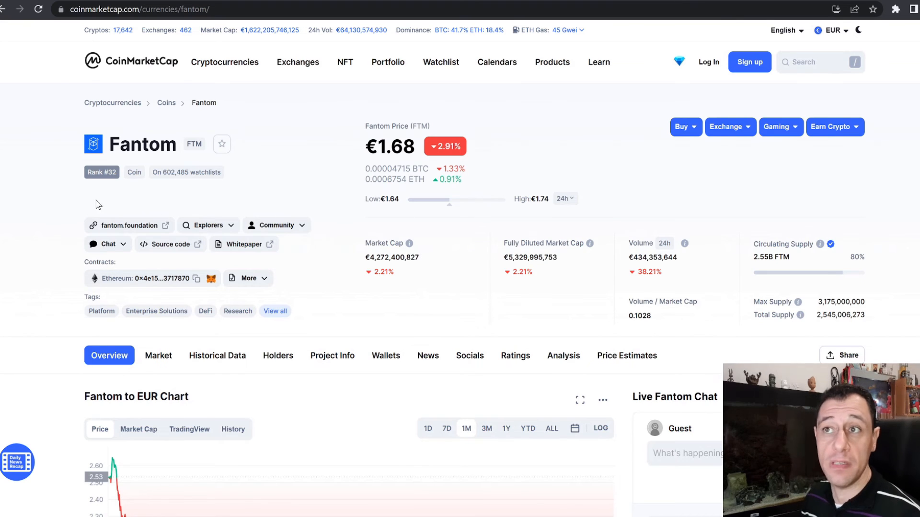
pyautogui.moveTo(104, 192)
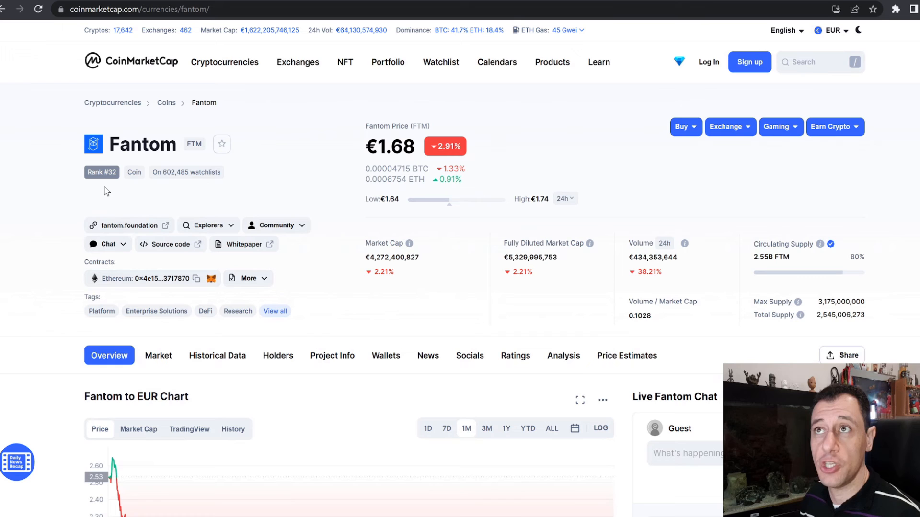
pyautogui.moveTo(111, 175)
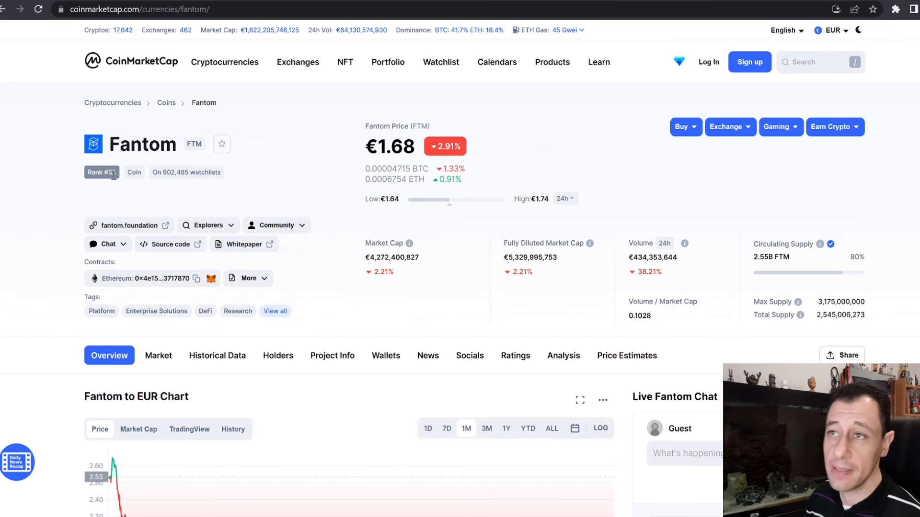
pyautogui.scroll(-3)
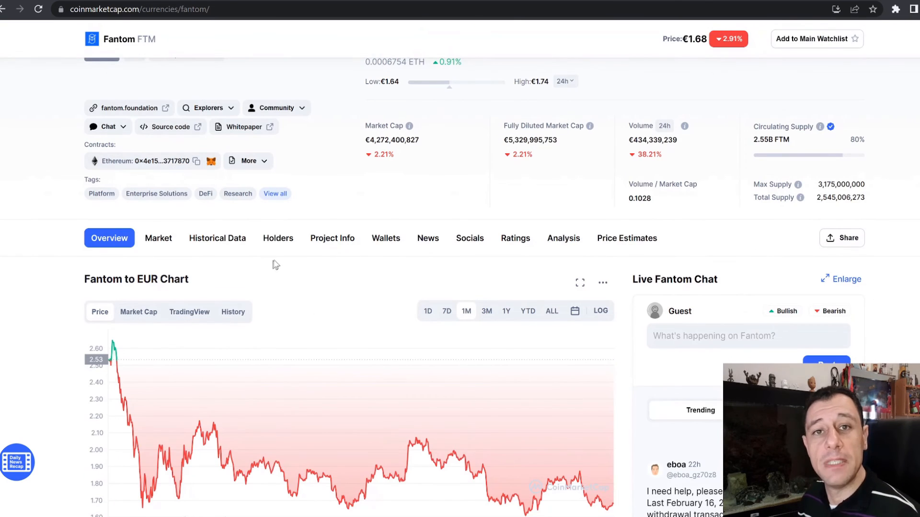
pyautogui.scroll(-3)
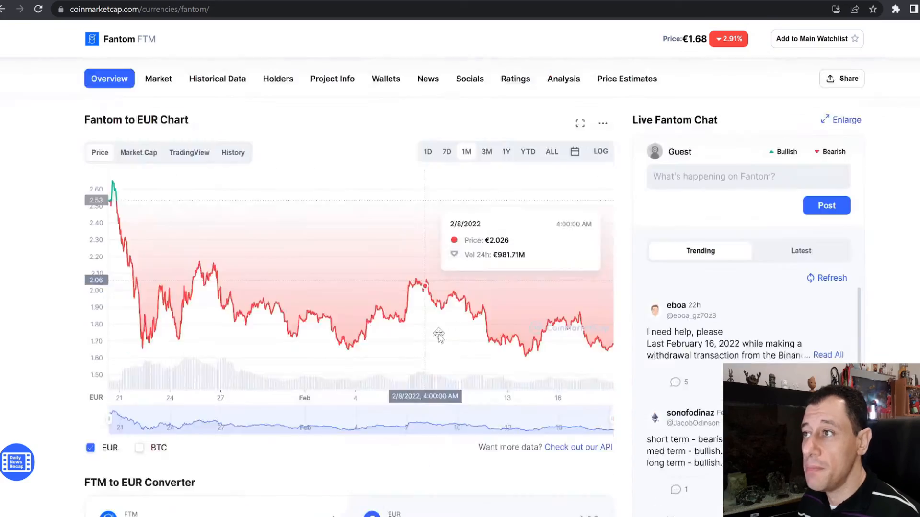
pyautogui.scroll(-3)
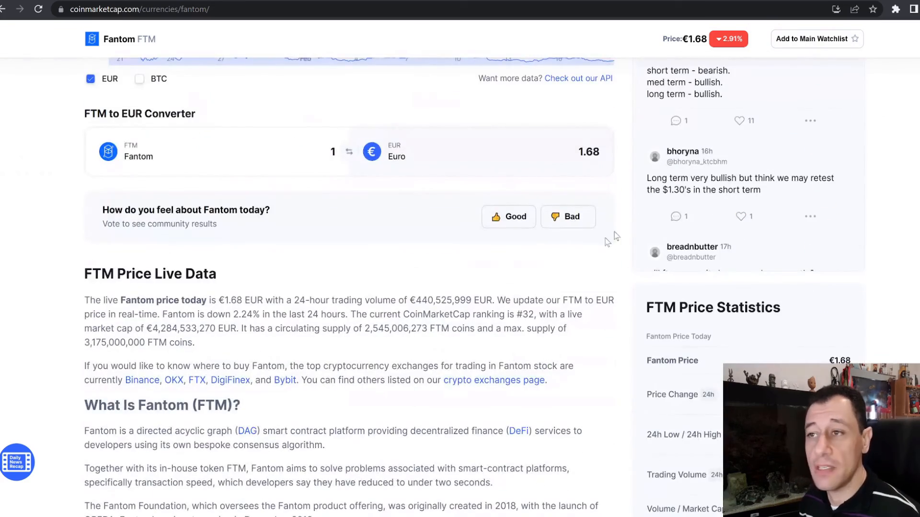
pyautogui.scroll(-3)
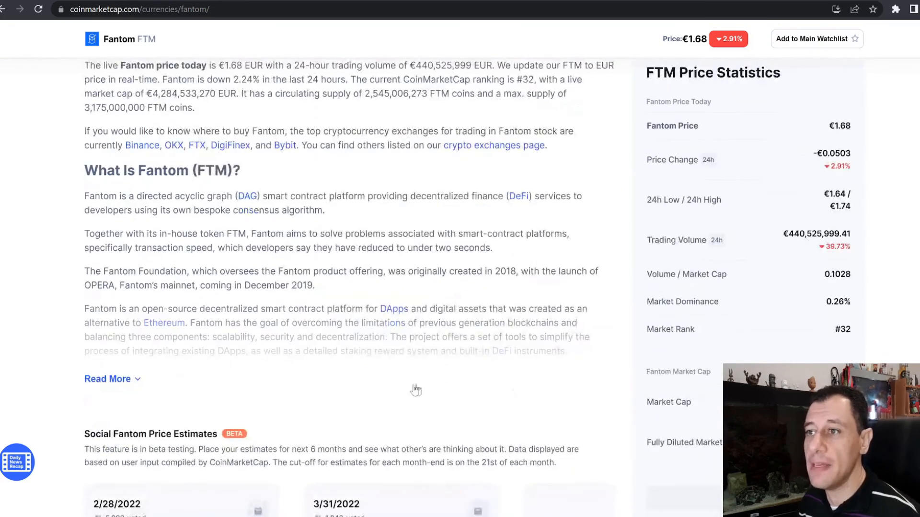
pyautogui.scroll(-3)
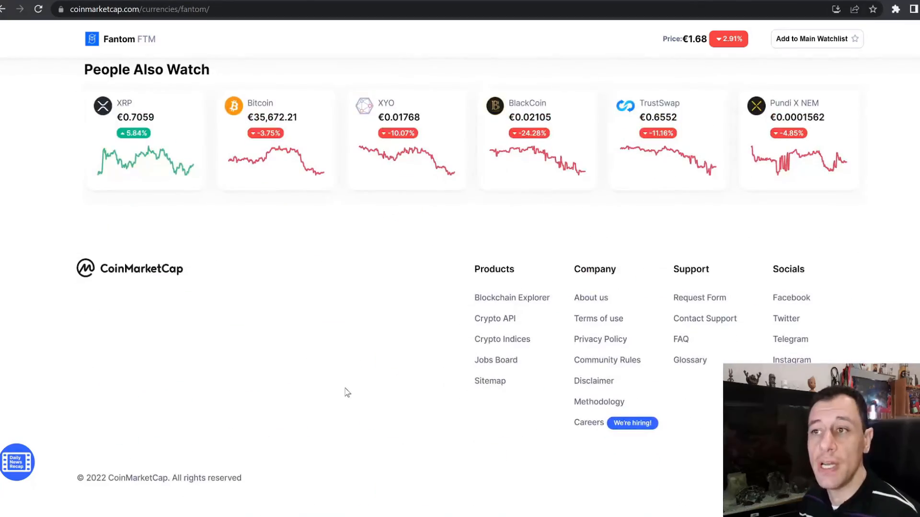
pyautogui.scroll(3)
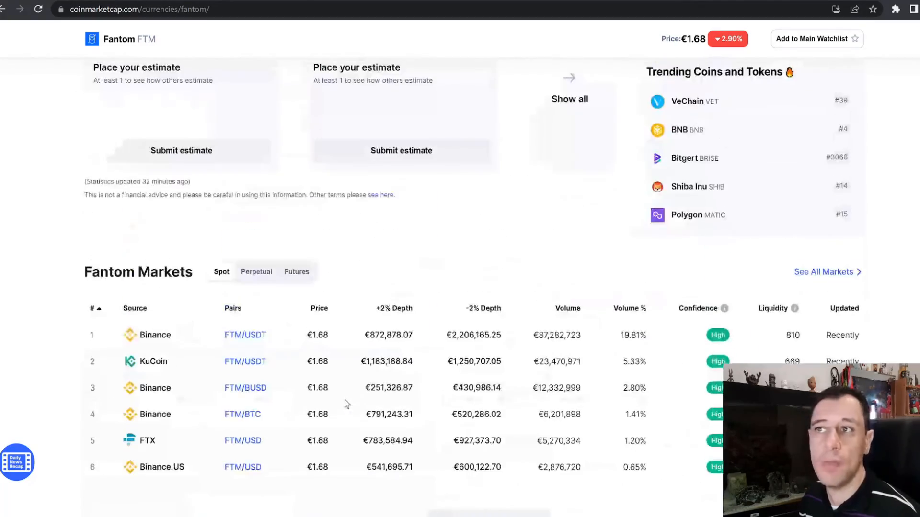
pyautogui.scroll(3)
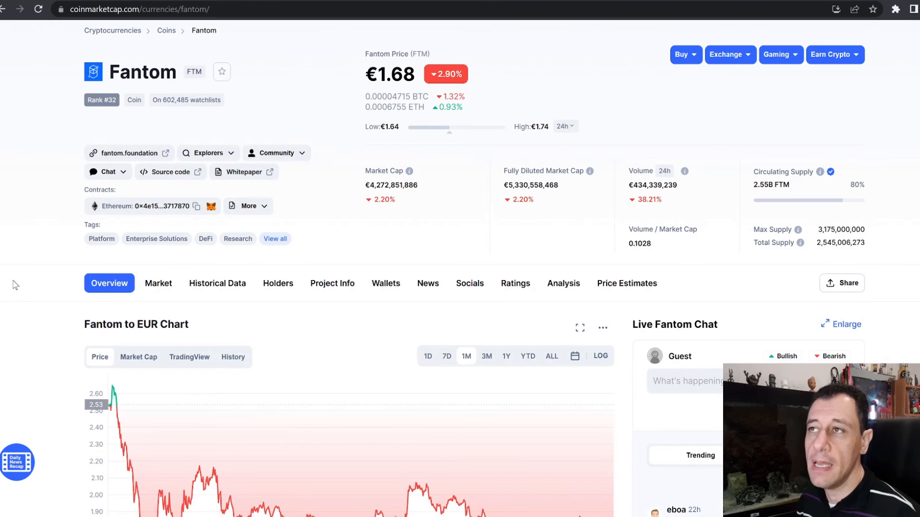
pyautogui.moveTo(46, 265)
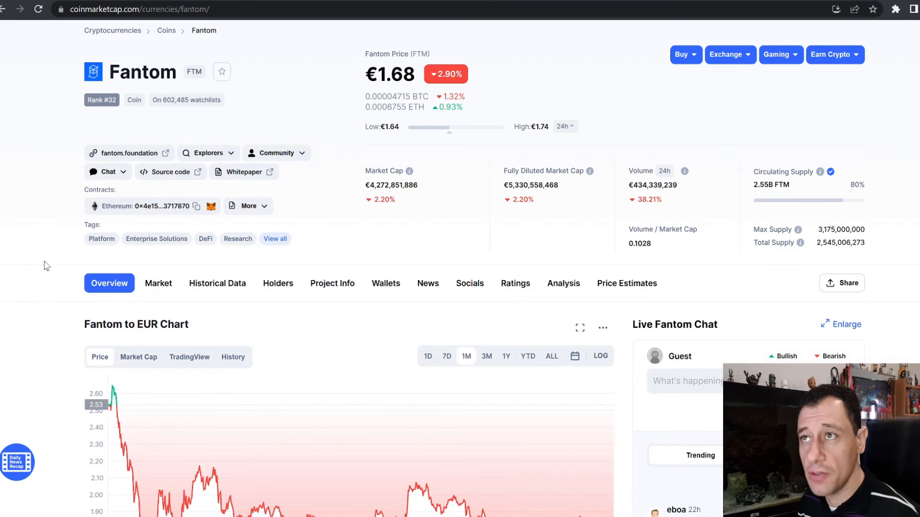
pyautogui.scroll(3)
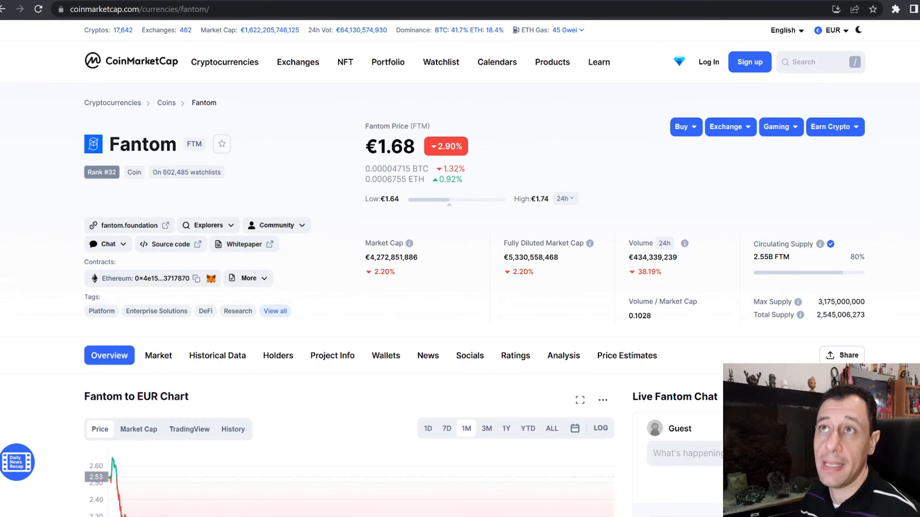
pyautogui.moveTo(34, 145)
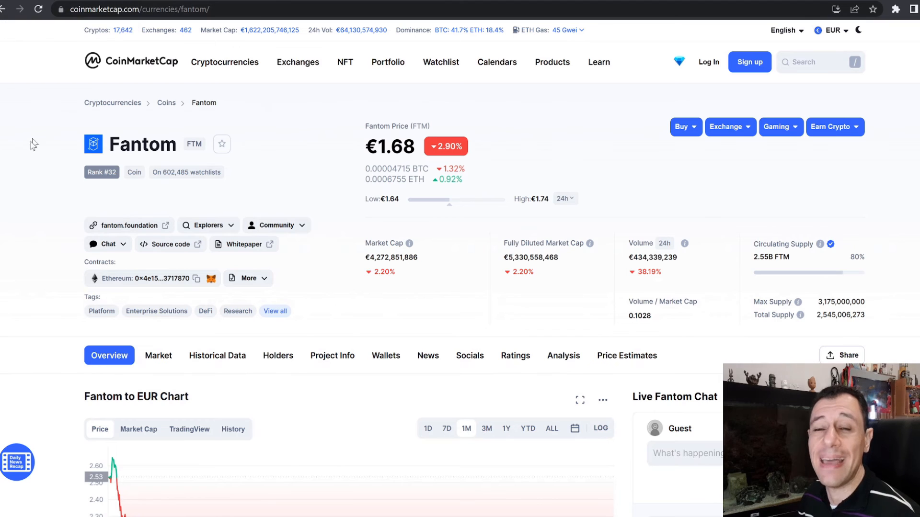
pyautogui.moveTo(41, 148)
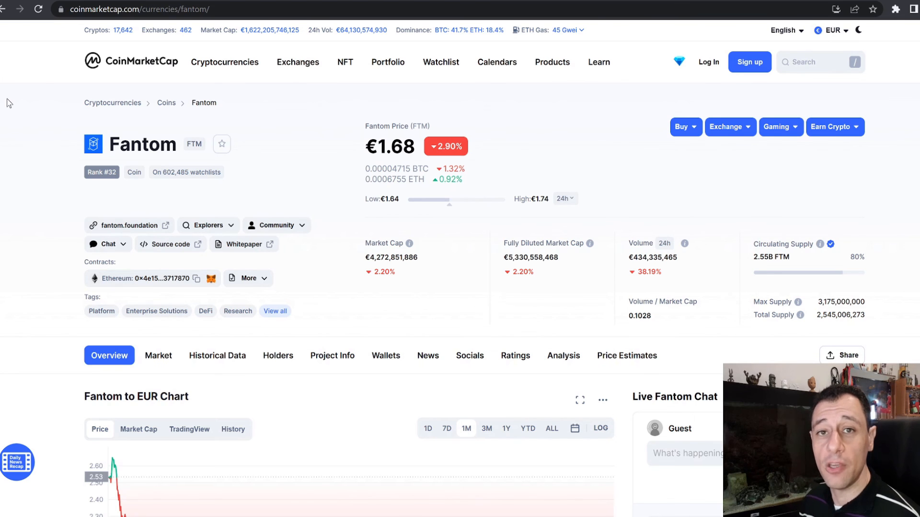
pyautogui.moveTo(23, 103)
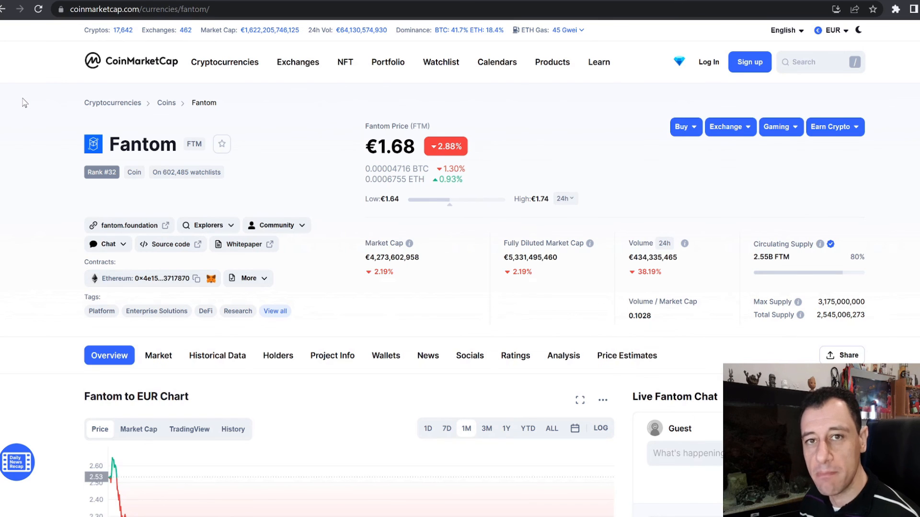
pyautogui.moveTo(75, 171)
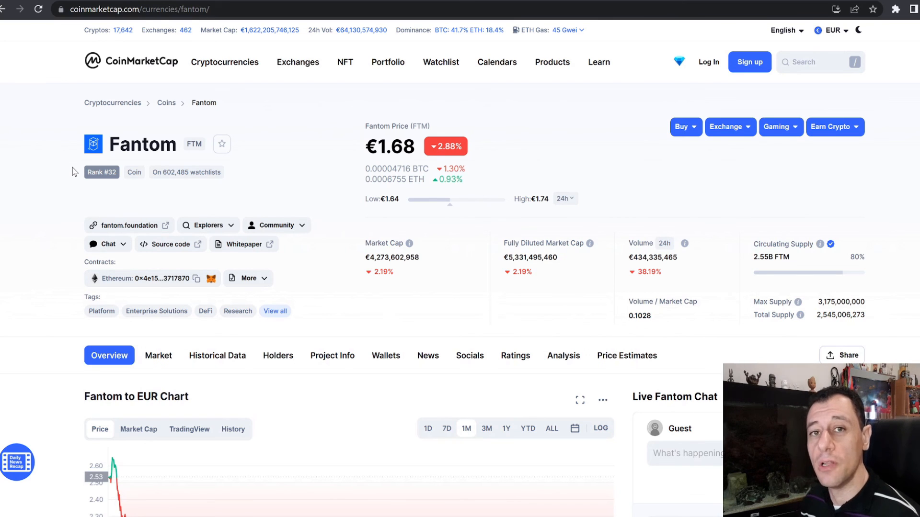